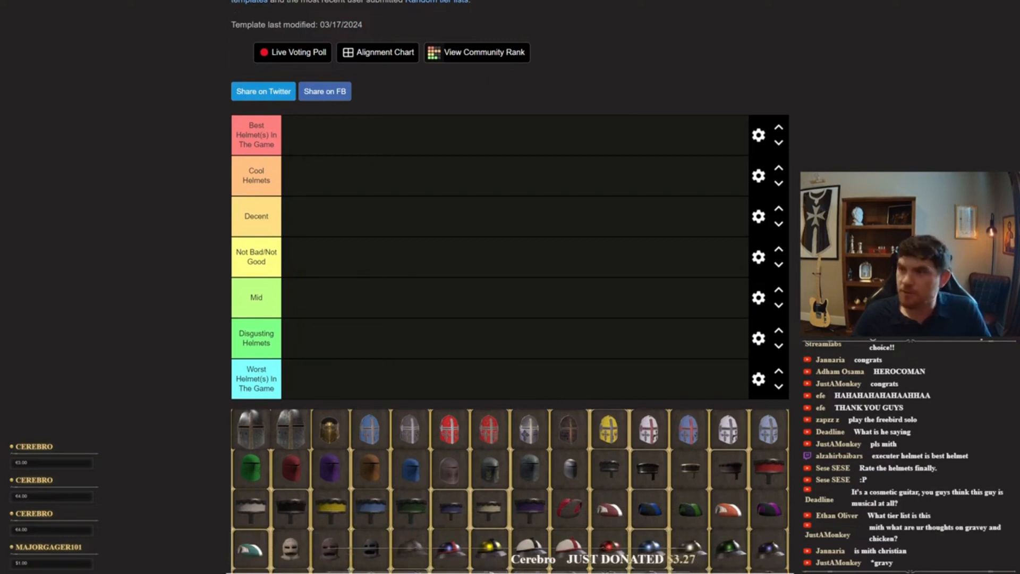
Scroll the empty helmet tier list before viewing the Rounded Crusader Great Helm page
scroll(down, 3)
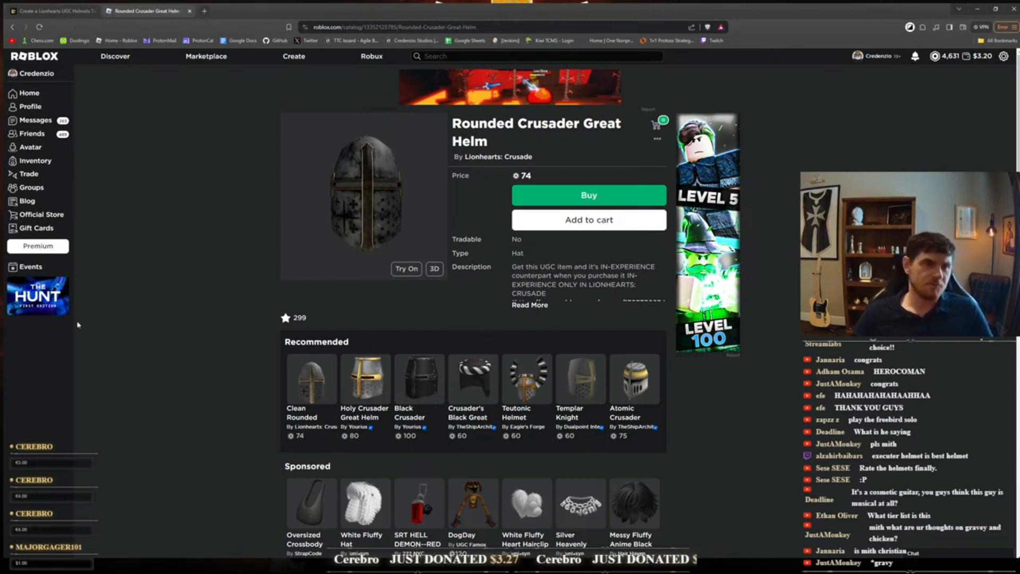
mouse_move(479, 153)
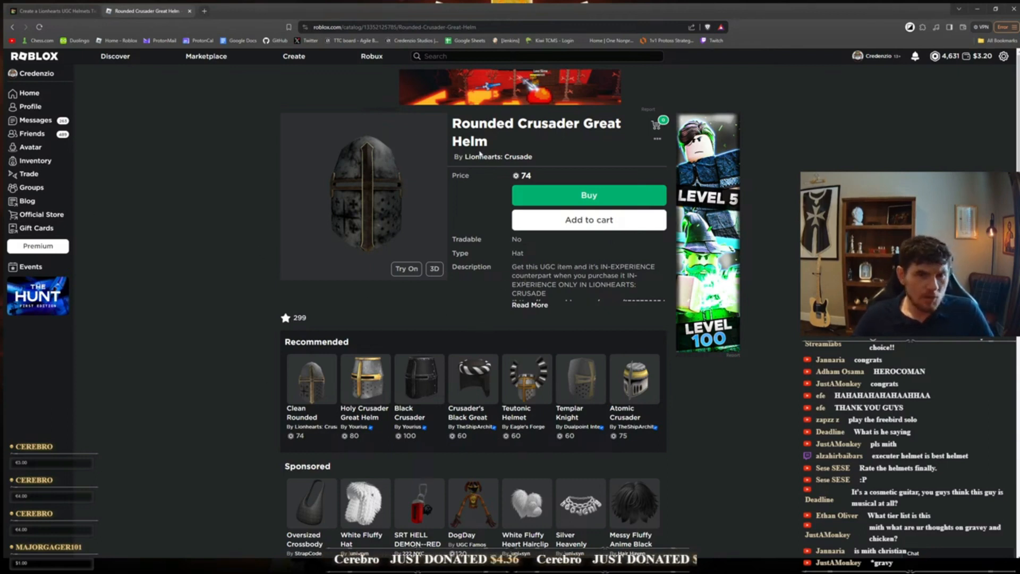
Expand the Rounded Crusader Great Helm's description, inspect it in 3D and 2D, then return to the tier list
click(529, 305)
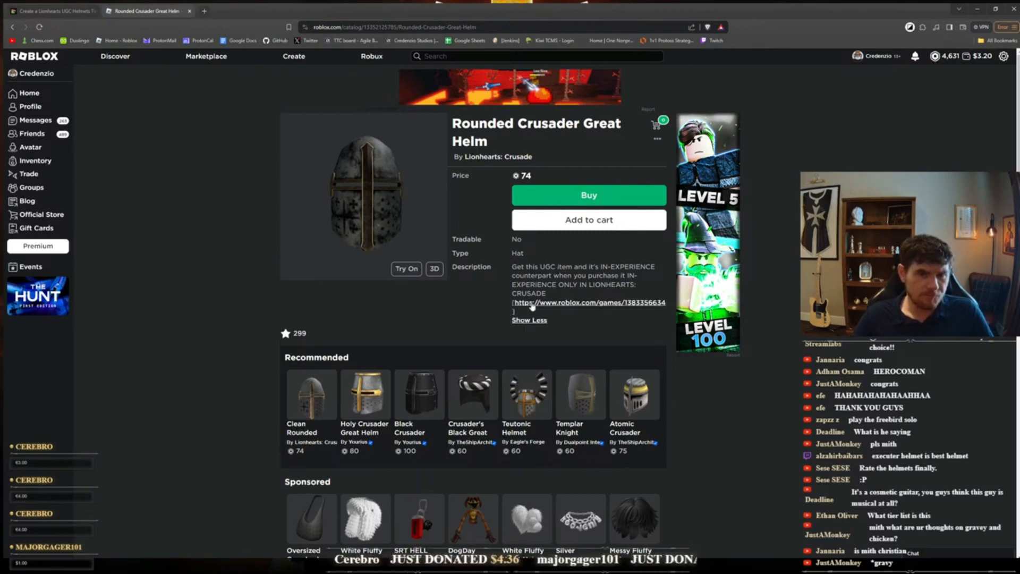
click(433, 268)
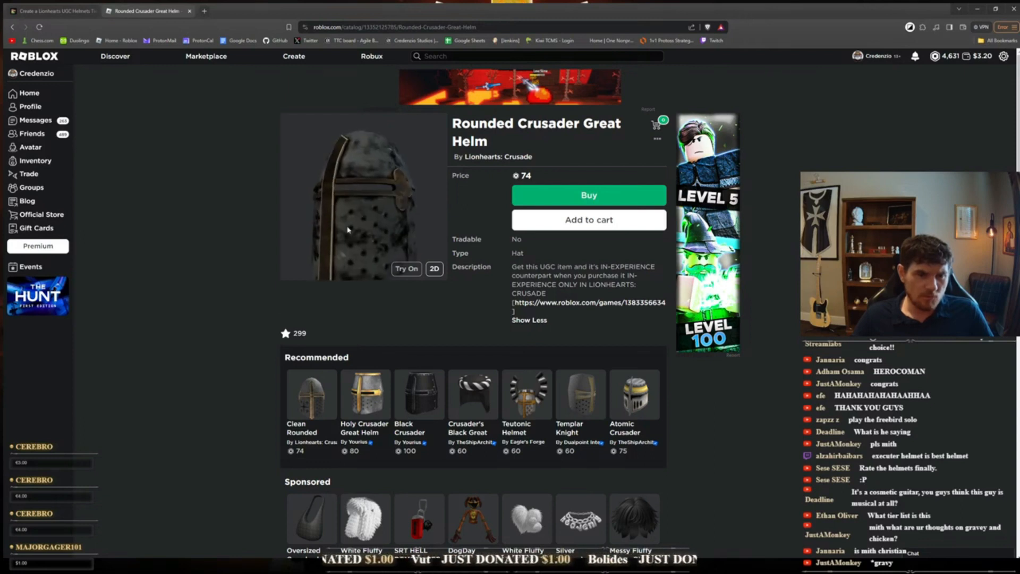
scroll(down, 3)
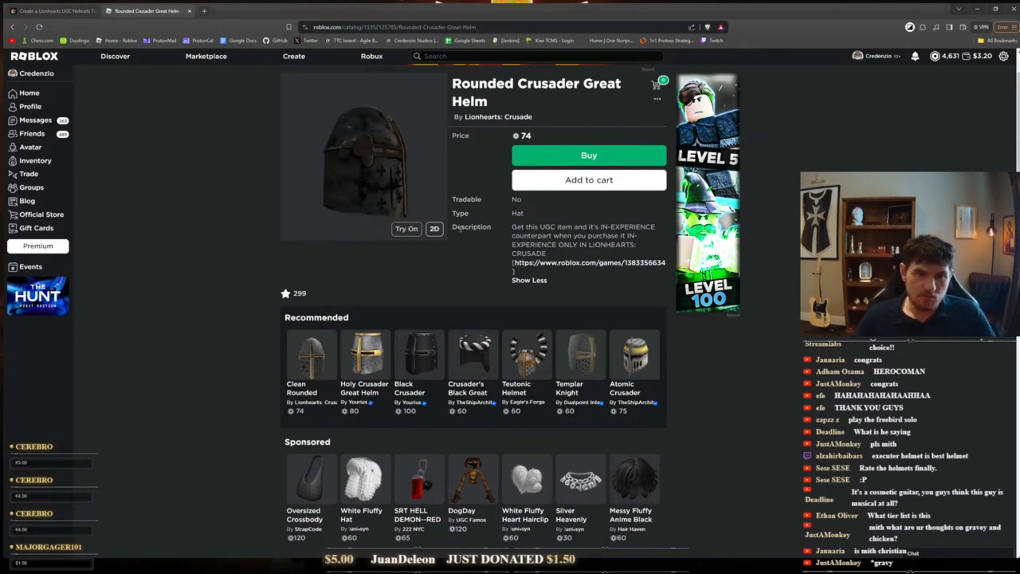
click(434, 229)
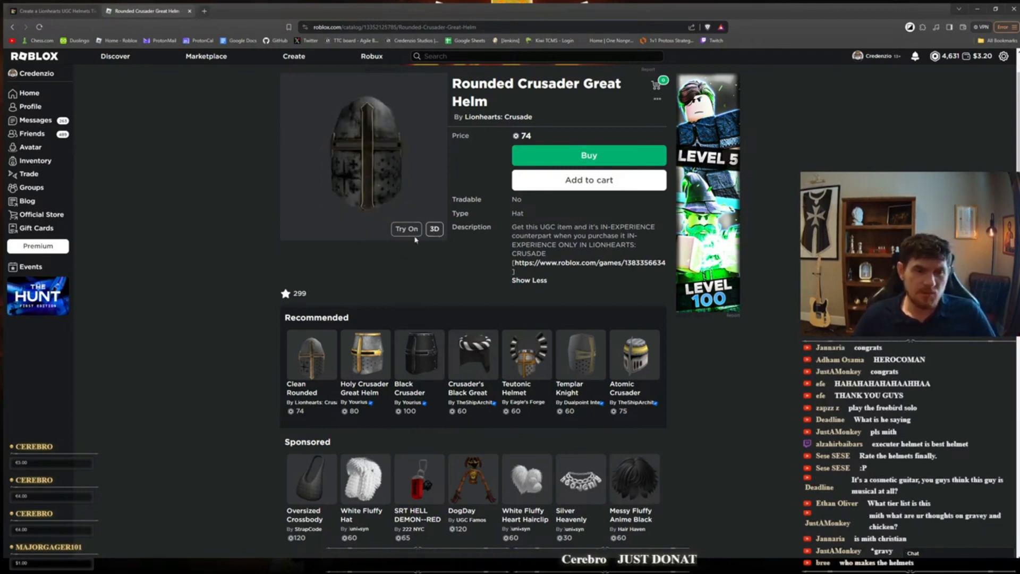
click(434, 229)
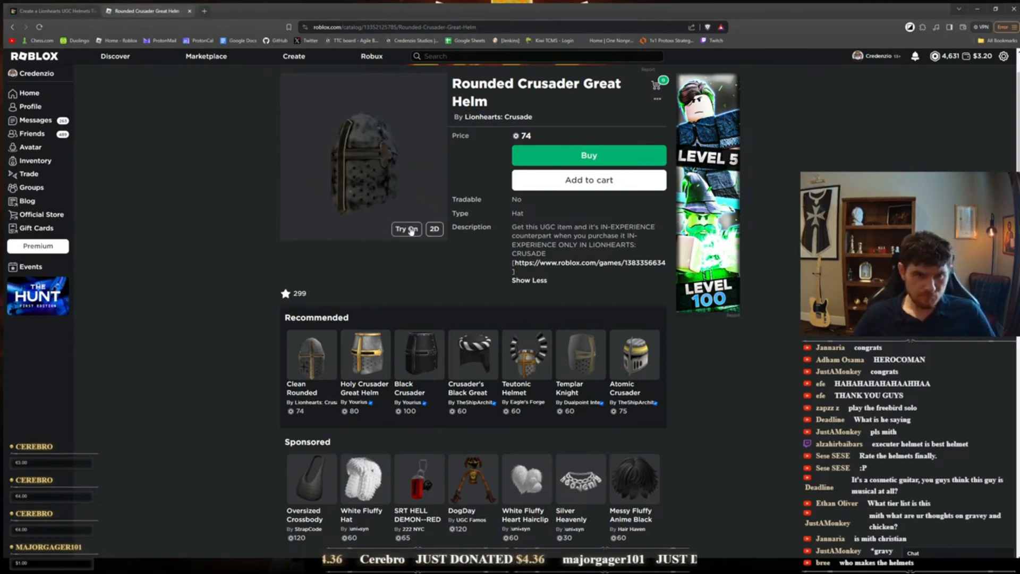
click(52, 10)
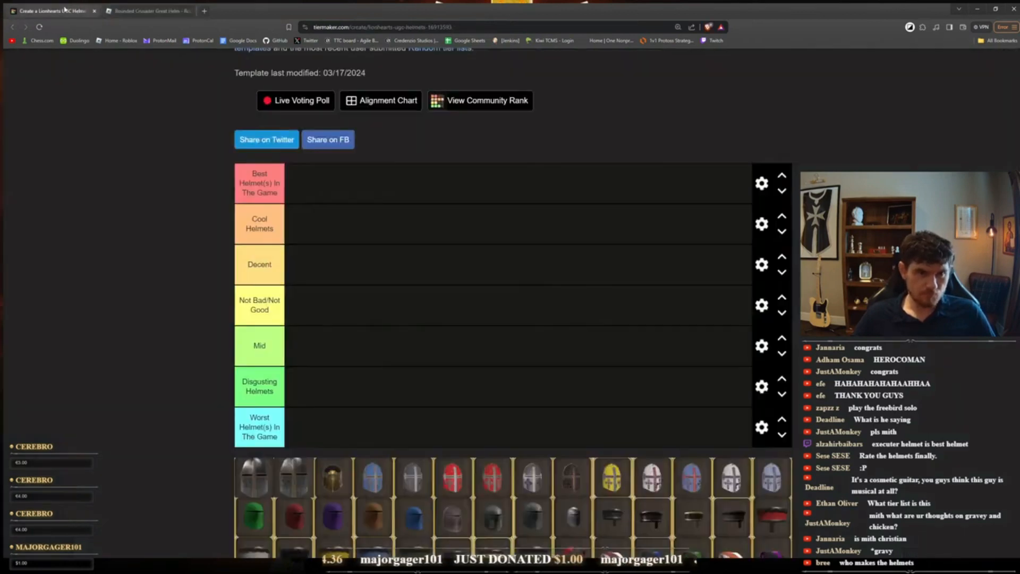
Place the first steel great helm in the Decent tier and start a new browser tab
scroll(down, 3)
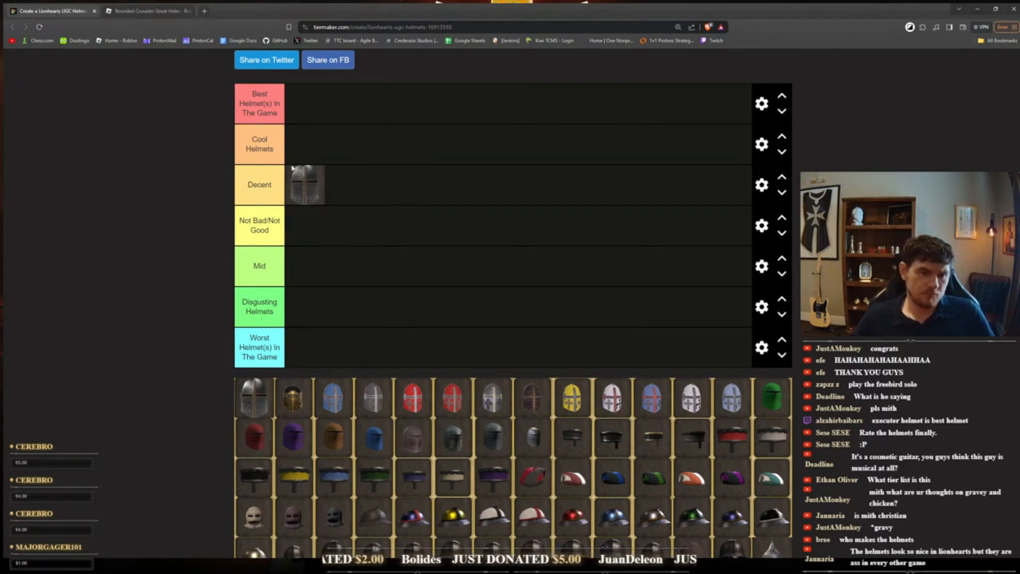
click(150, 10)
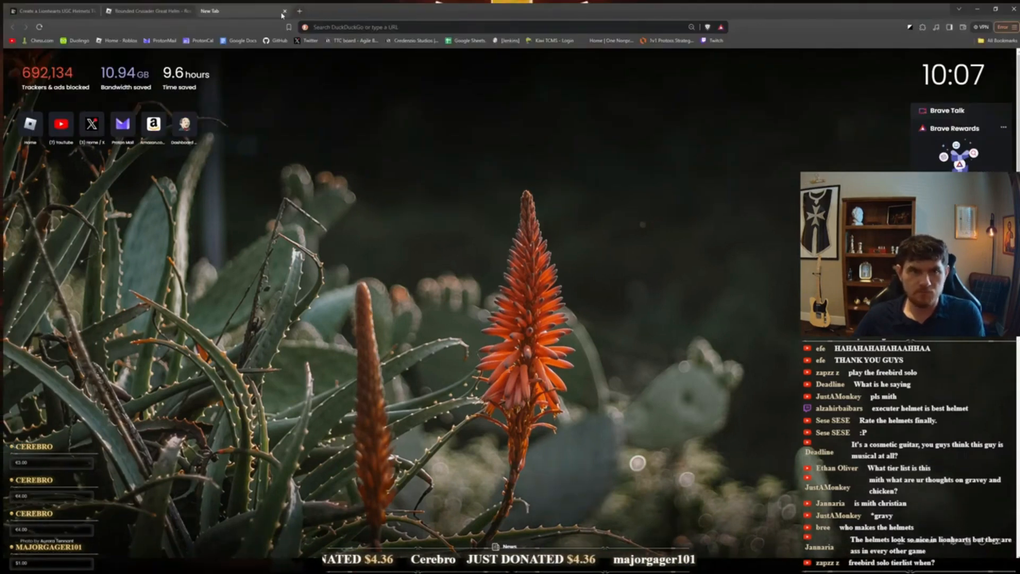
Close the blank tab and return to the Rounded Crusader Great Helm item page
click(52, 11)
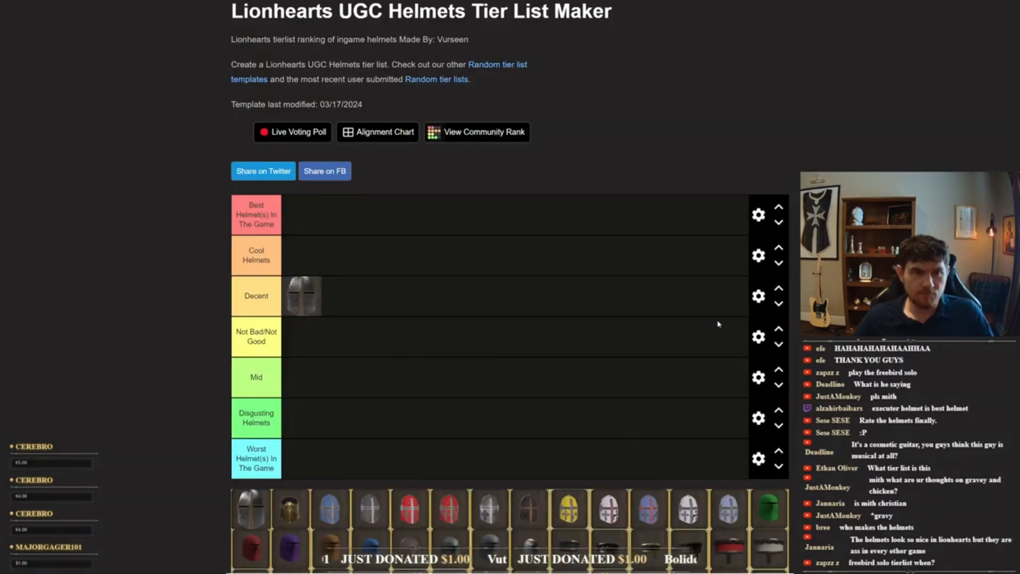
scroll(down, 3)
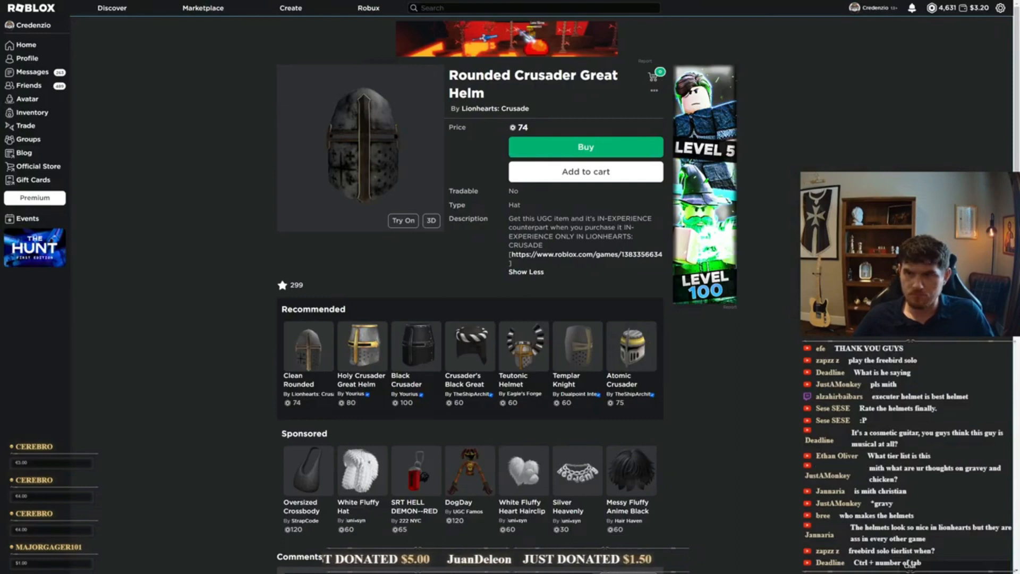
Finish reviewing the Rounded Crusader Great Helm page and switch back to the tier list
scroll(down, 3)
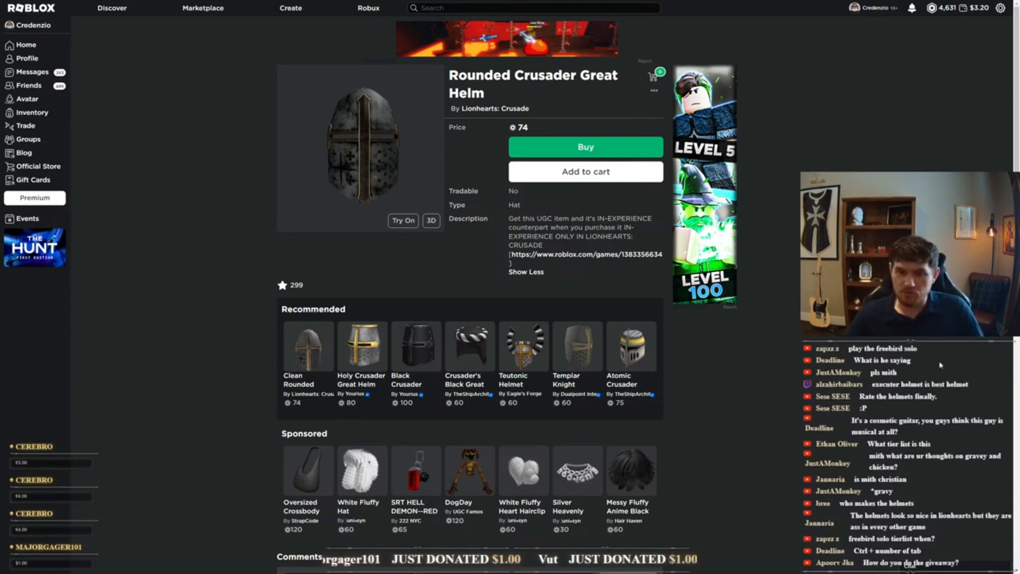
click(494, 108)
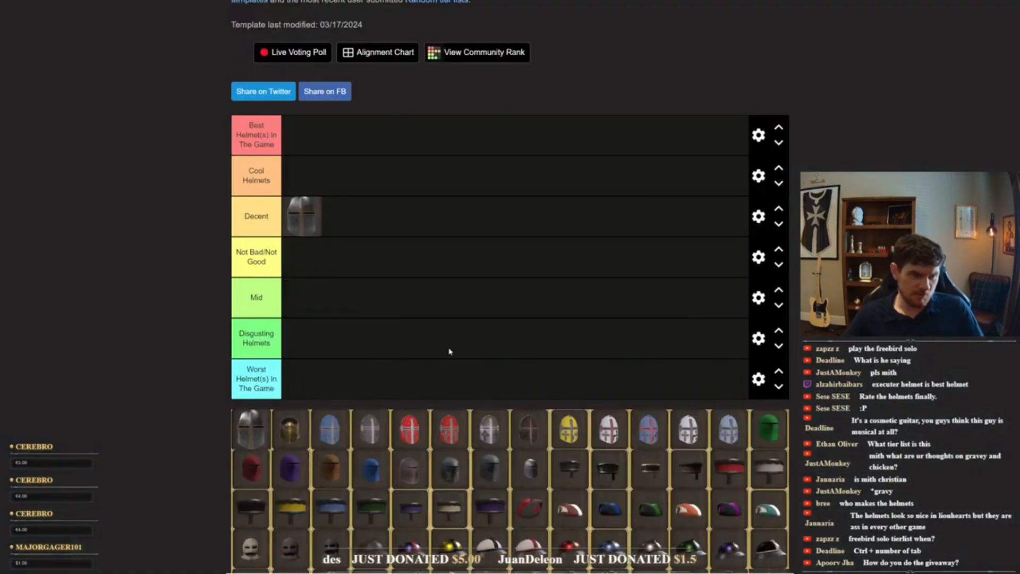
Rank a second steel great helm in Decent and bring up the Lionhearts: Crusade marketplace listings
scroll(down, 3)
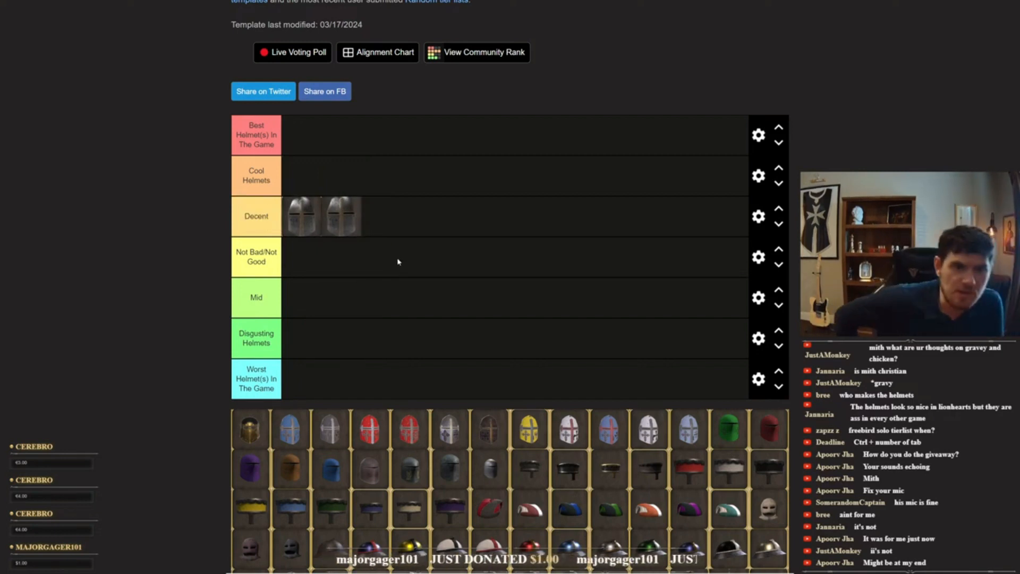
scroll(down, 3)
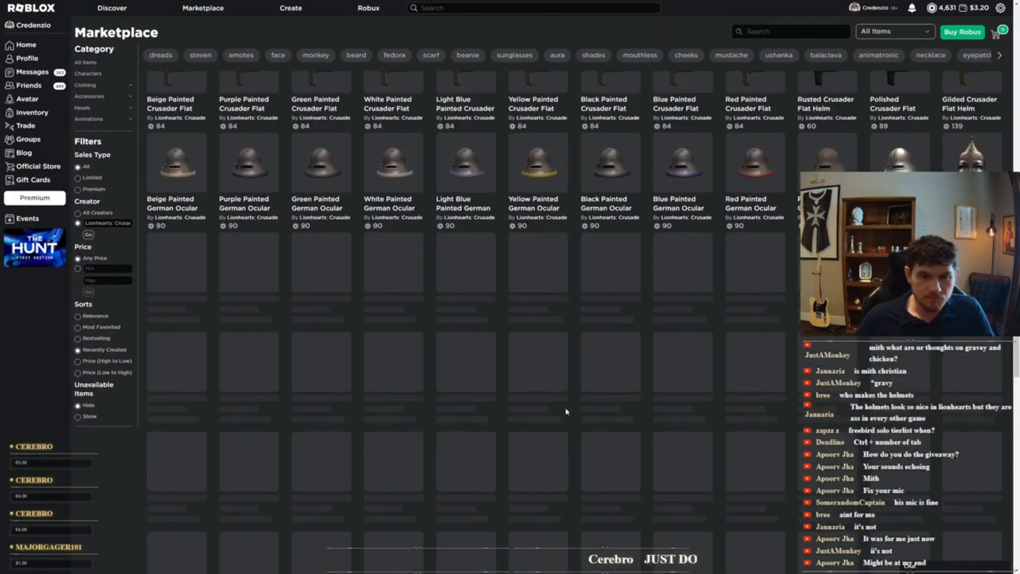
Browse the Lionhearts listings, inspect the Sicilio-Norman Helmet model, then return to the tier list
scroll(down, 3)
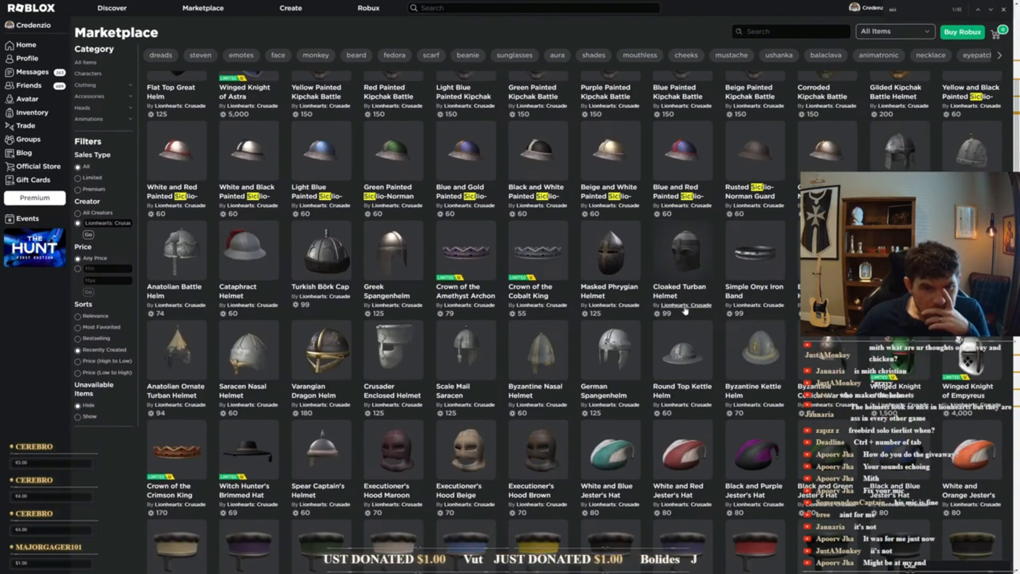
scroll(down, 3)
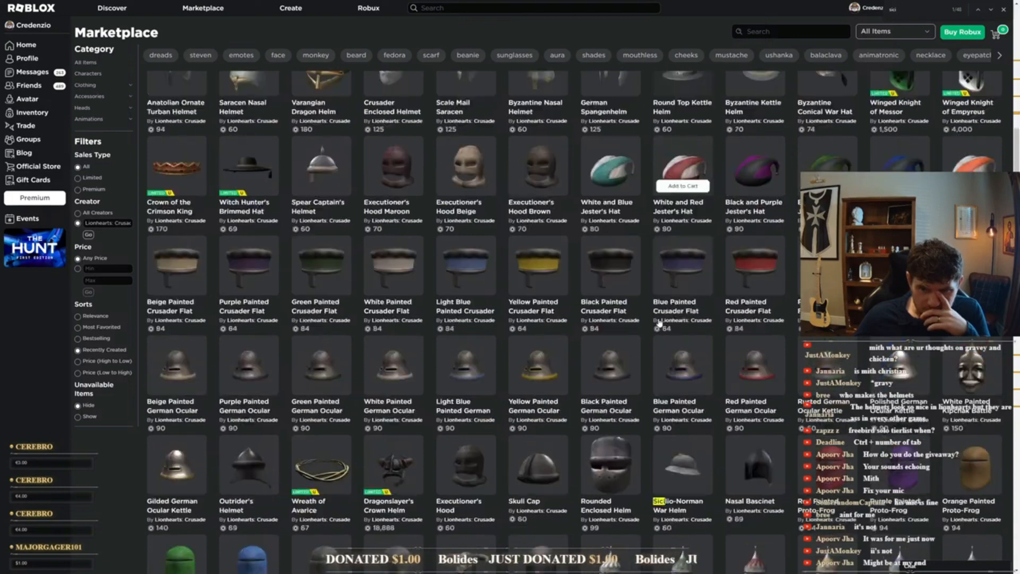
scroll(down, 3)
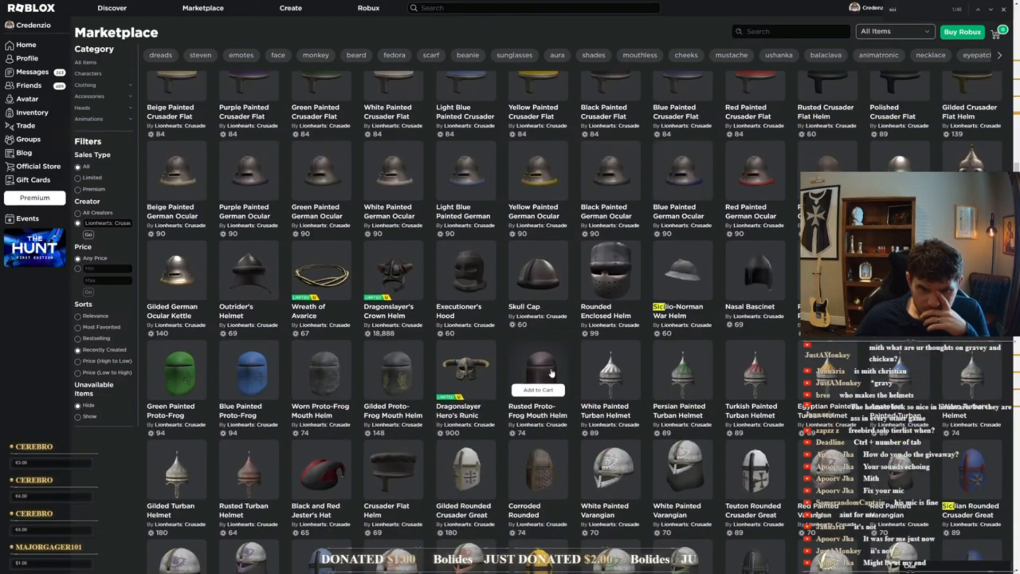
scroll(down, 3)
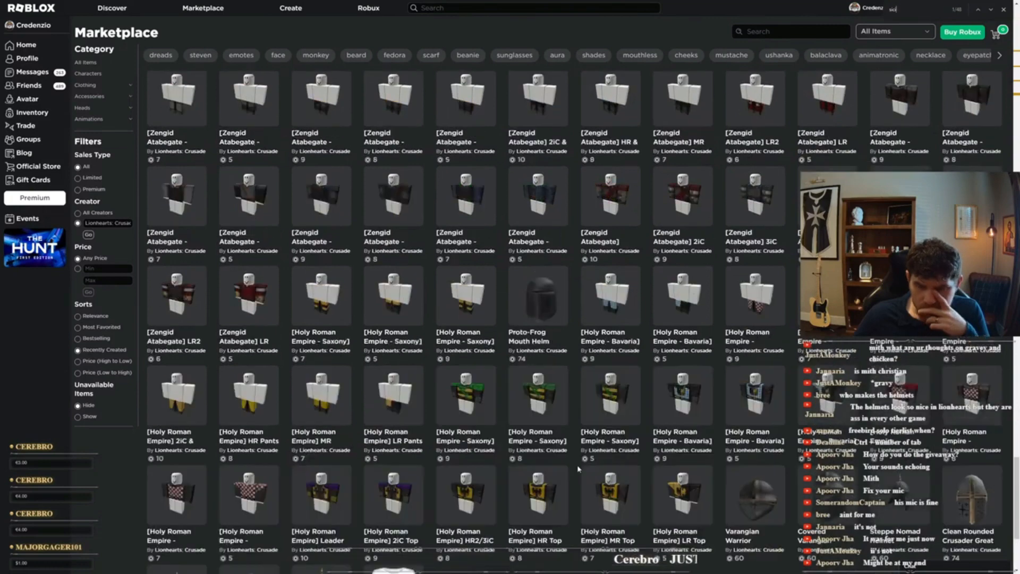
scroll(down, 3)
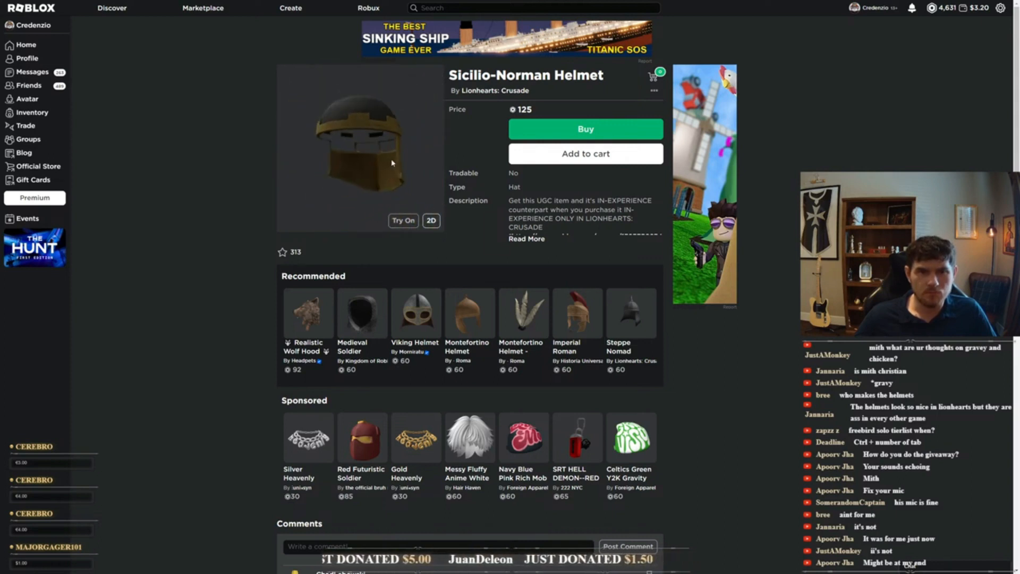
click(430, 221)
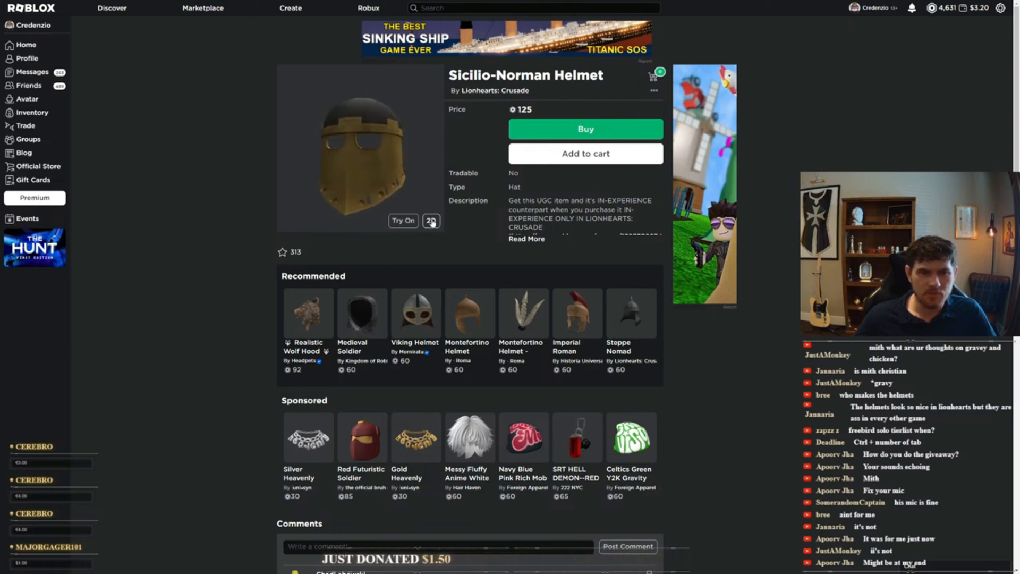
click(430, 221)
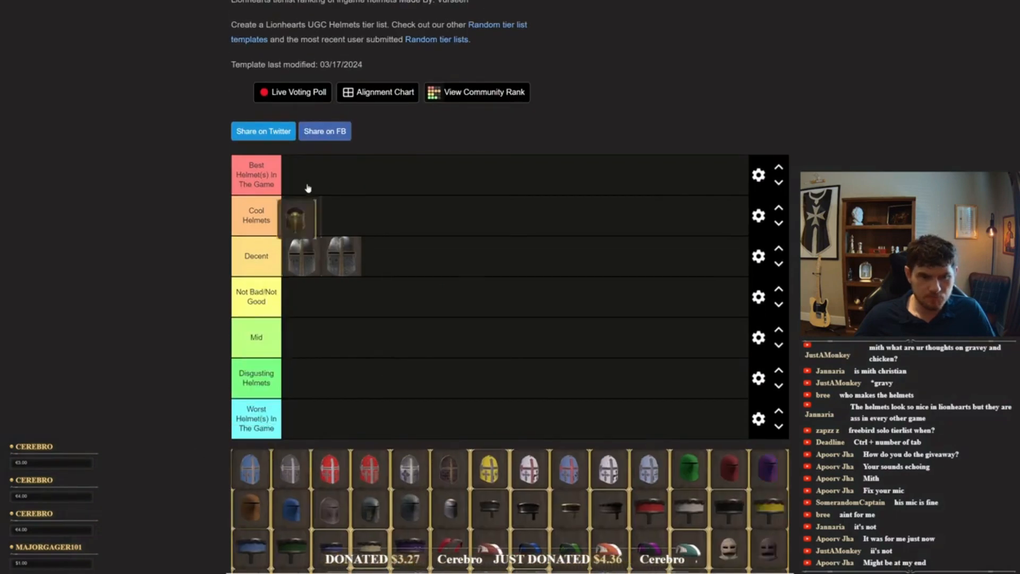
Move the helmet from the item pool into the Cool Helmets tier
drag(297, 217, 301, 174)
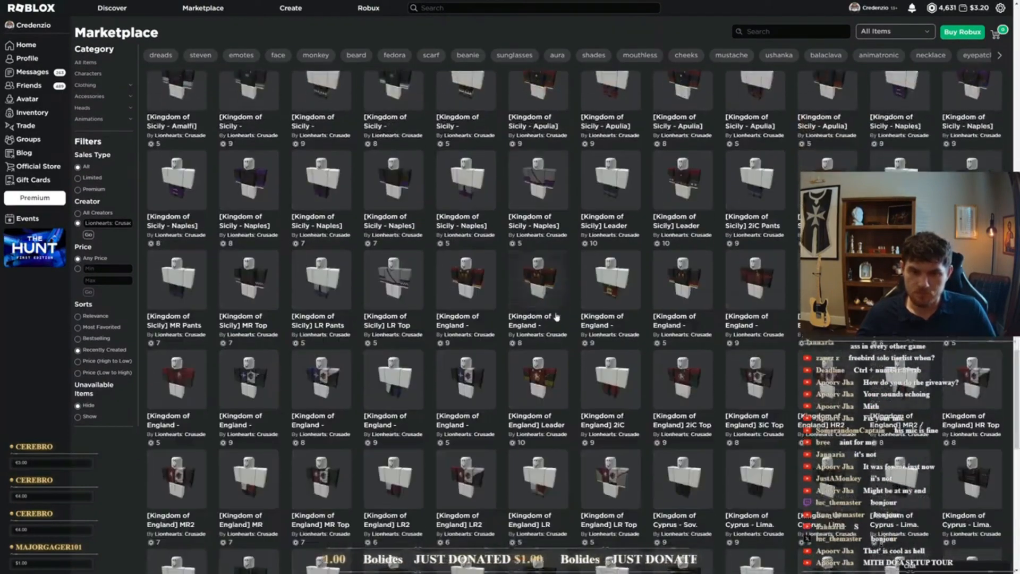
Browse Accessories and the Lionhearts: Crusade listing to reach the French Rounded Crusader Great Helm
scroll(down, 3)
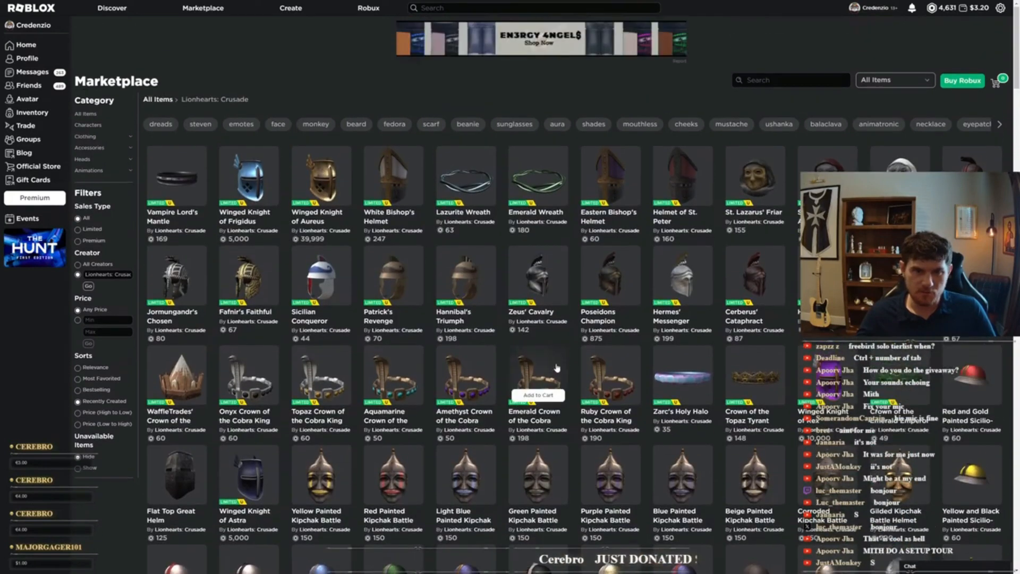
scroll(down, 3)
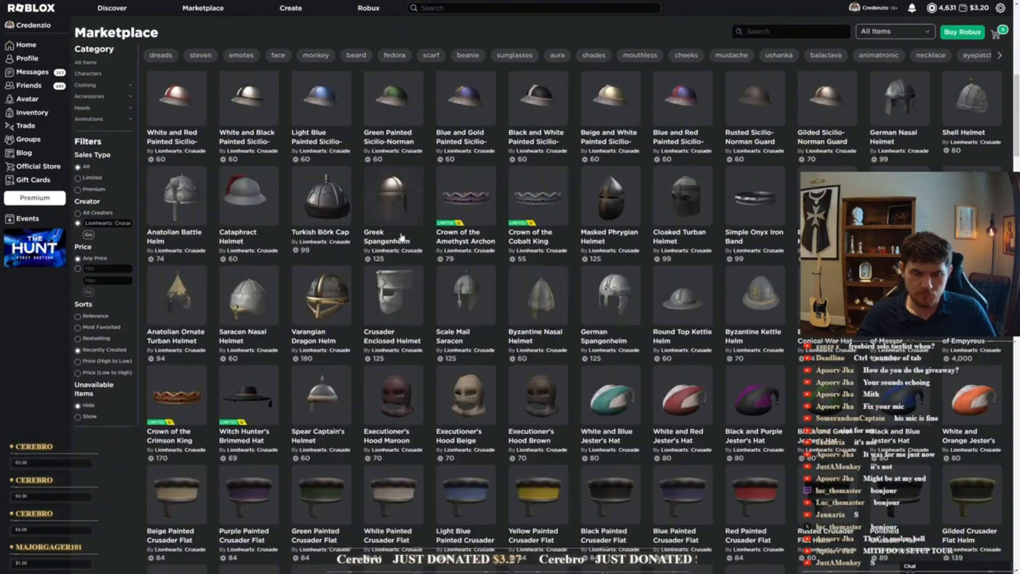
scroll(down, 3)
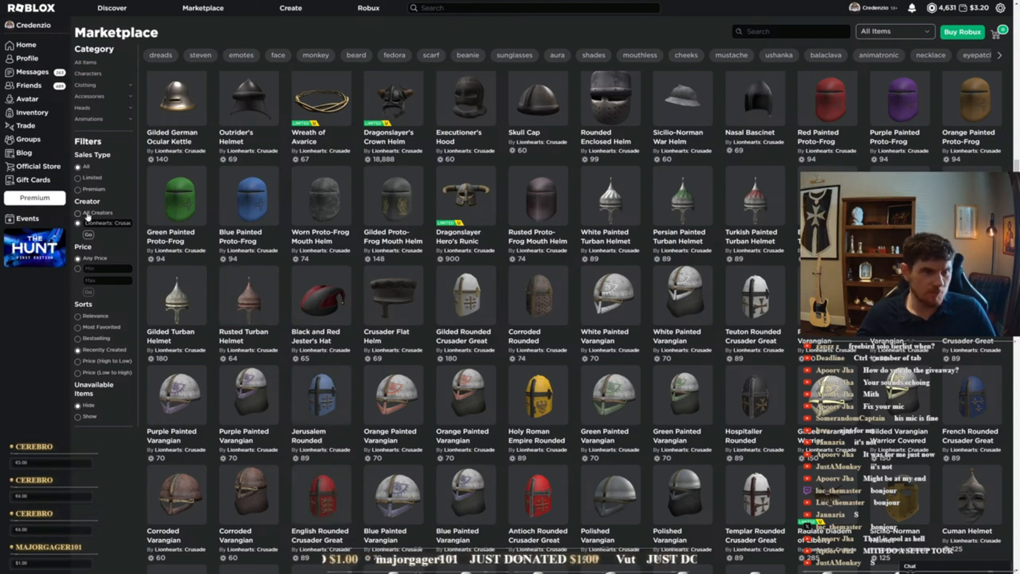
scroll(down, 3)
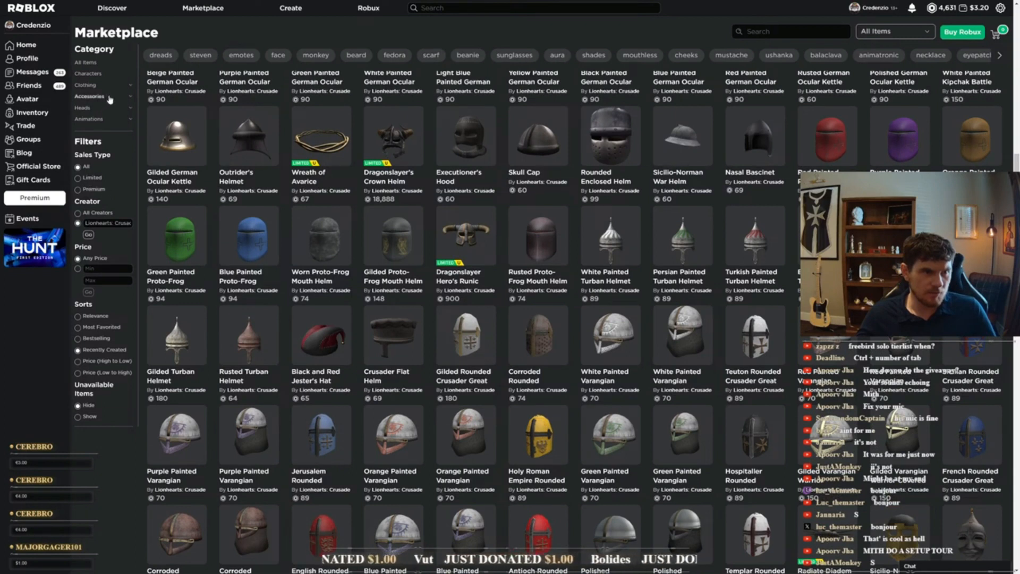
click(89, 95)
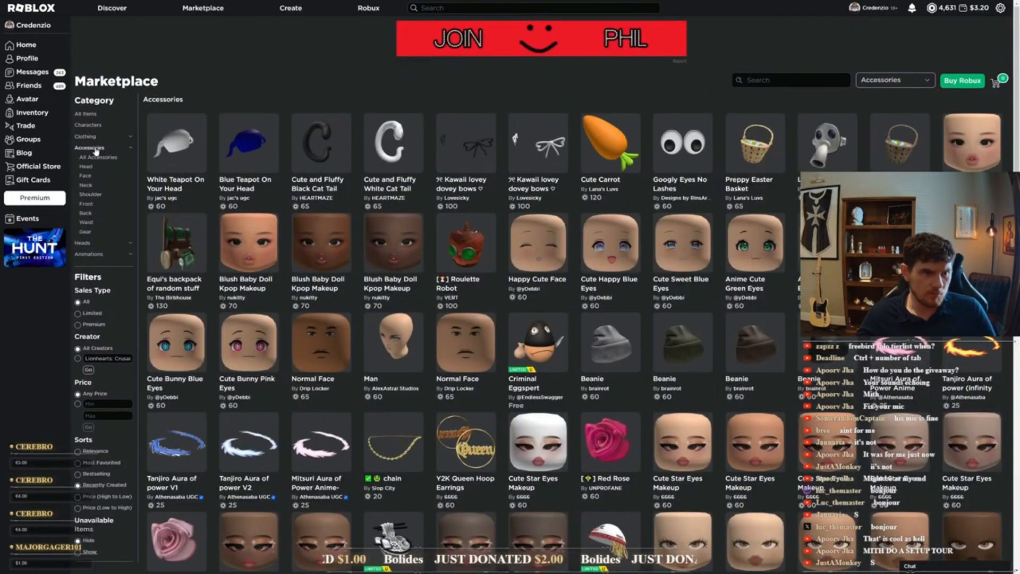
click(85, 137)
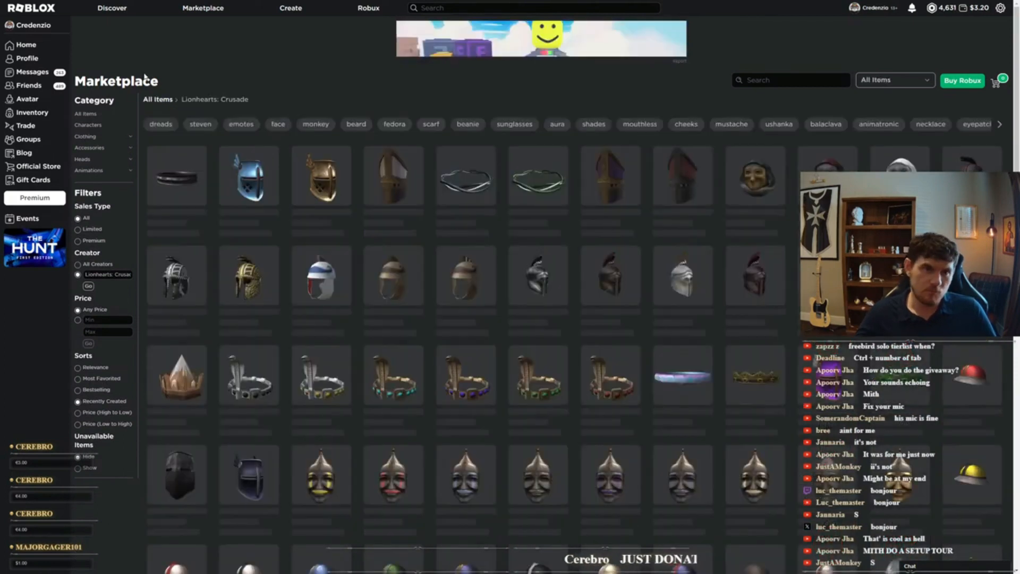
scroll(down, 3)
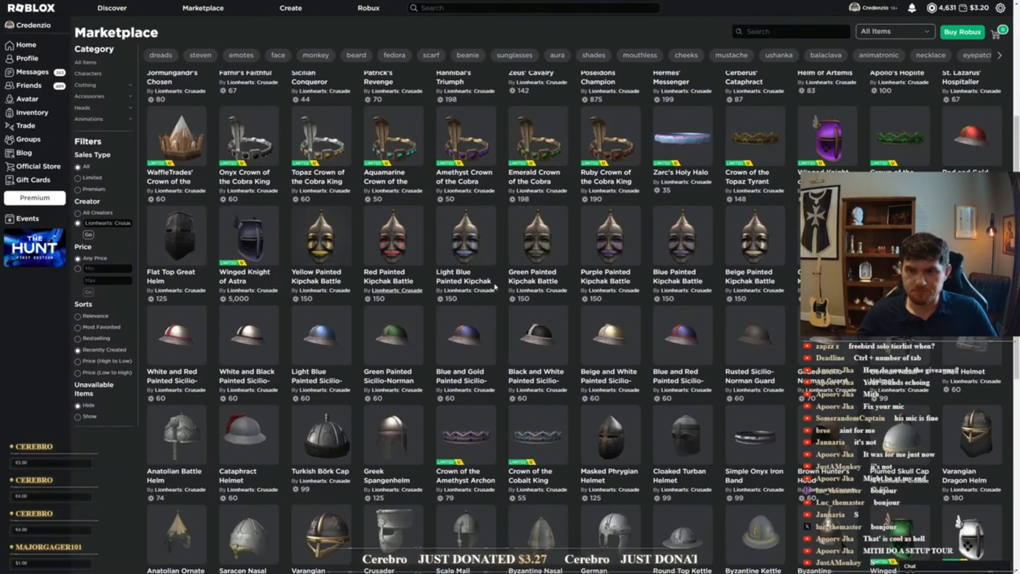
scroll(down, 3)
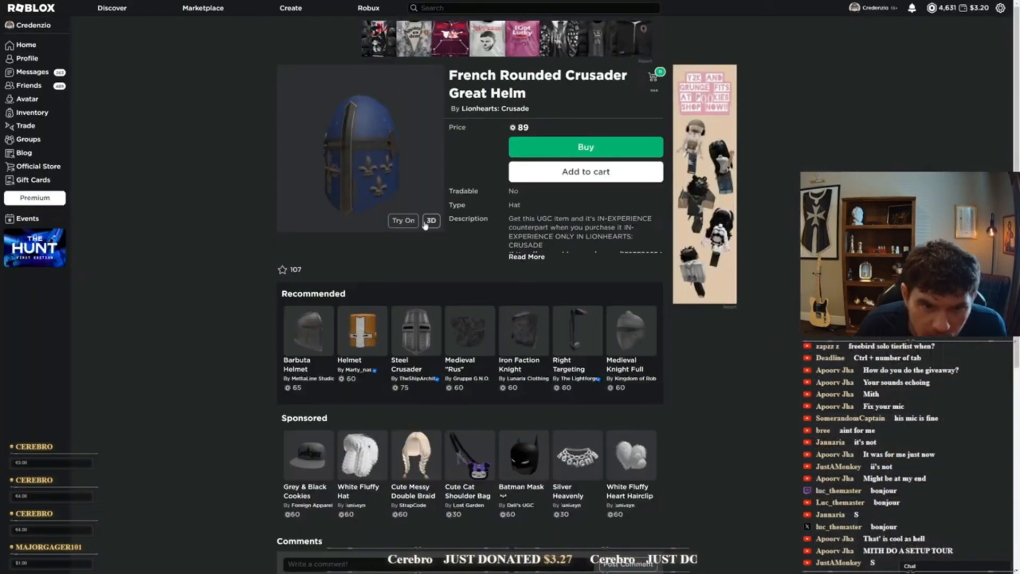
View the French Rounded Crusader Great Helm as a 3D model, then go back to the helmet catalog
click(430, 221)
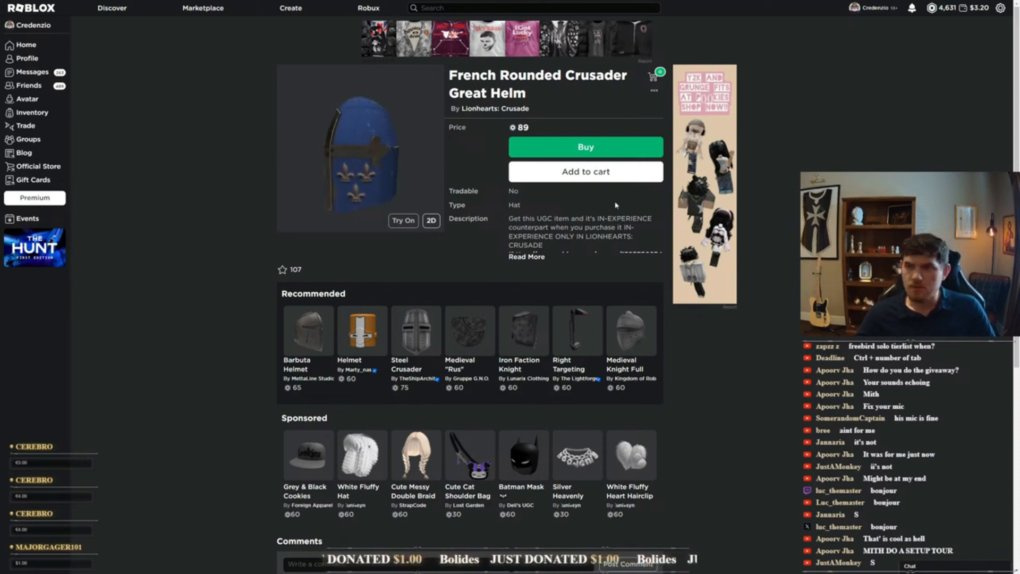
click(430, 221)
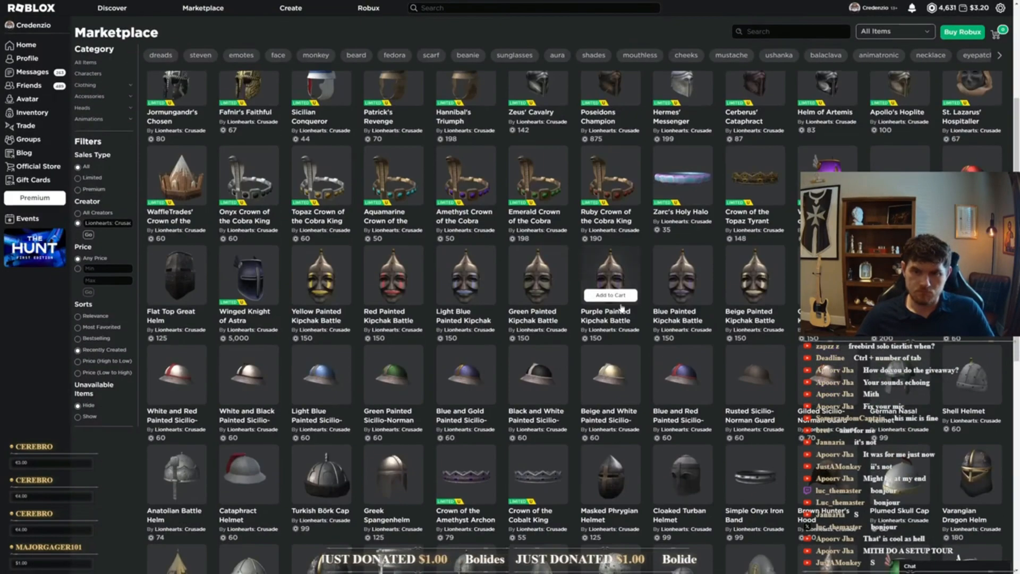
Scroll the Lionhearts catalog grid and open the Hospitaller Rounded Crusader Great Helm's item page
scroll(down, 3)
text(hoop)
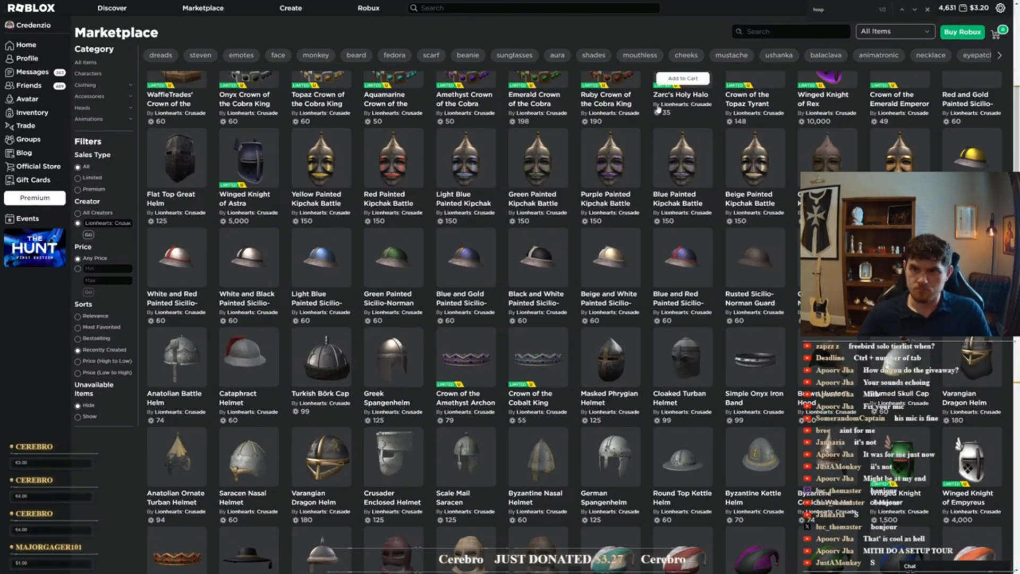
scroll(down, 3)
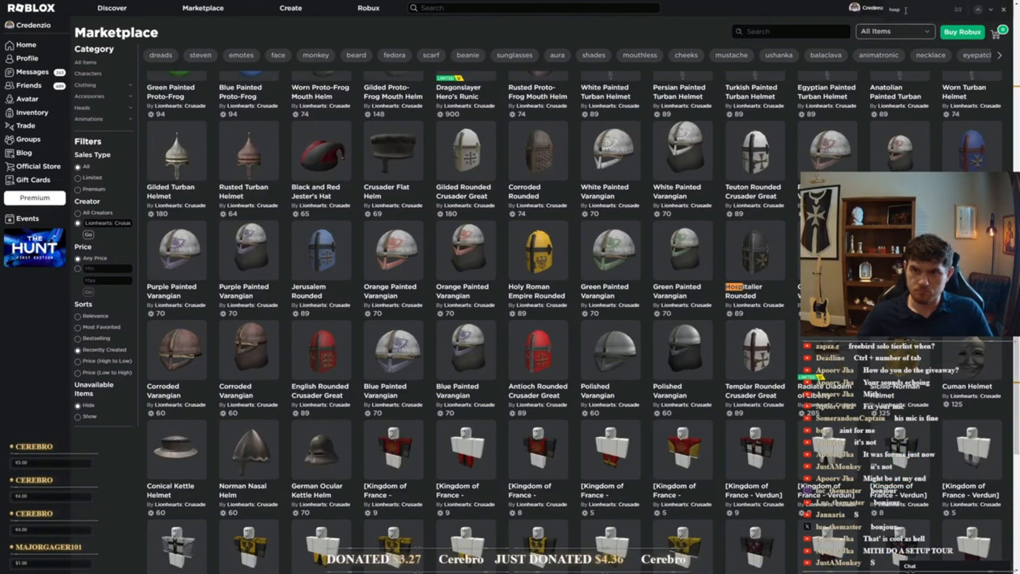
scroll(down, 3)
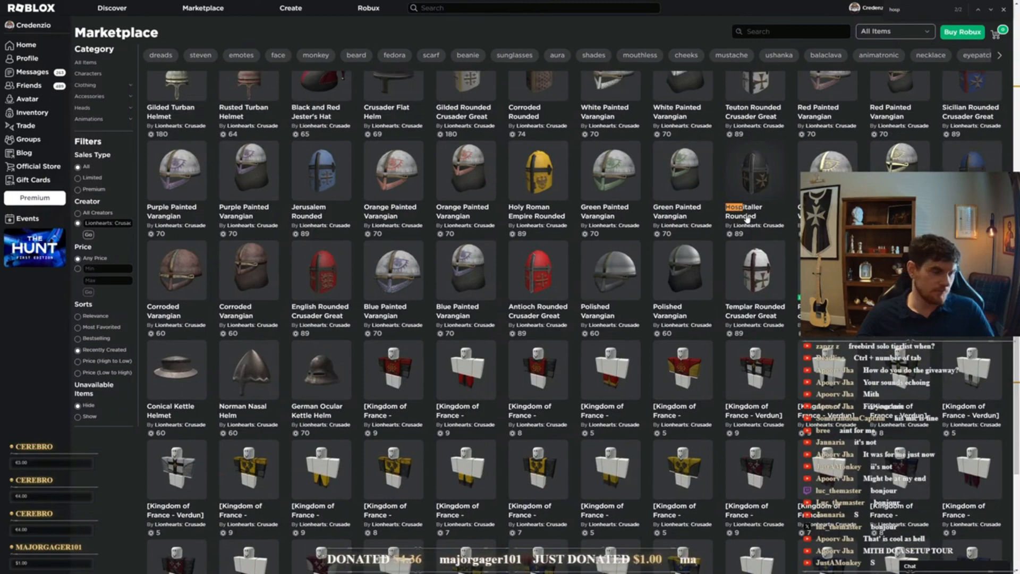
click(744, 210)
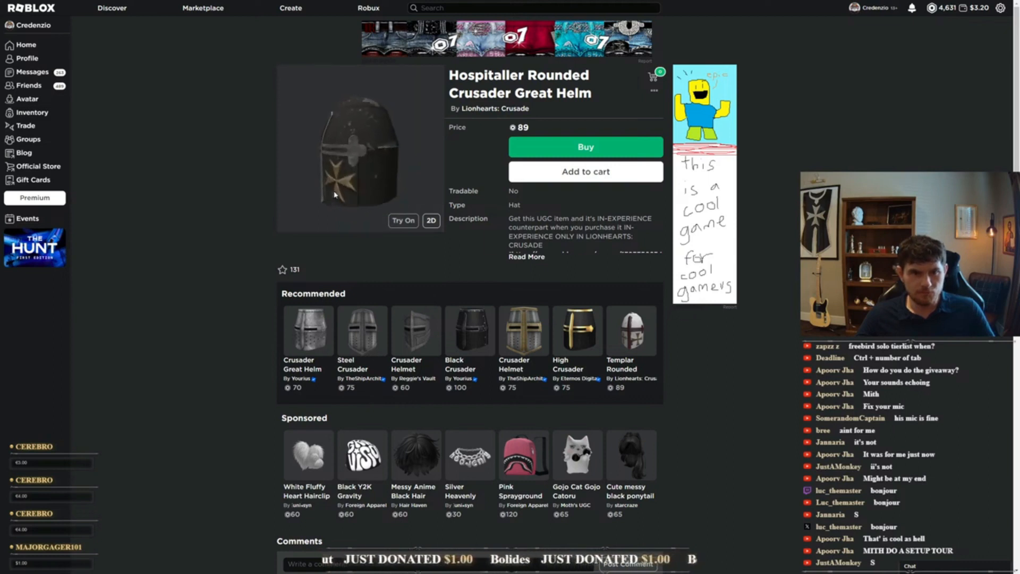
Toggle the helm preview between flat and 3D, then go back and browse further down the catalog
click(431, 220)
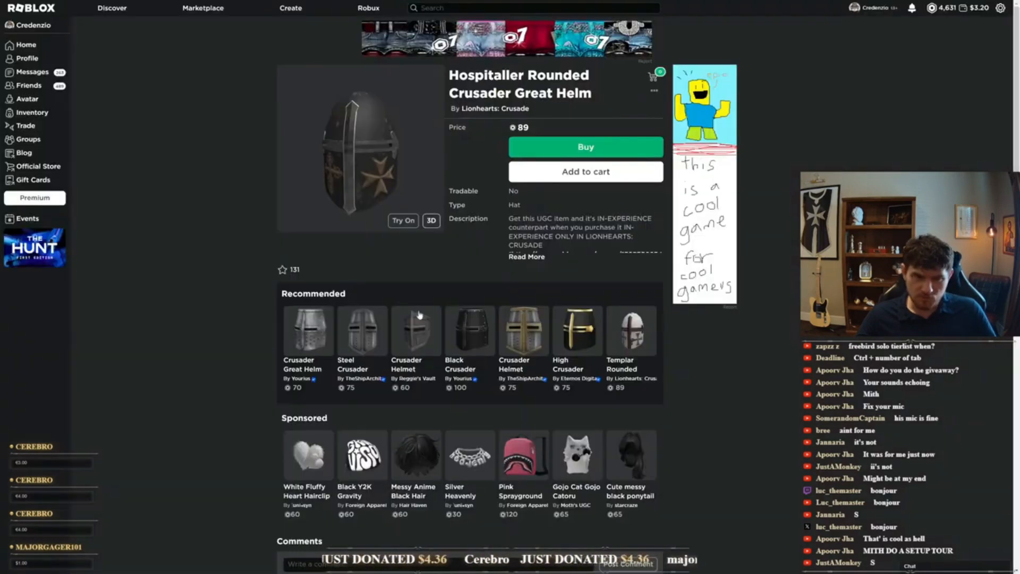
click(202, 7)
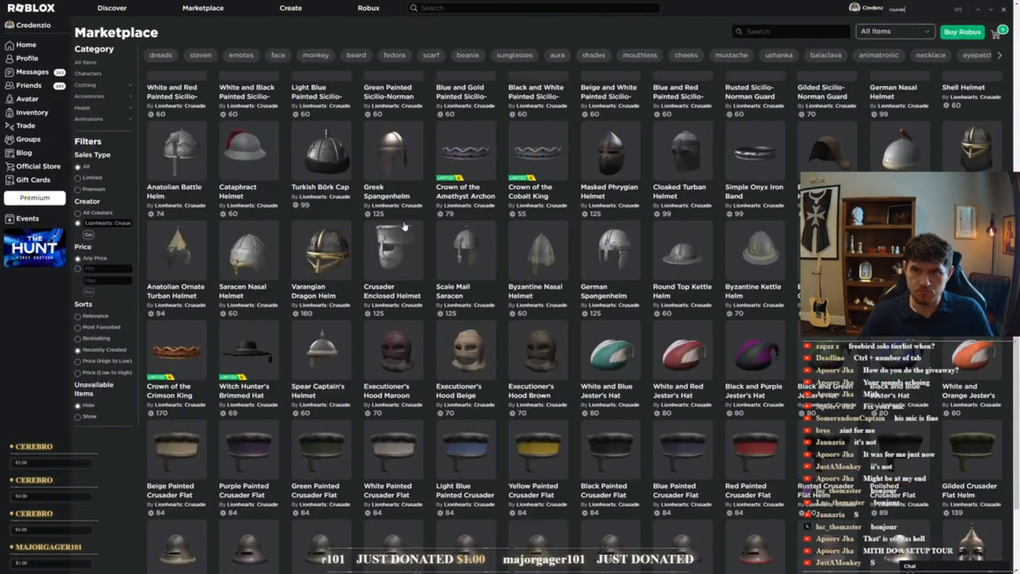
scroll(down, 3)
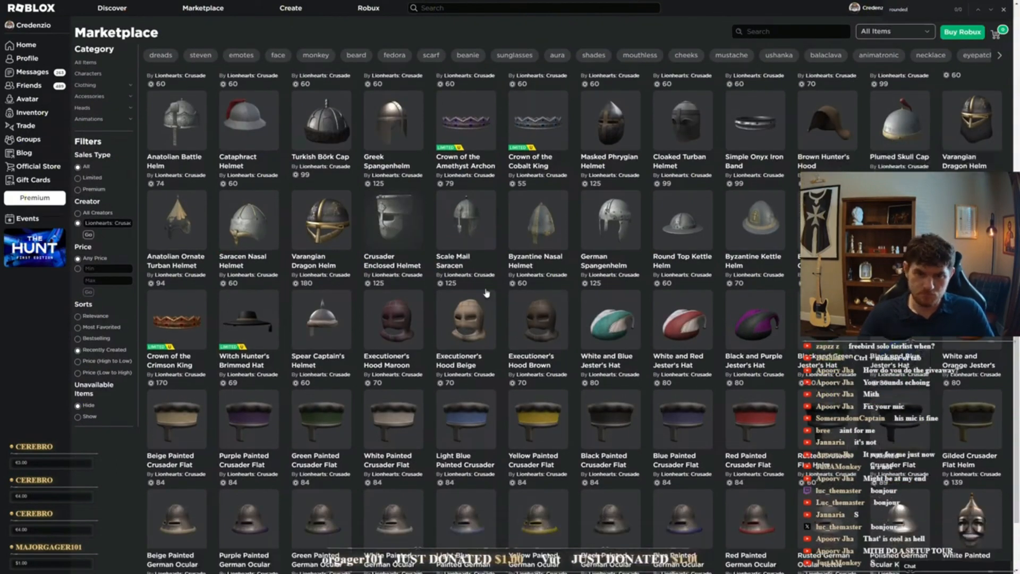
scroll(down, 3)
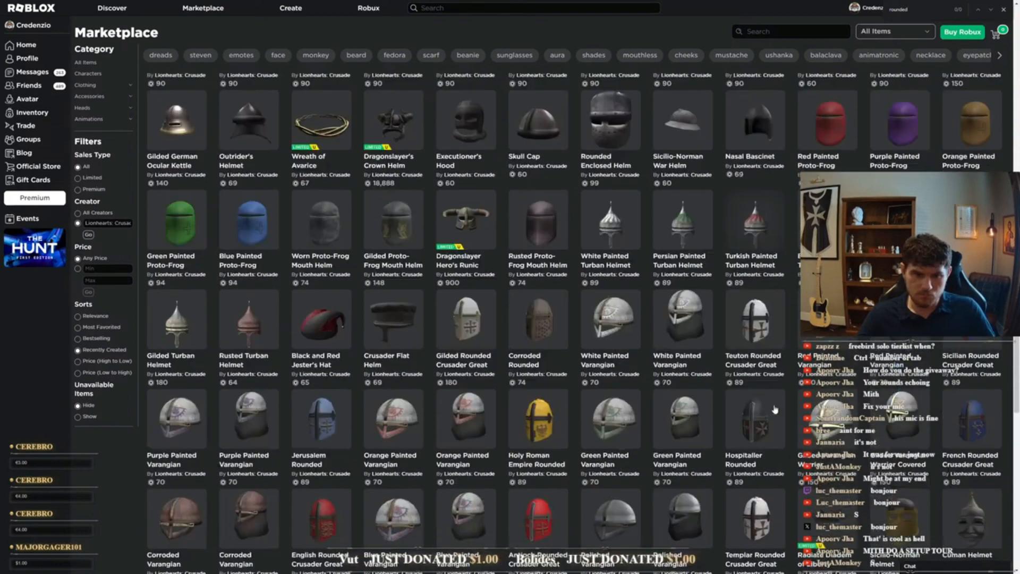
scroll(down, 3)
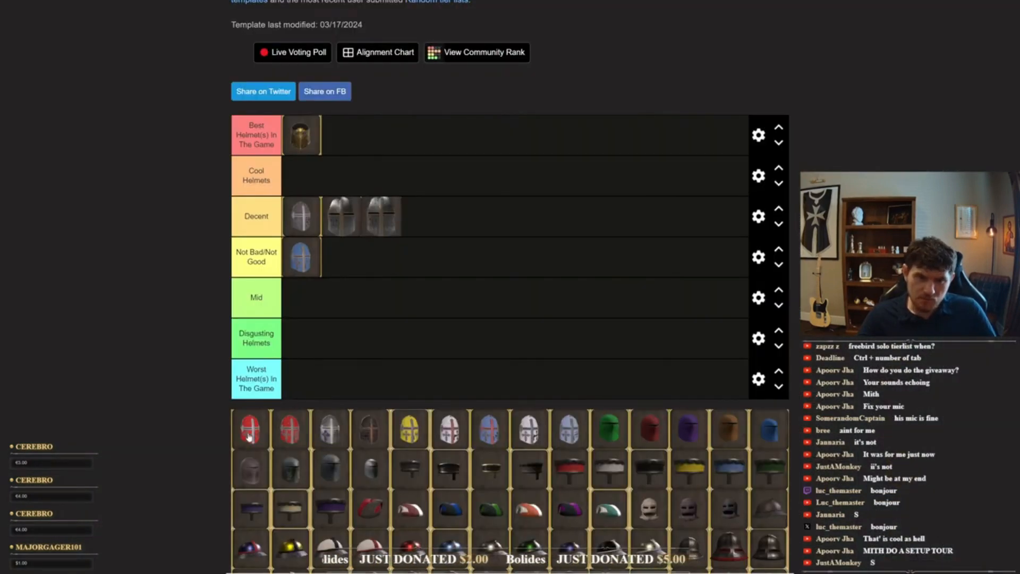
Drag the red crossed and grey helms into Not Bad/Not Good and the dark crossed helm into Mid
drag(249, 429, 399, 218)
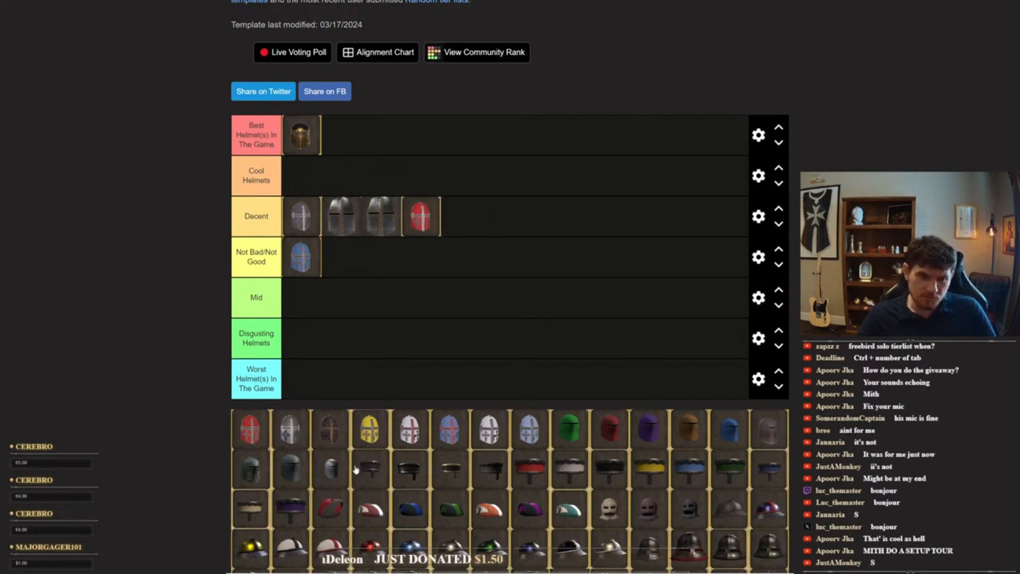
scroll(down, 3)
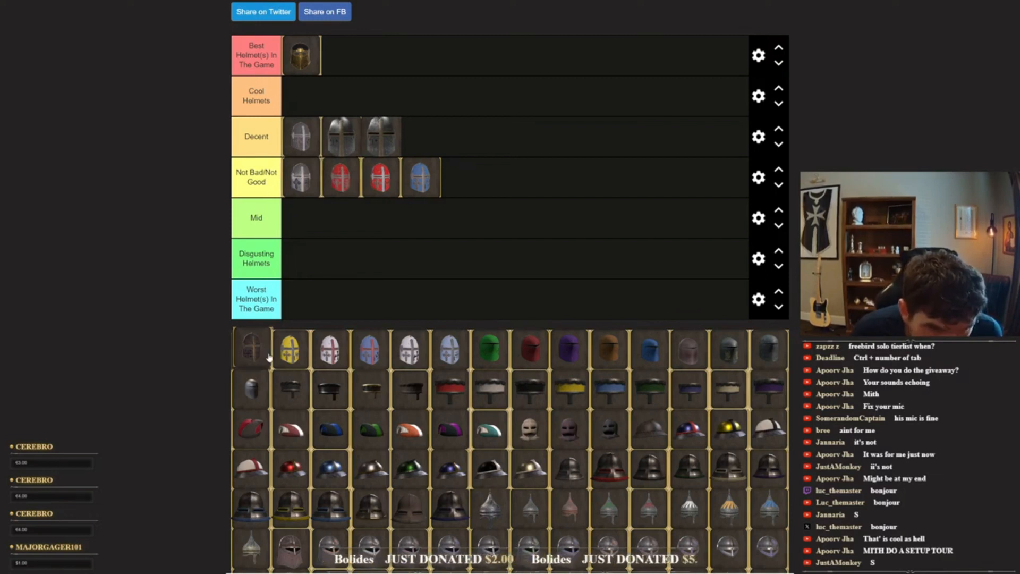
drag(250, 349, 341, 217)
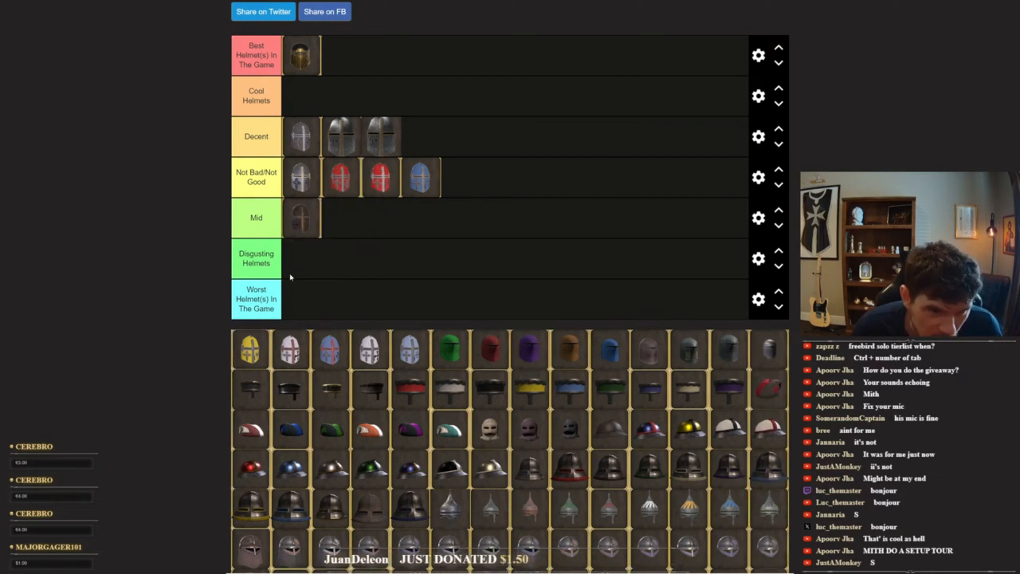
mouse_move(341, 336)
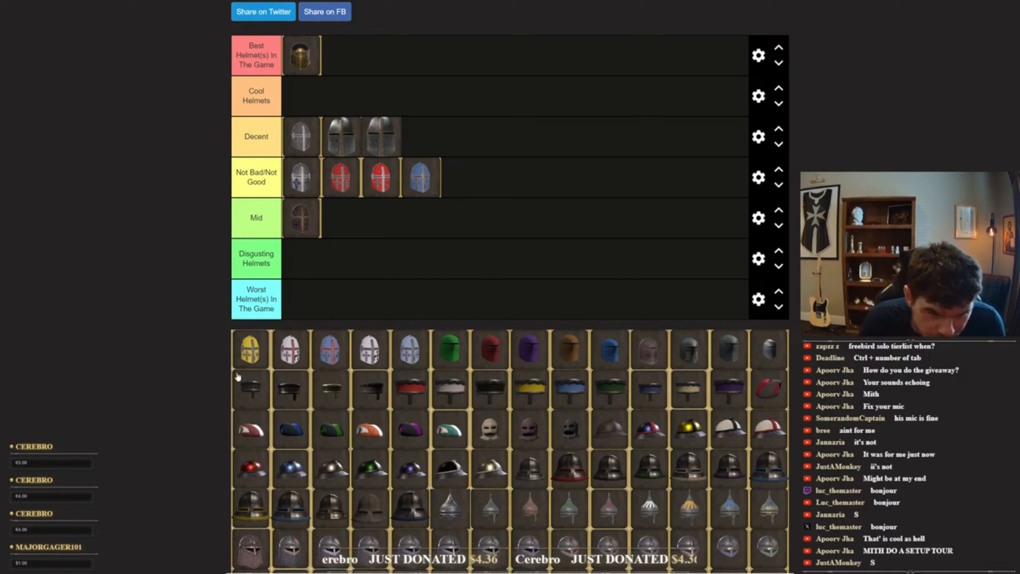
drag(249, 350, 448, 177)
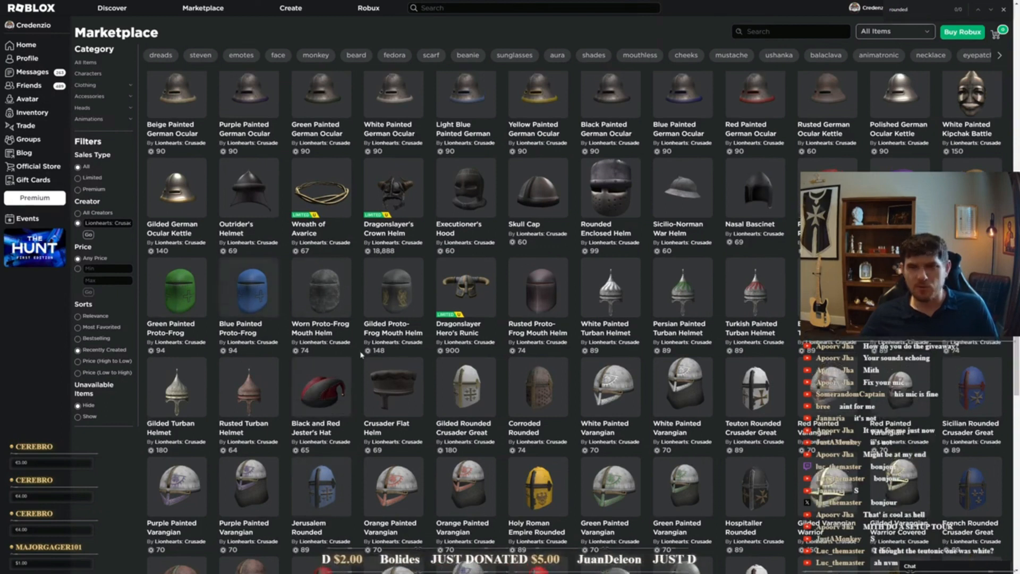
Scroll to the Proto-Frog and German Ocular helms, then switch back to the TierMaker board
scroll(down, 3)
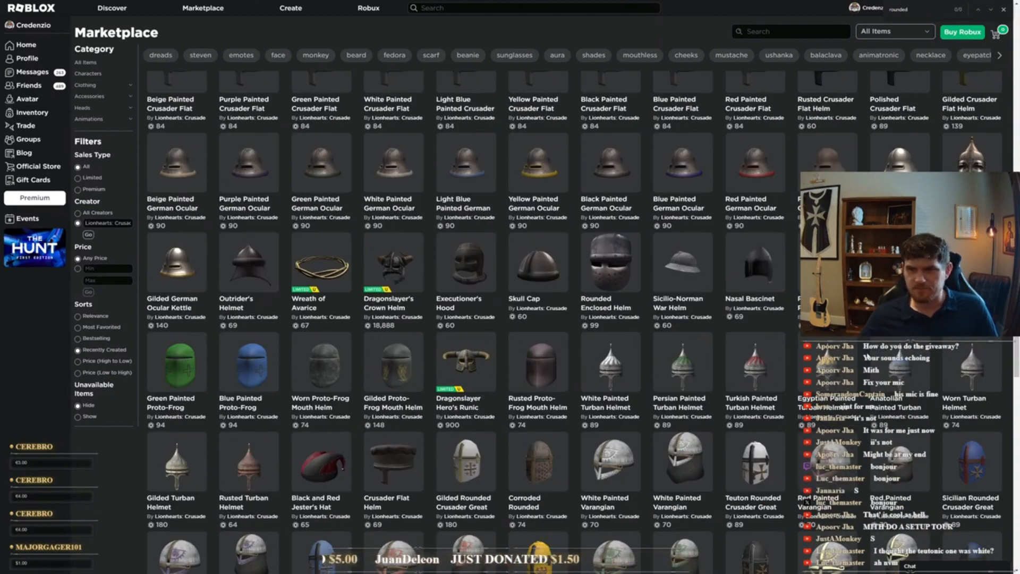
click(176, 362)
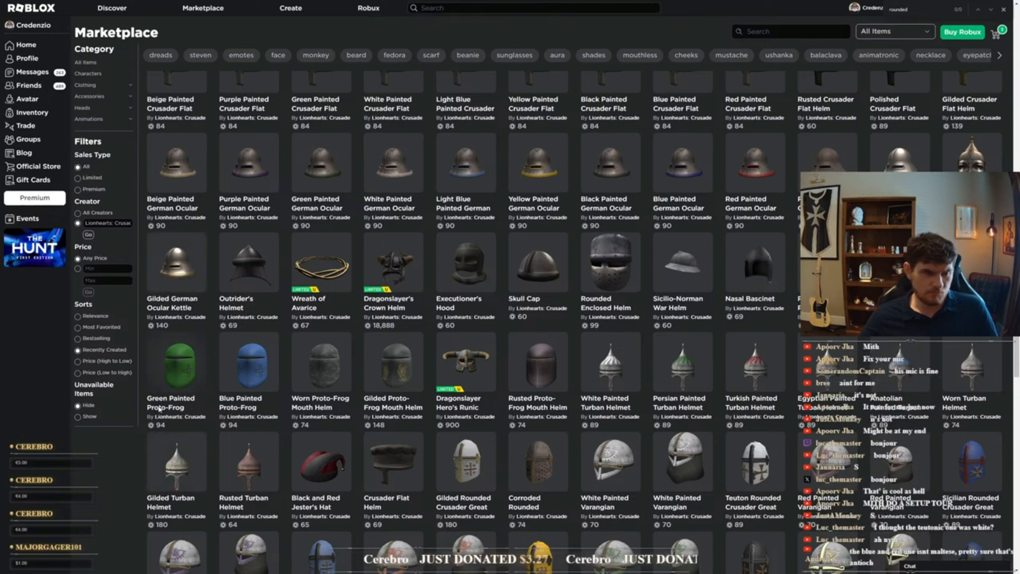
click(175, 362)
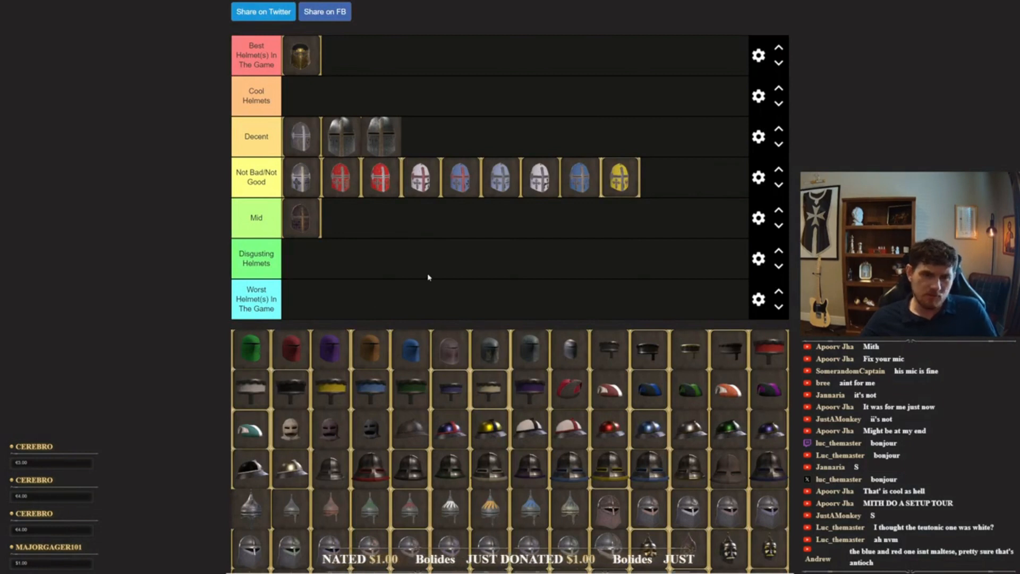
mouse_move(290, 325)
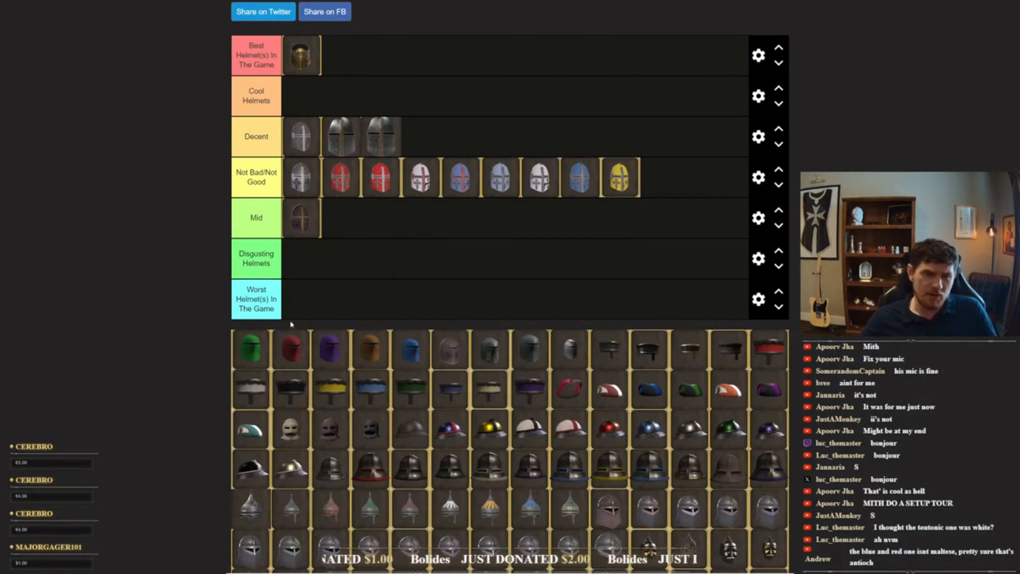
Scroll through the pool while placing two helms in Mid and seven painted helms in Disgusting Helmets
scroll(down, 3)
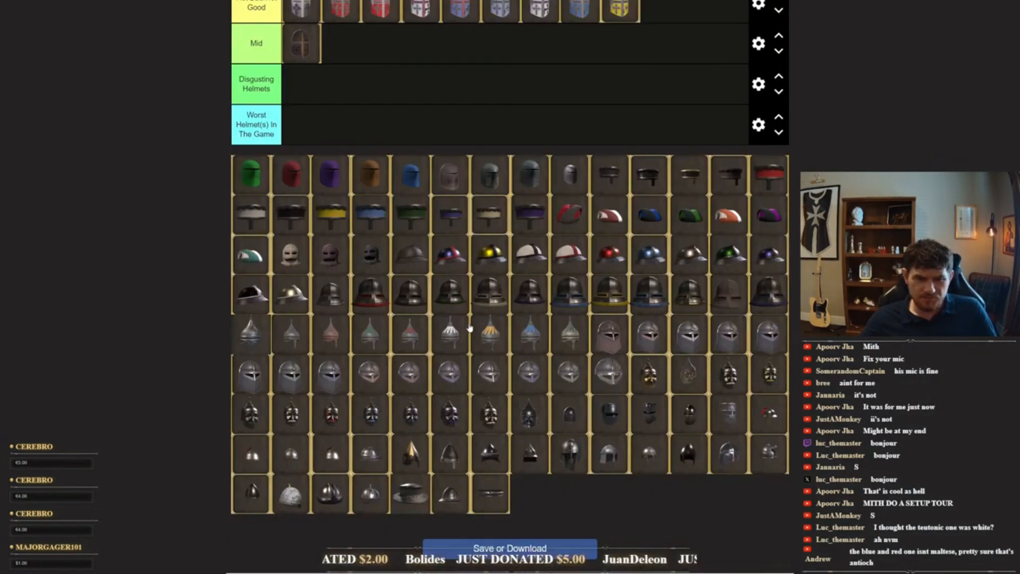
scroll(down, 3)
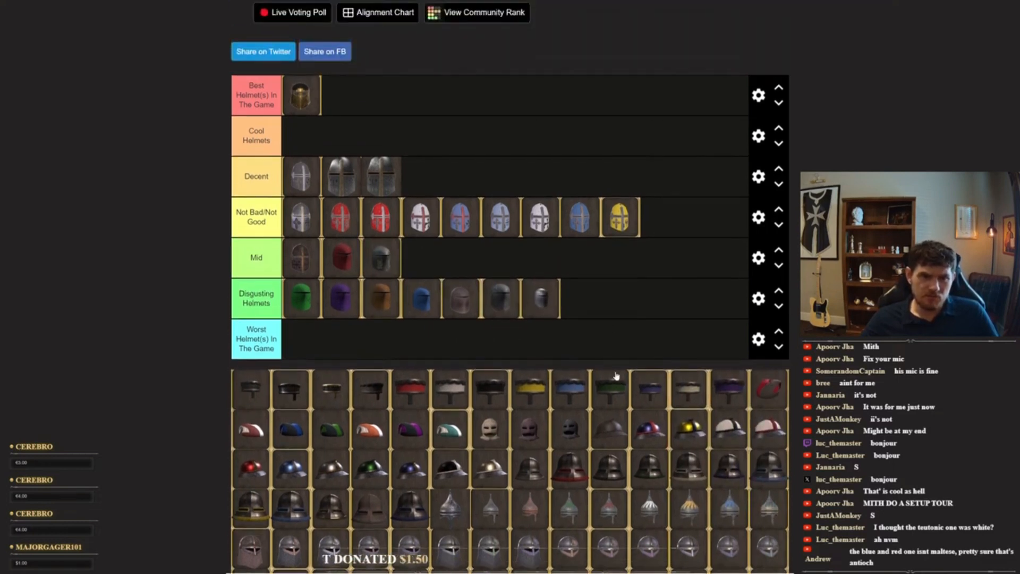
scroll(down, 3)
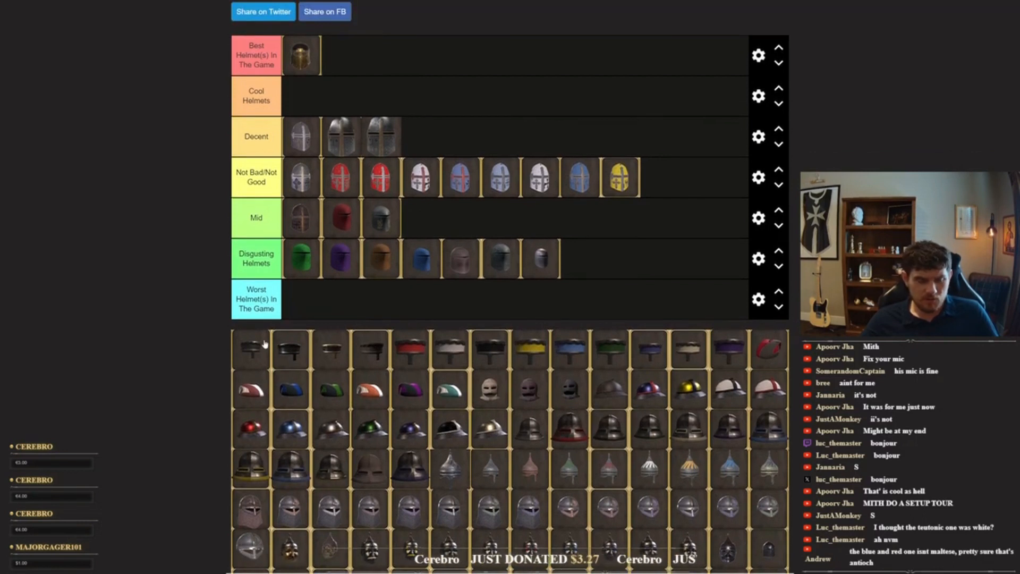
mouse_move(249, 357)
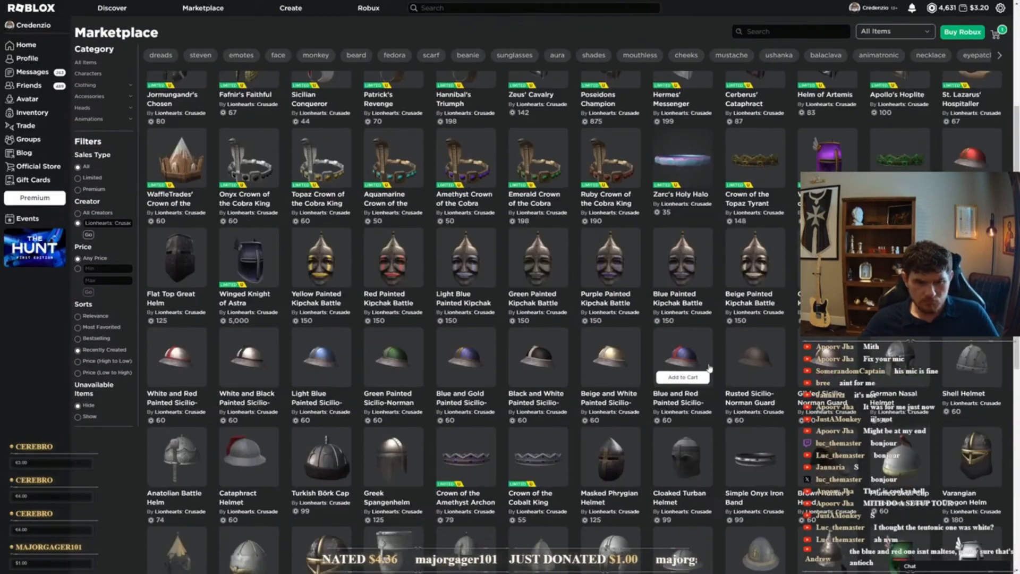
Scroll down the Marketplace results past the painted Kipchak and Sicilio-Norman helmets
scroll(down, 3)
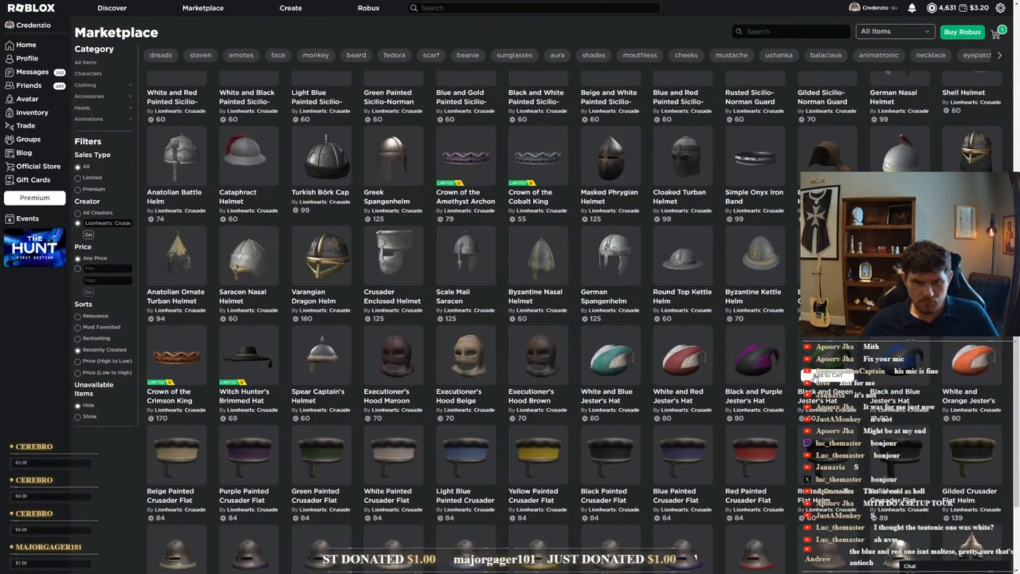
scroll(down, 3)
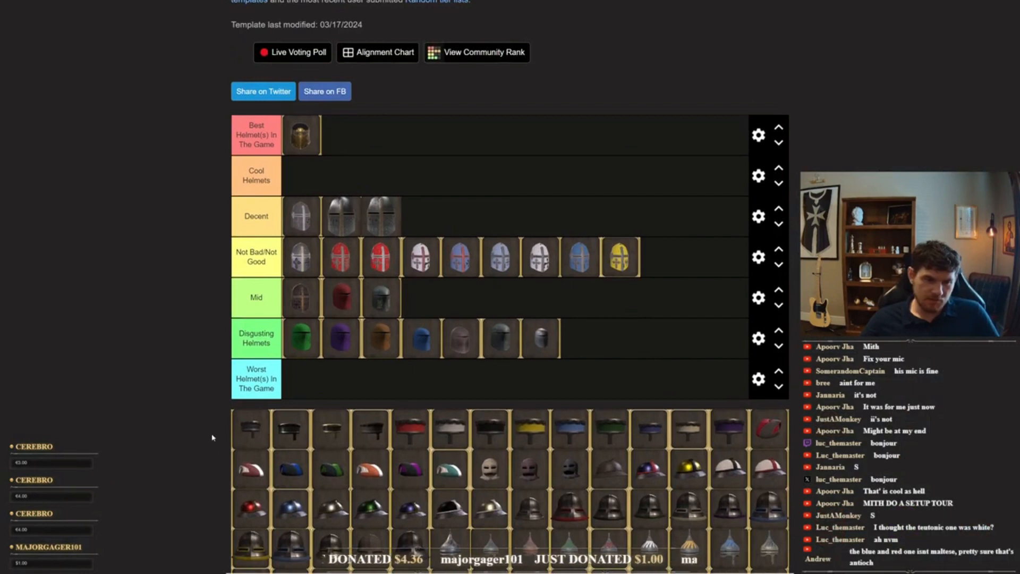
Scroll the board while ranking the painted crusader flat helms in Mid and Not Bad/Not Good
scroll(down, 3)
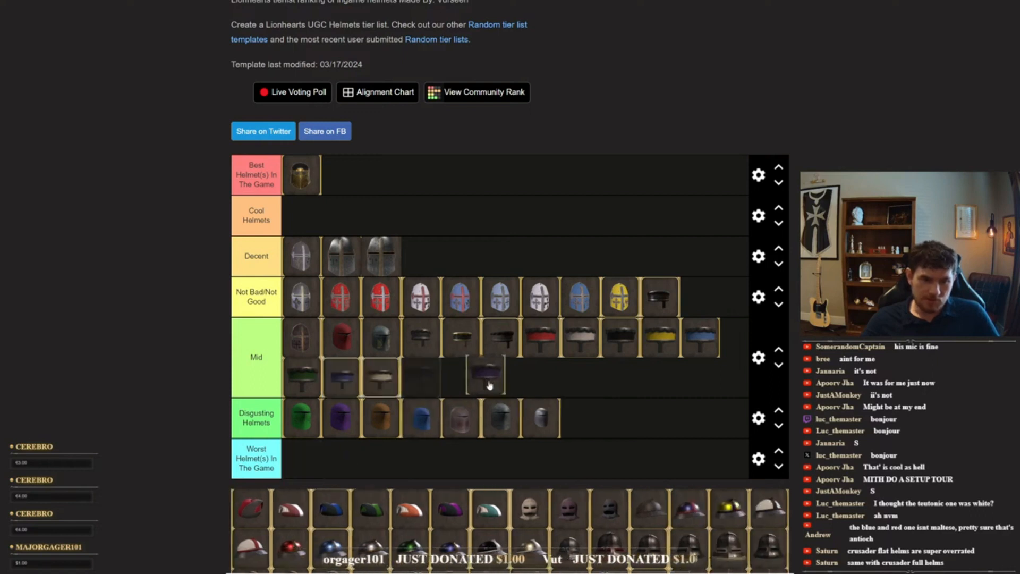
scroll(down, 3)
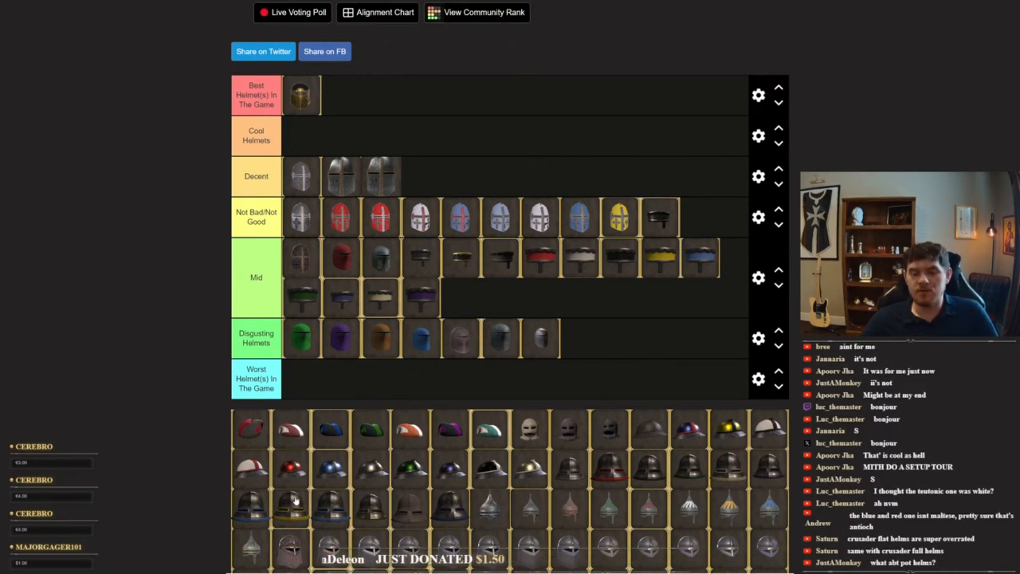
mouse_move(265, 486)
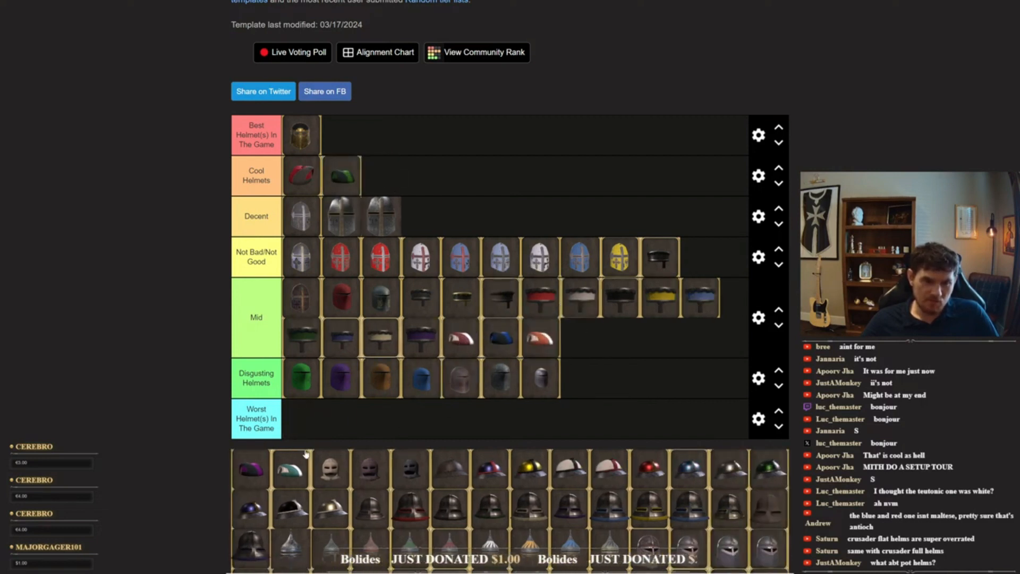
Drag a jester hat into Cool Helmets and scroll down to continue sorting hoods into Mid and Disgusting
drag(251, 469, 380, 175)
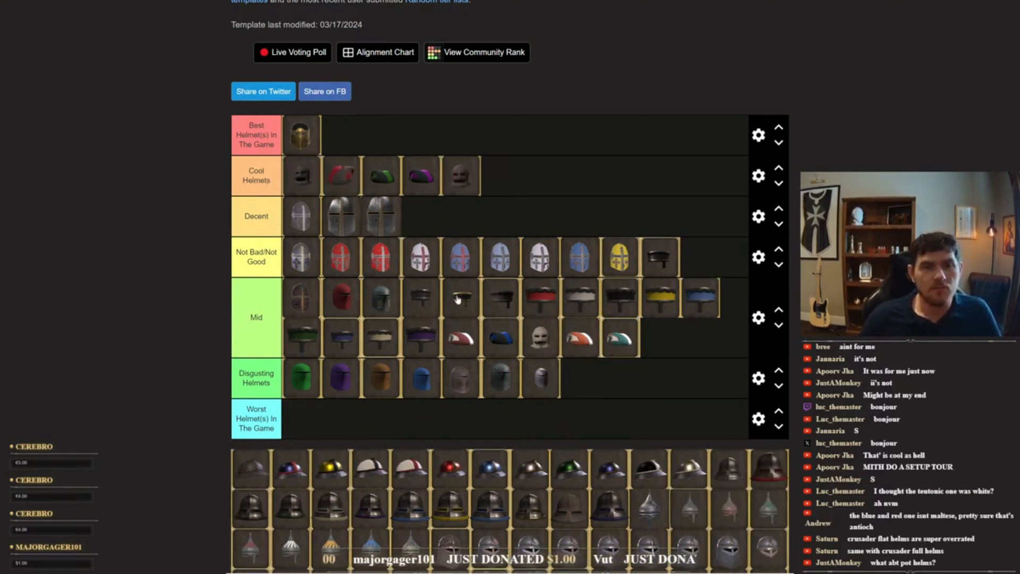
scroll(down, 3)
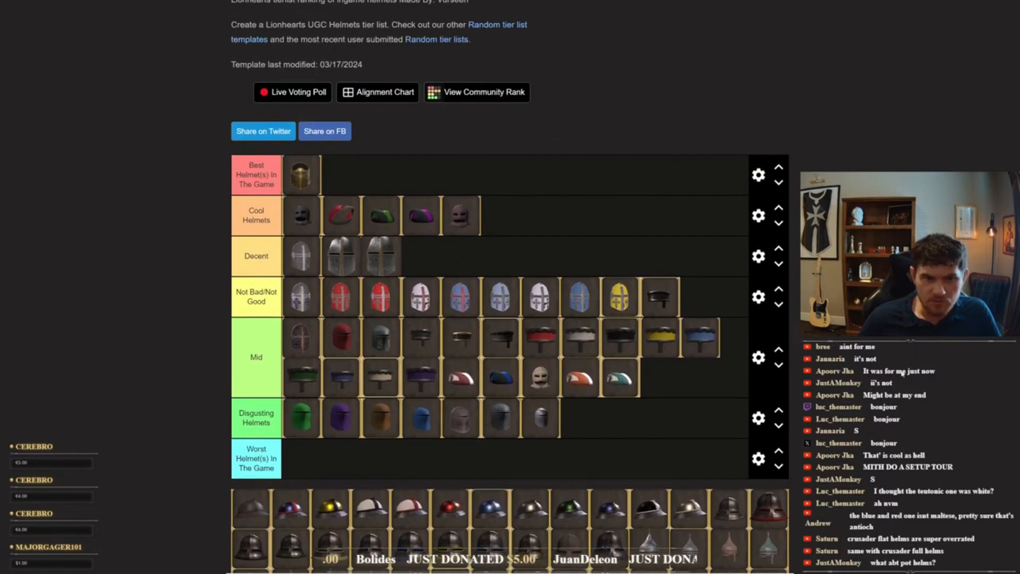
scroll(down, 3)
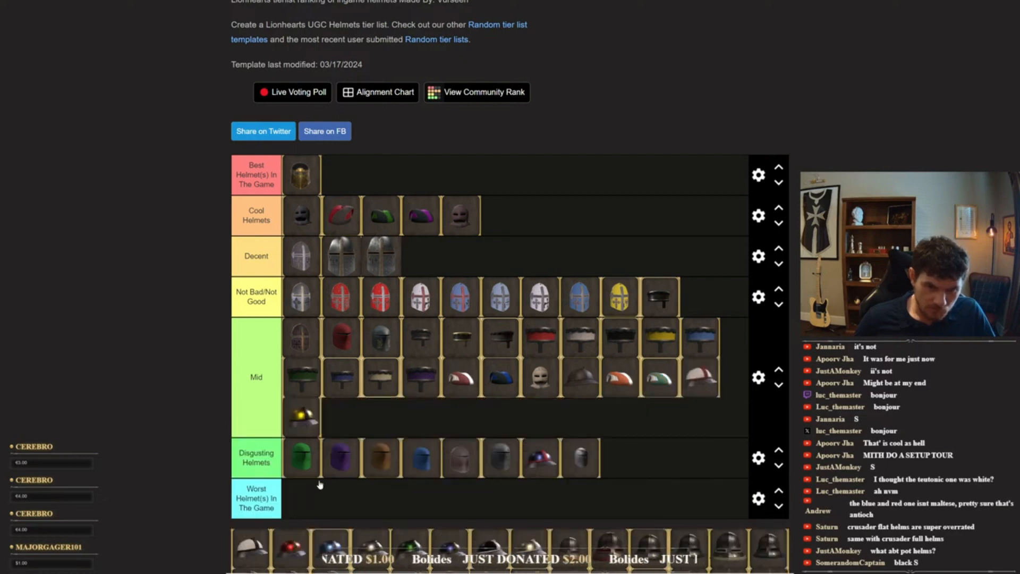
Scroll the board while adding the coloured round caps to Not Bad/Not Good and a steel helmet to Decent
scroll(down, 3)
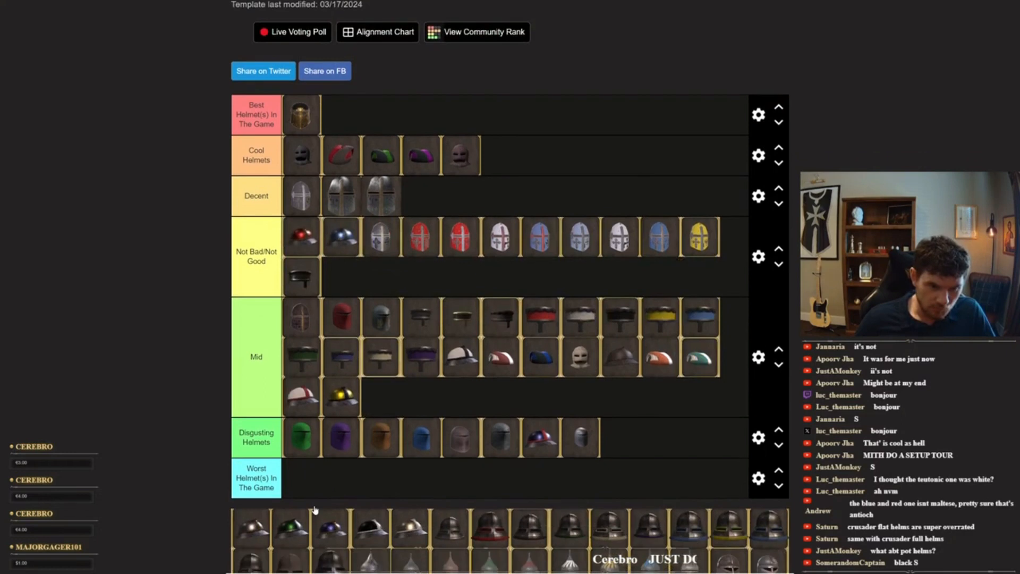
scroll(down, 3)
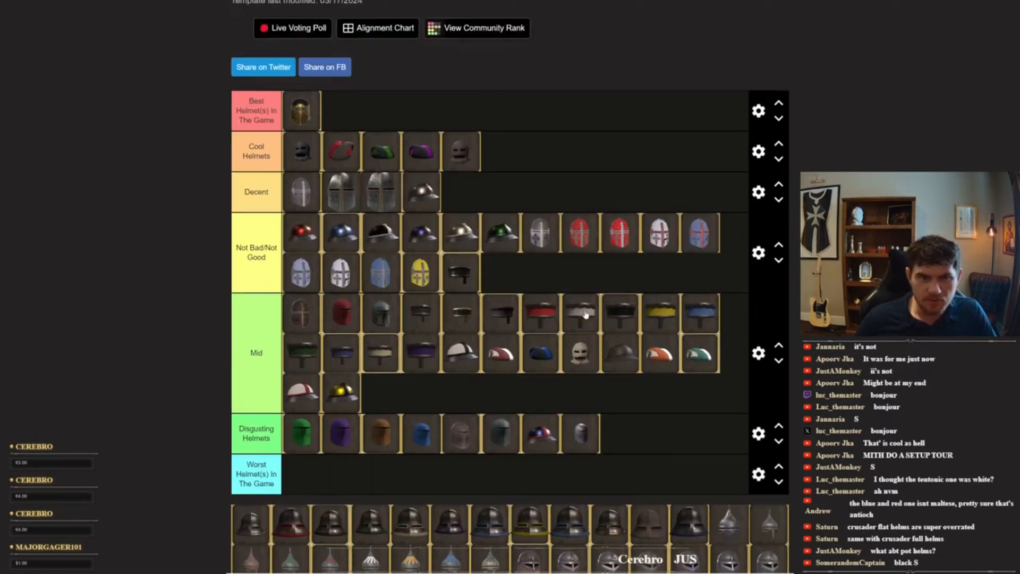
Scroll the board while placing a dark helmet in Best and the painted ocular helmets in Cool Helmets
scroll(down, 3)
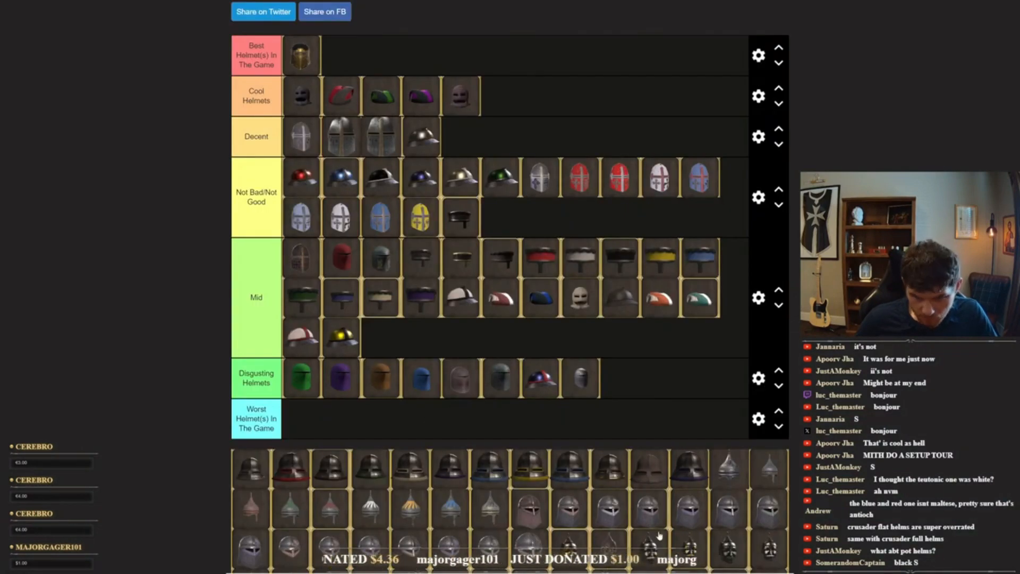
scroll(down, 3)
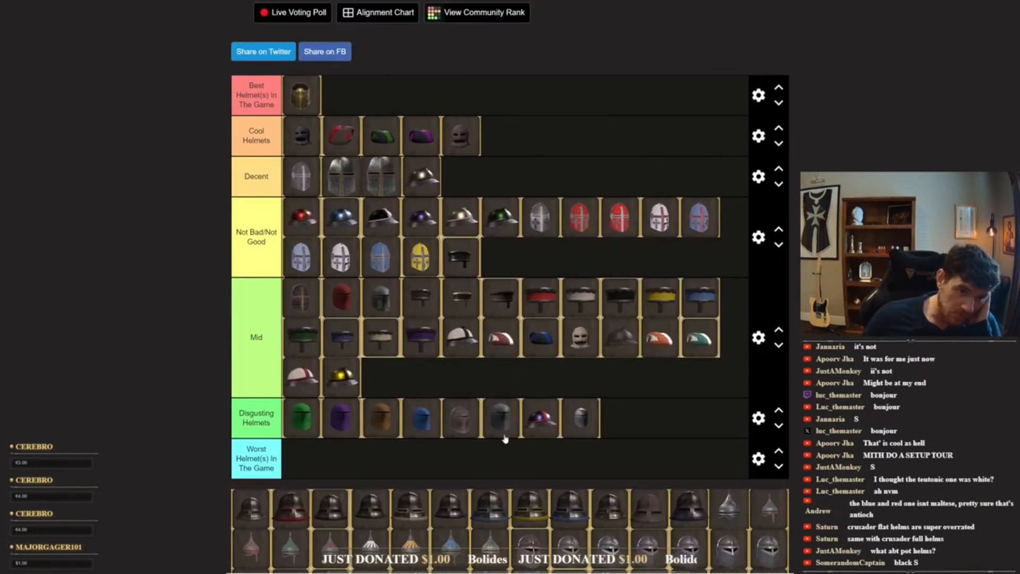
mouse_move(375, 469)
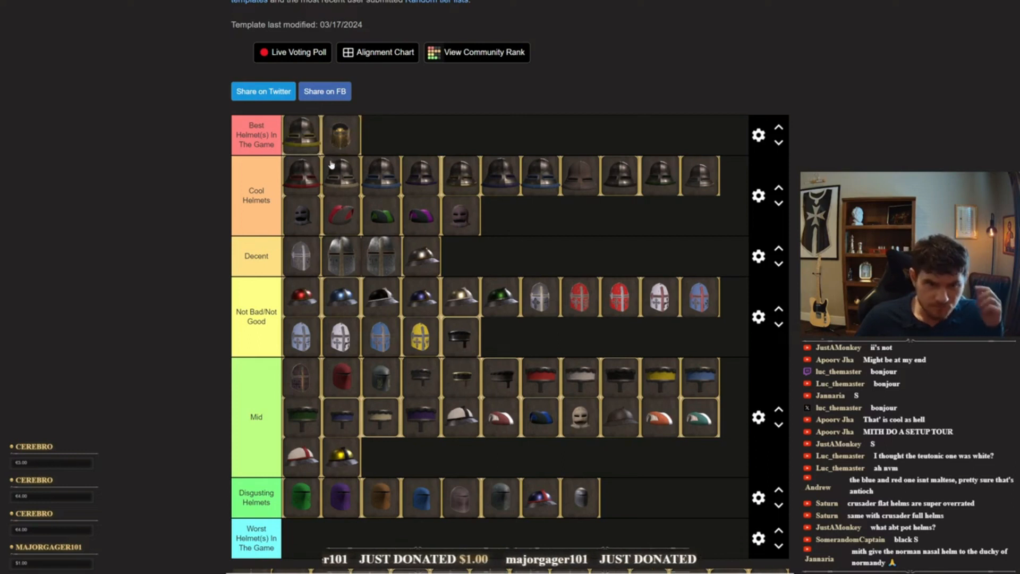
scroll(down, 3)
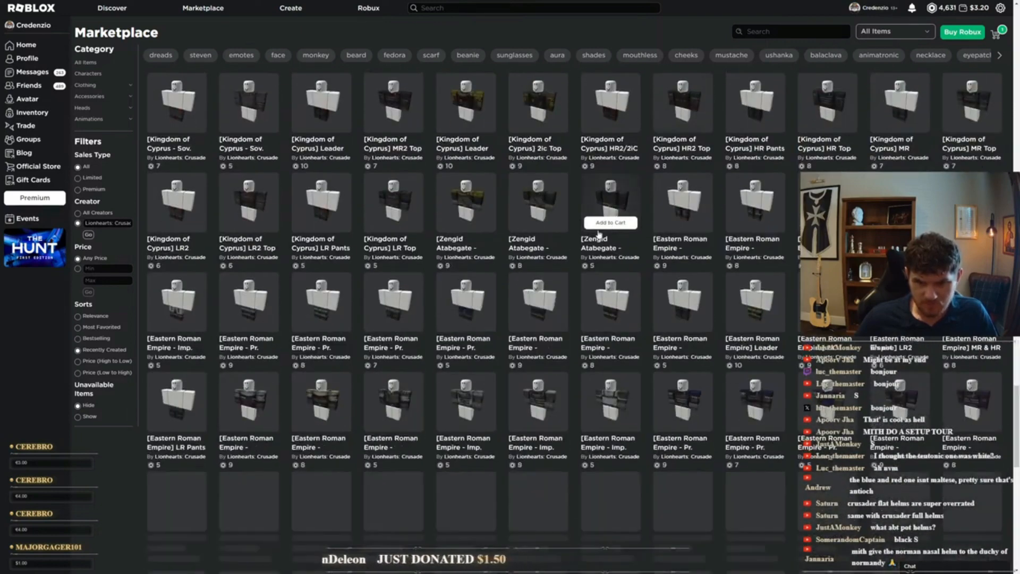
scroll(down, 3)
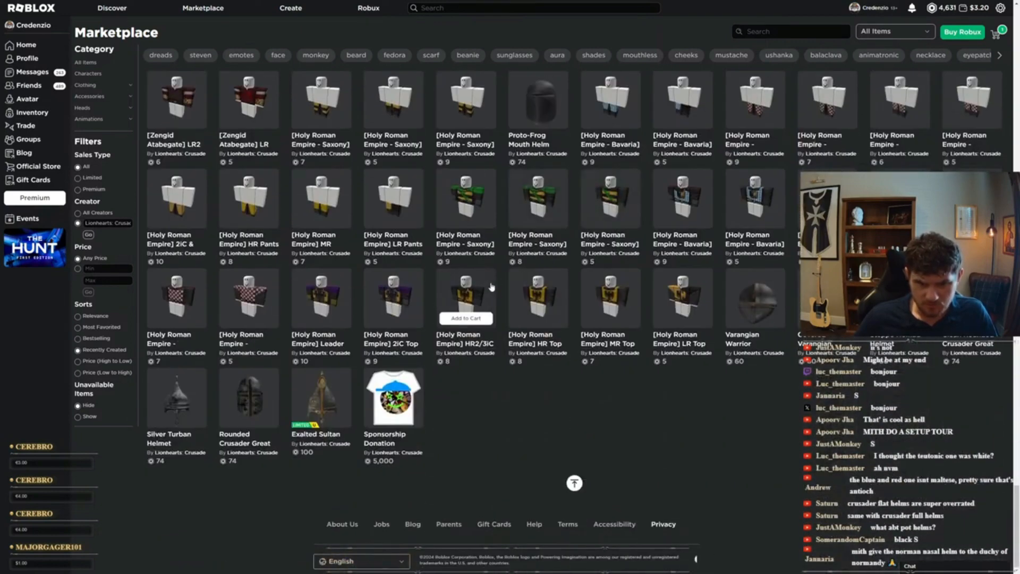
scroll(down, 3)
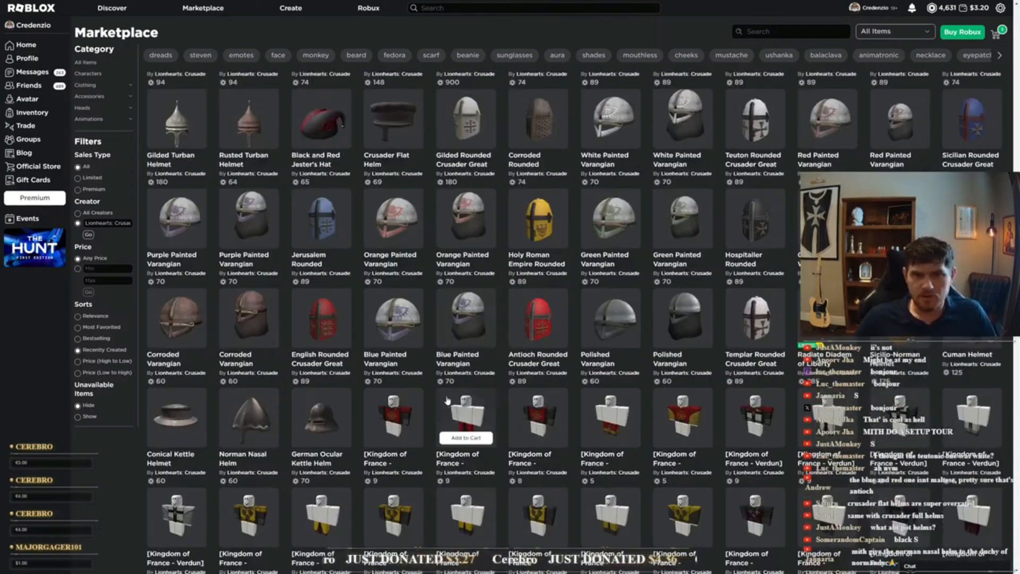
scroll(down, 3)
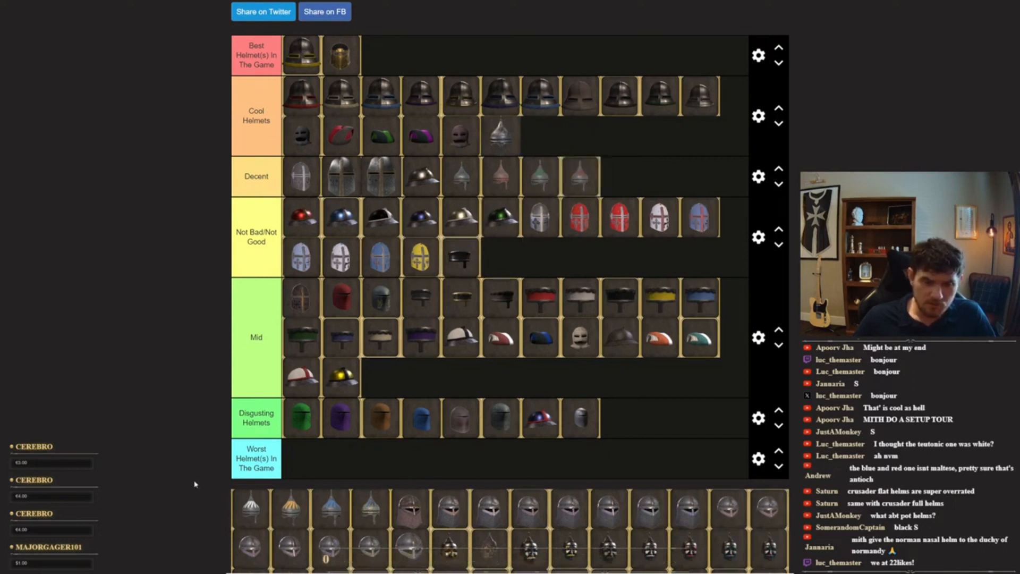
mouse_move(550, 187)
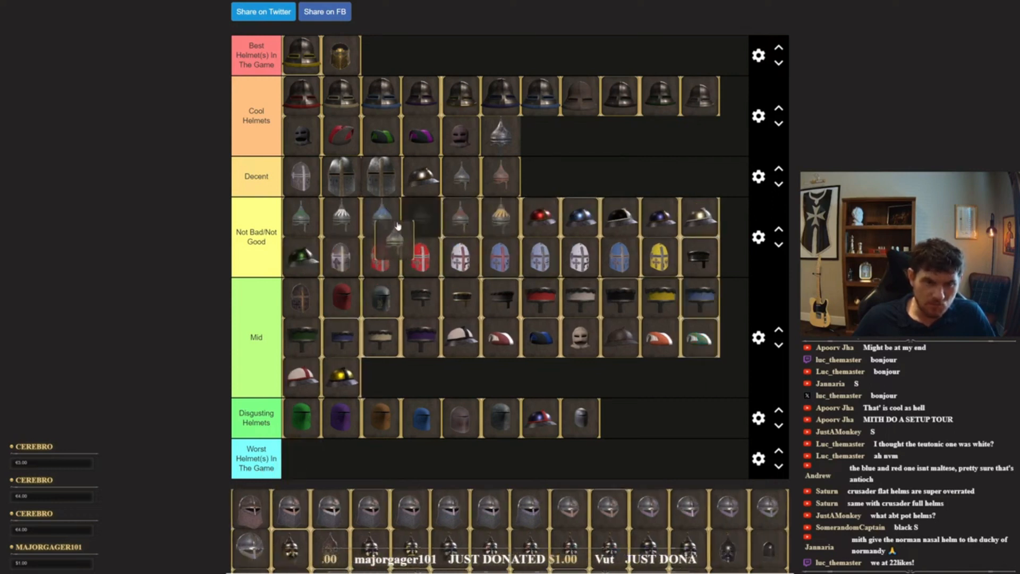
Scroll down the tier list past the Not Bad/Not Good row of nasal helms
scroll(down, 3)
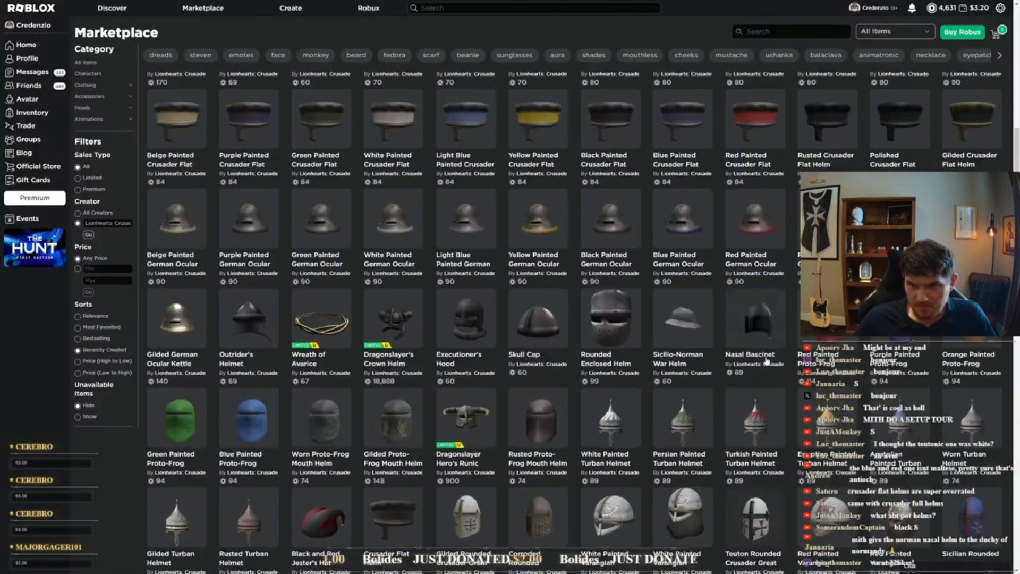
scroll(down, 3)
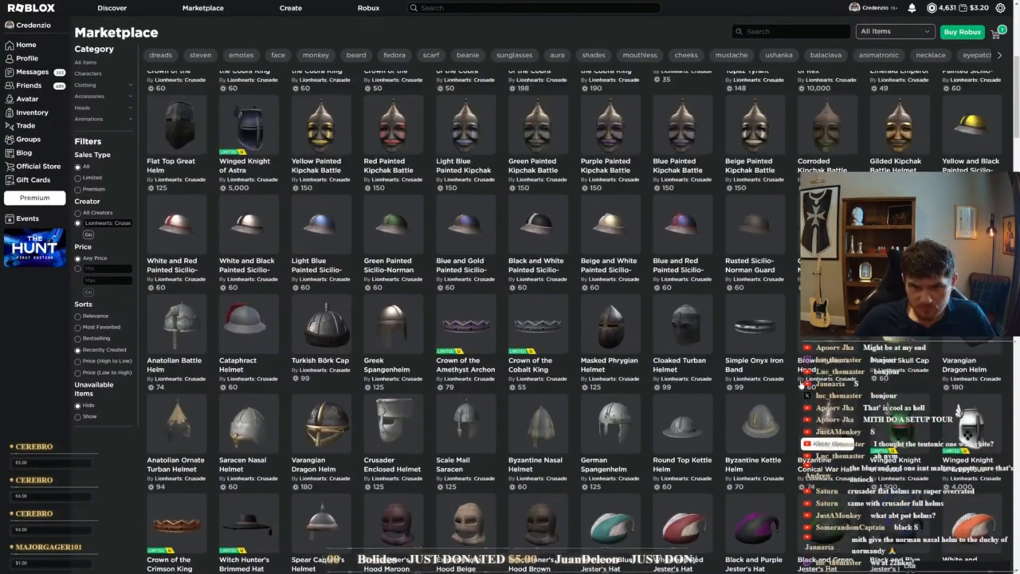
scroll(up, 3)
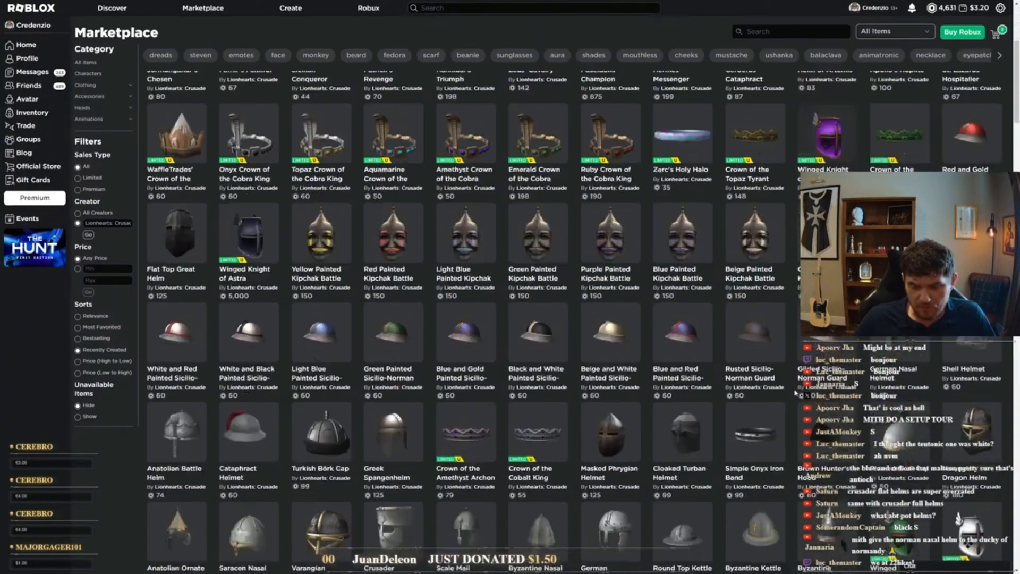
scroll(down, 3)
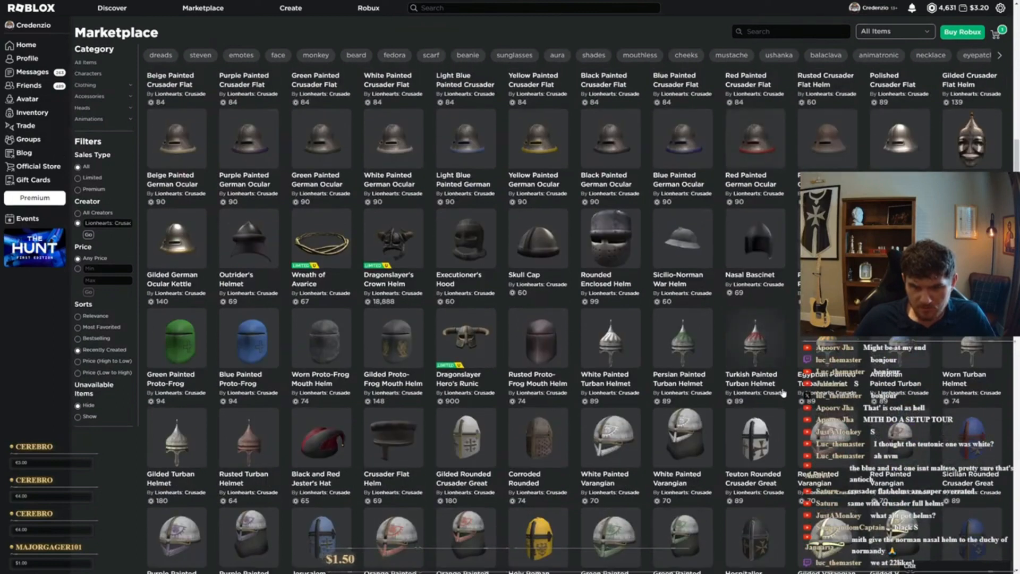
scroll(down, 3)
text(varan)
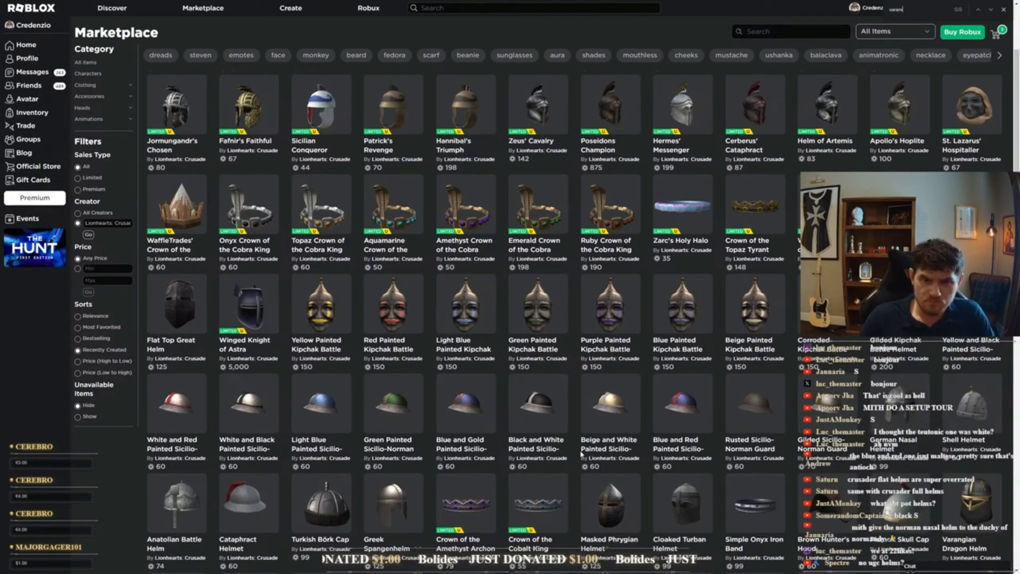
scroll(down, 3)
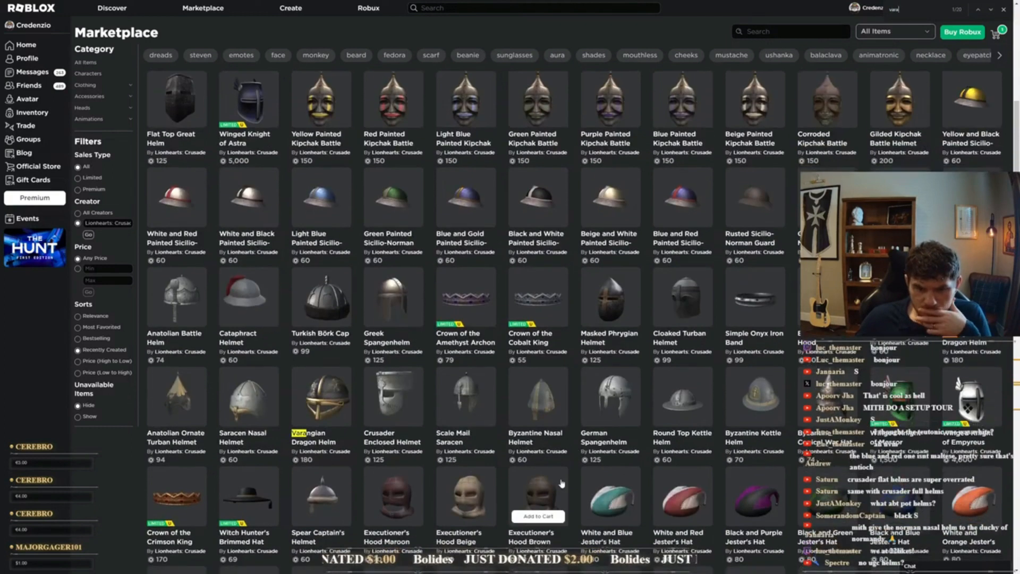
scroll(down, 3)
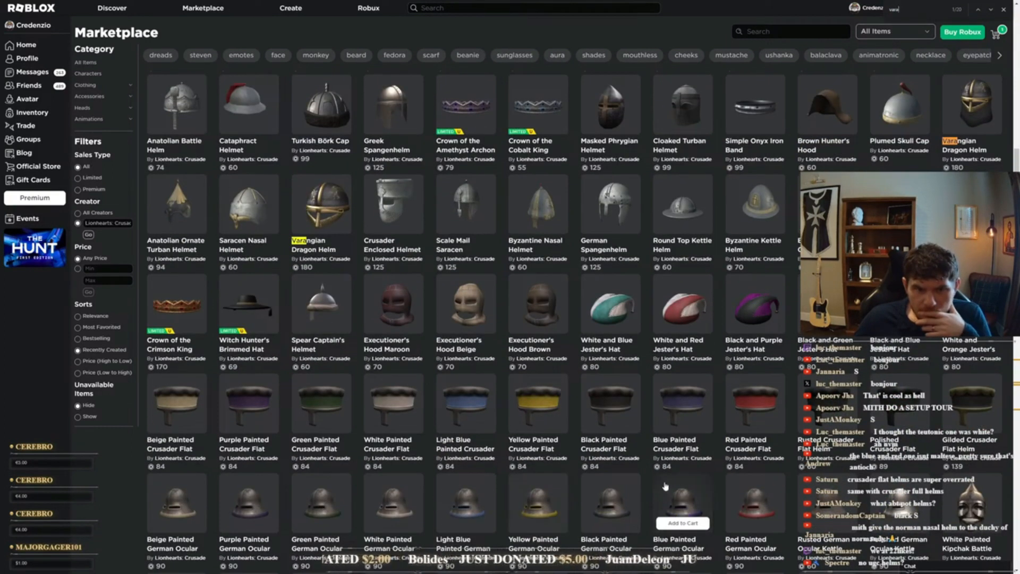
scroll(down, 3)
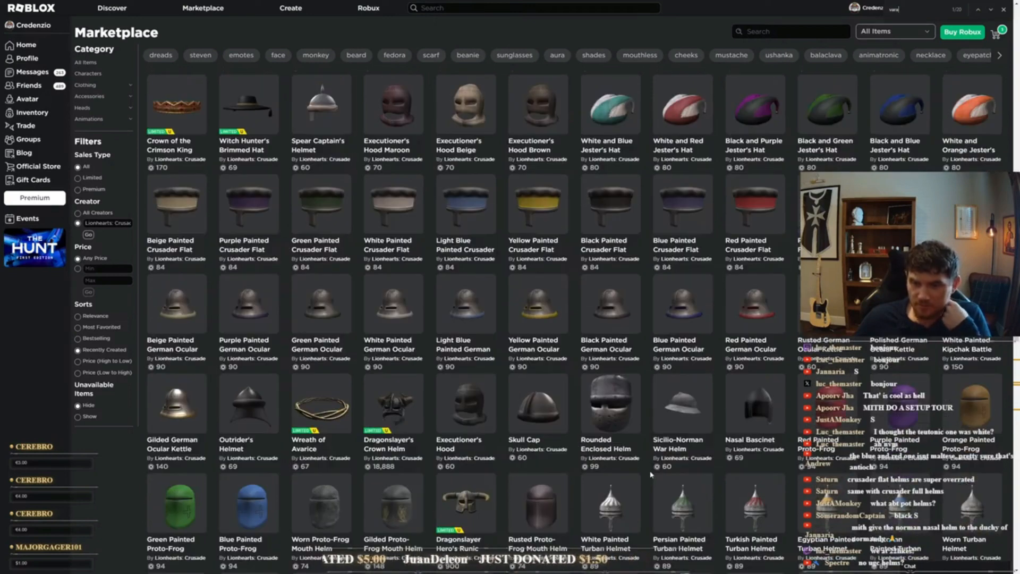
scroll(down, 3)
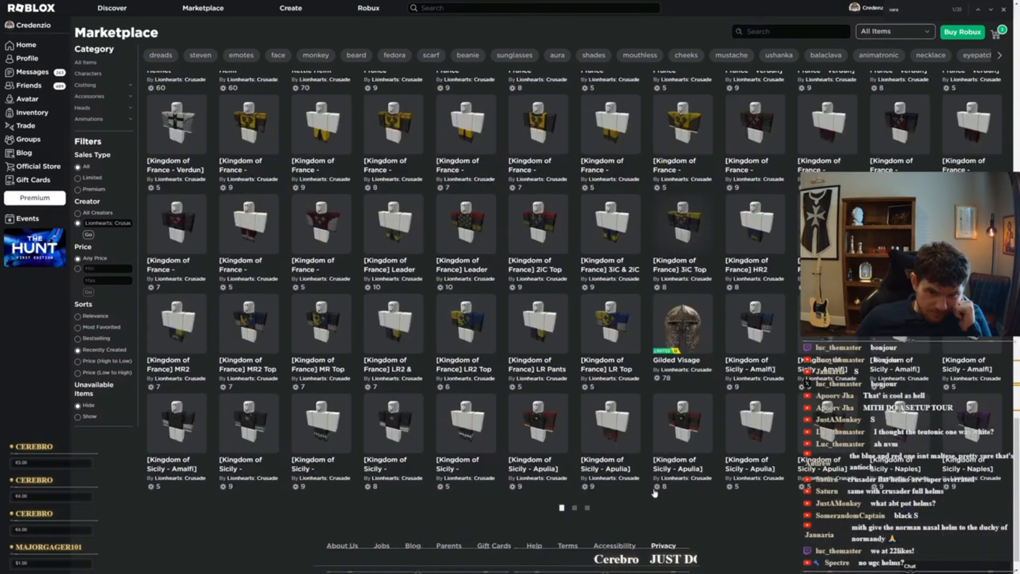
scroll(down, 3)
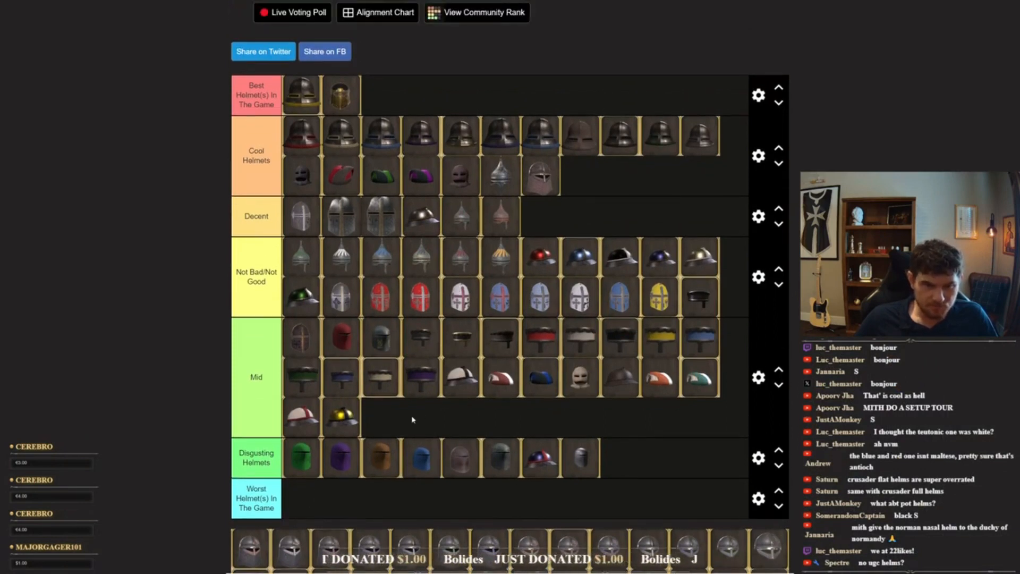
Scroll down through the unranked pool to reach more steel helmets for Cool Helmets
scroll(down, 3)
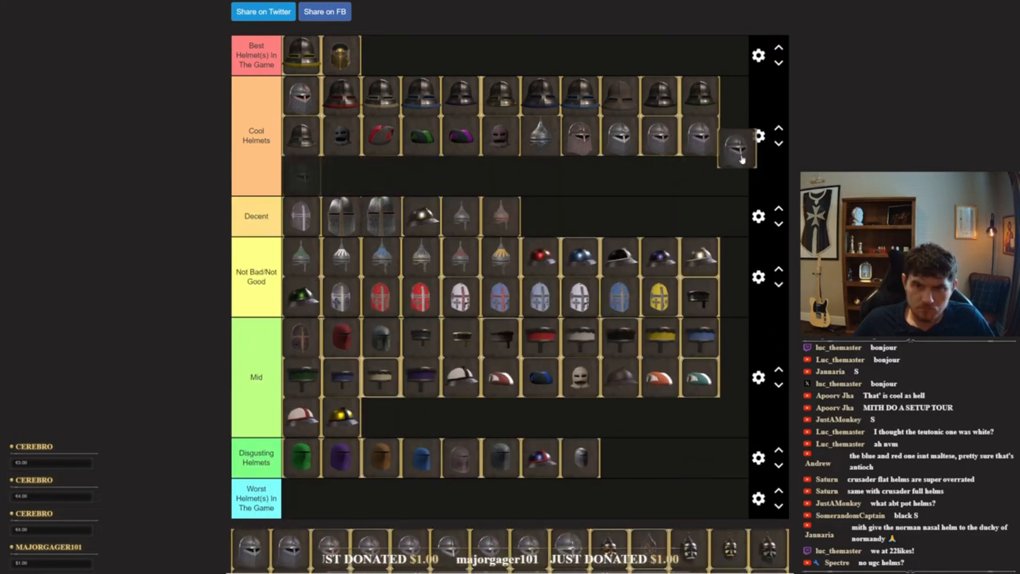
scroll(down, 3)
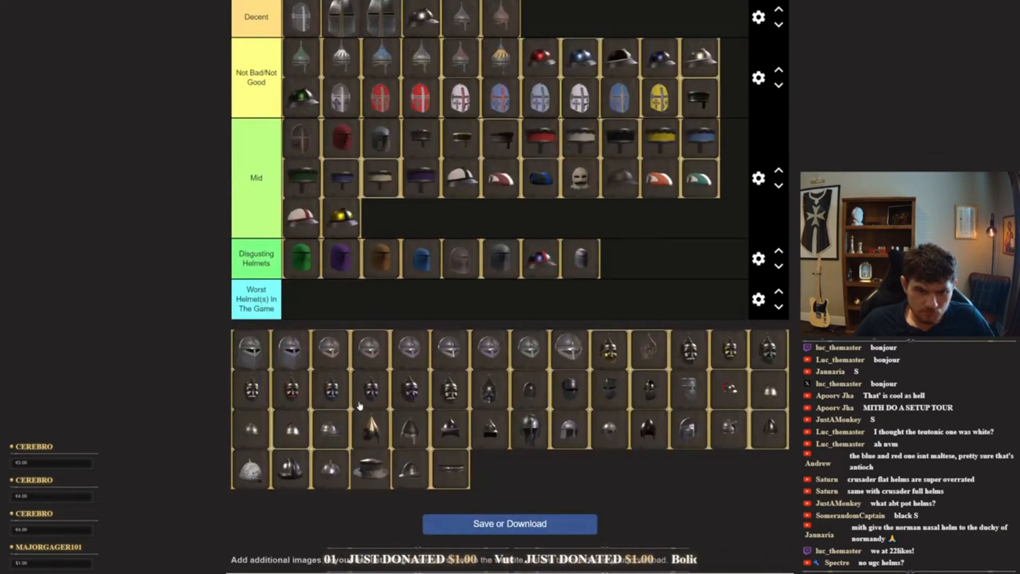
scroll(down, 3)
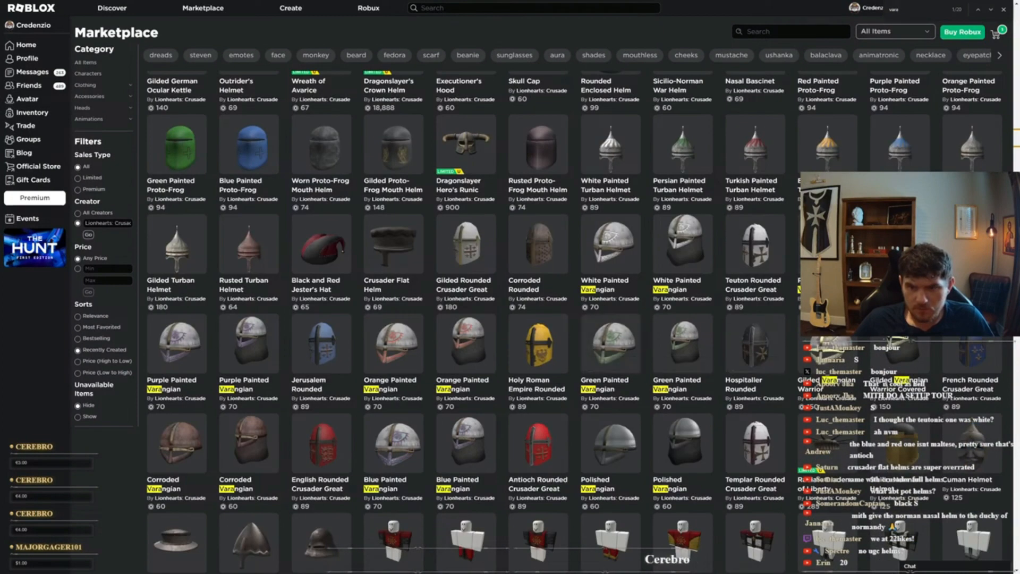
Scroll down the Lionhearts: Crusade catalog to the clothing listings
scroll(down, 3)
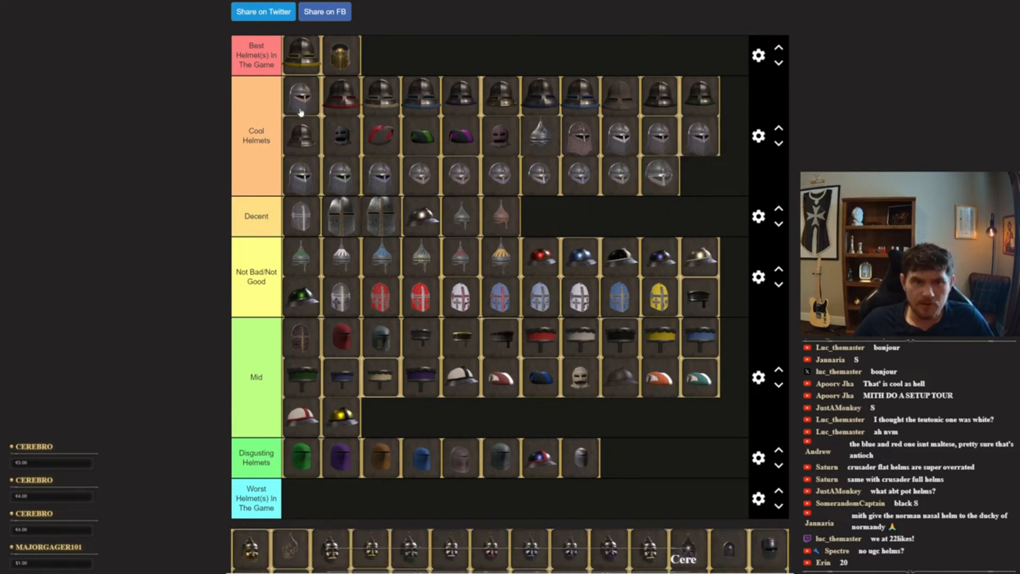
scroll(down, 3)
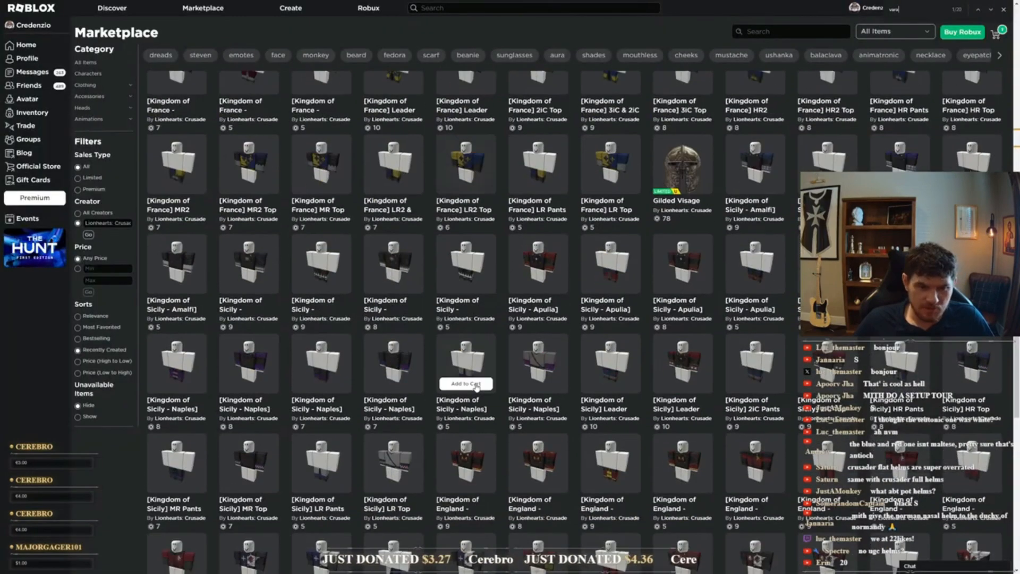
Scroll the catalog down to the painted Kipchak Battle helmet listings
scroll(down, 3)
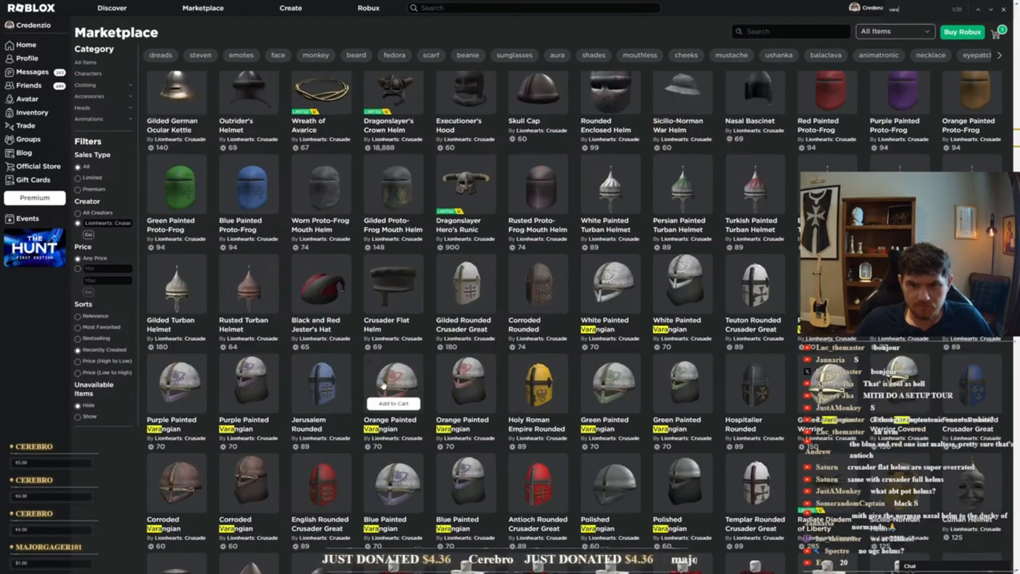
scroll(down, 3)
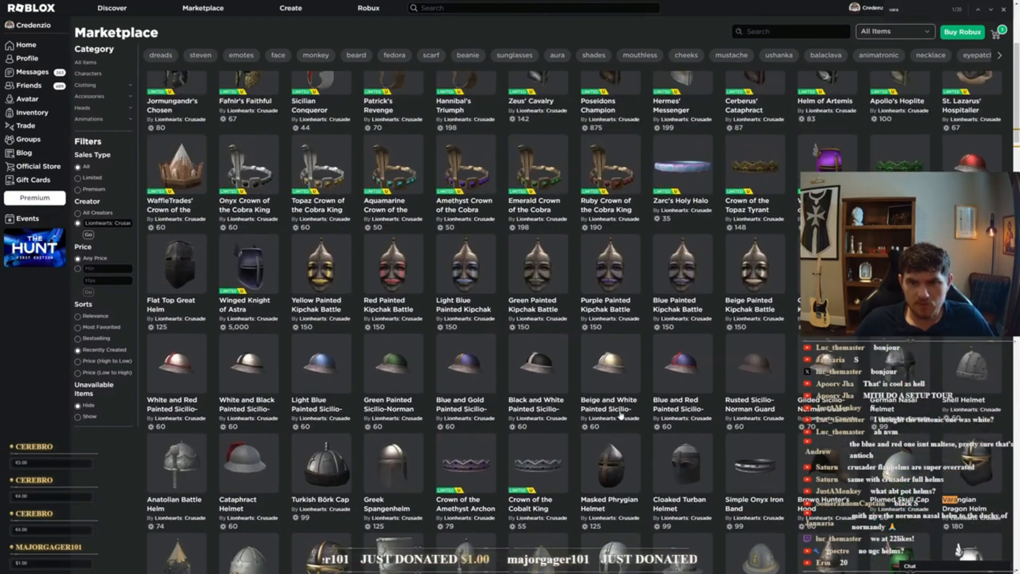
mouse_move(715, 361)
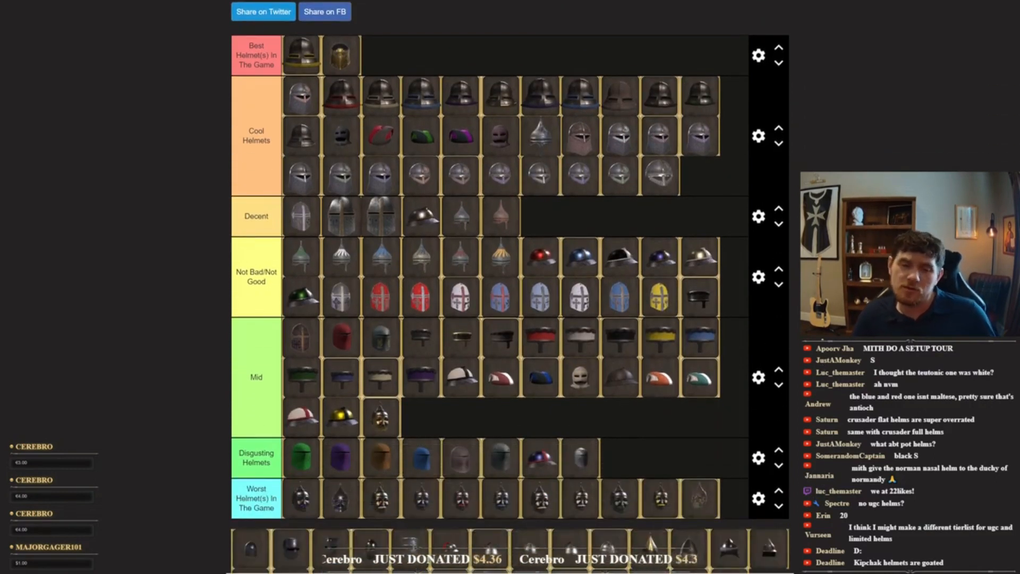
Scroll down to the Worst Helmet(s) tier and the pool of masked Kipchak helmets
scroll(down, 3)
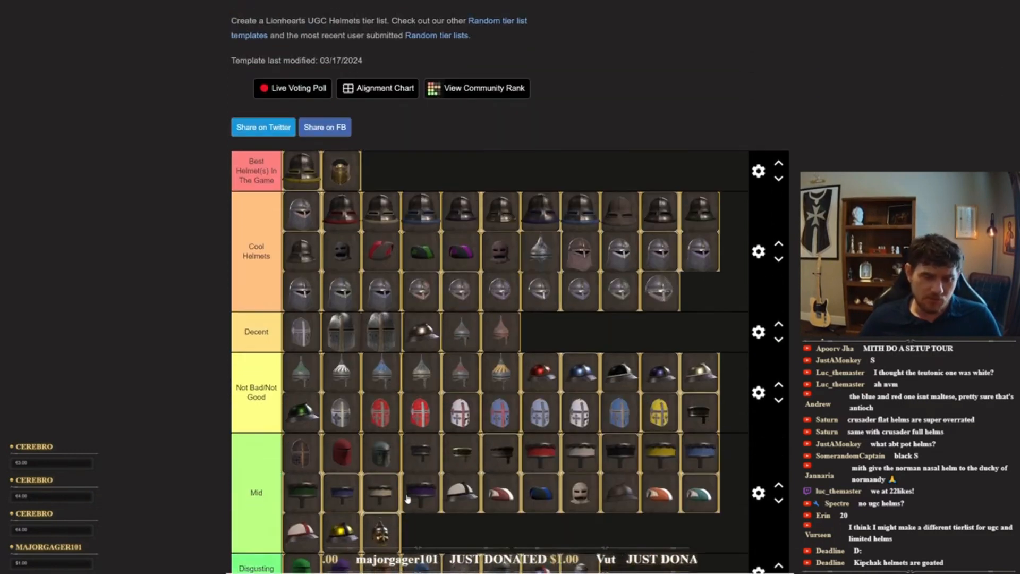
scroll(down, 3)
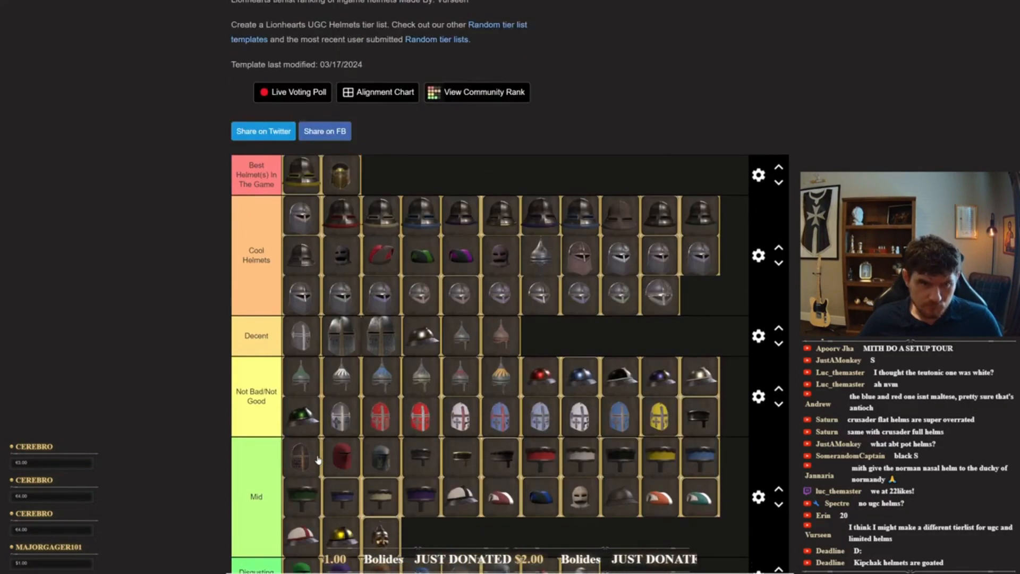
scroll(down, 3)
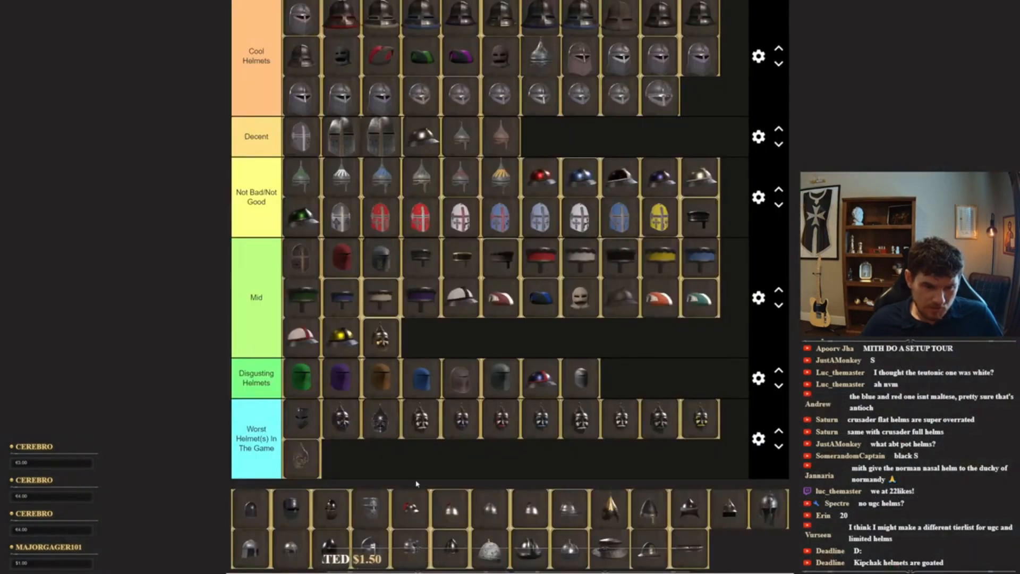
scroll(down, 3)
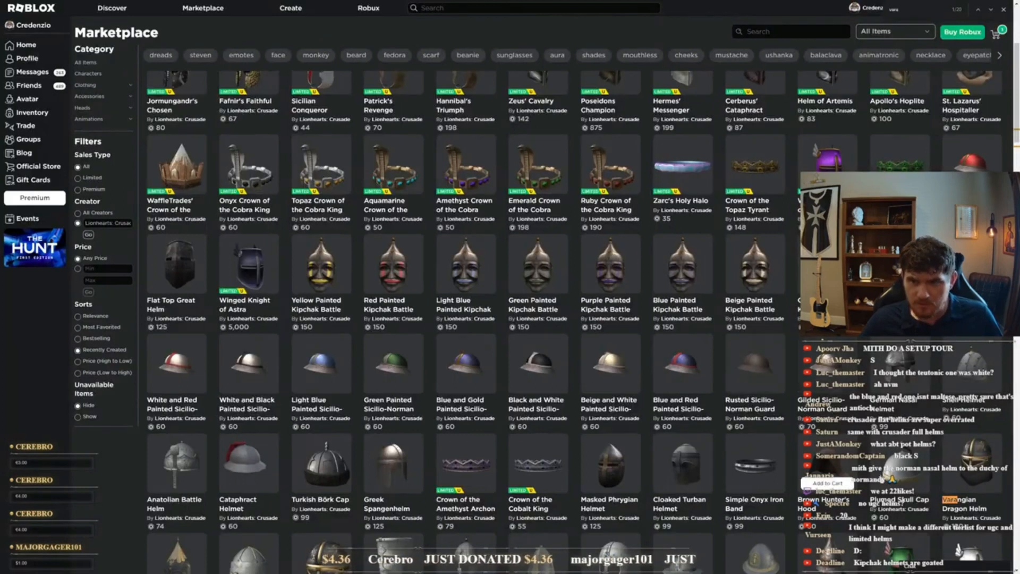
Scroll down the tier list around the Not Bad/Not Good row and the helmet pool
scroll(down, 3)
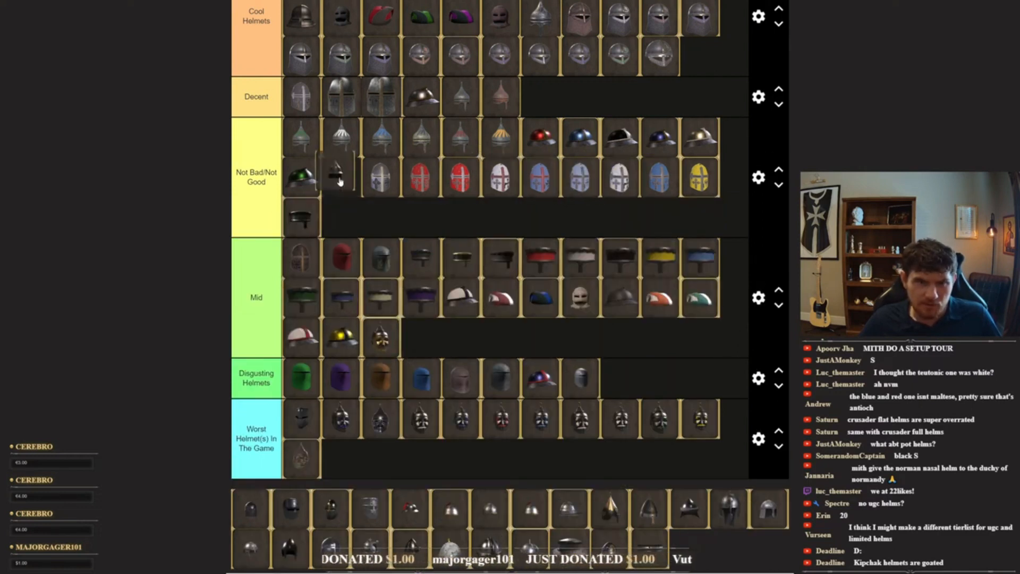
scroll(down, 3)
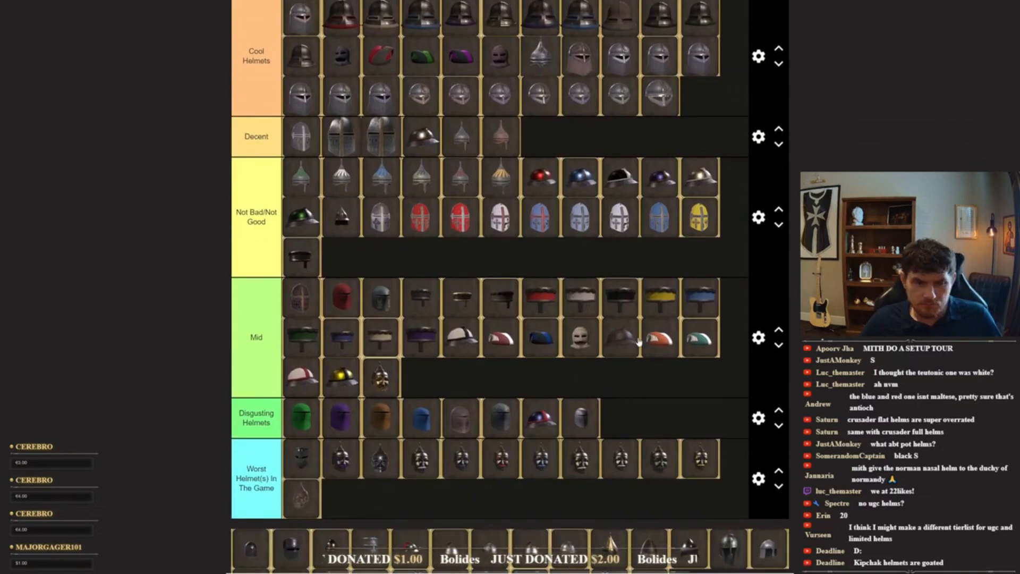
scroll(down, 3)
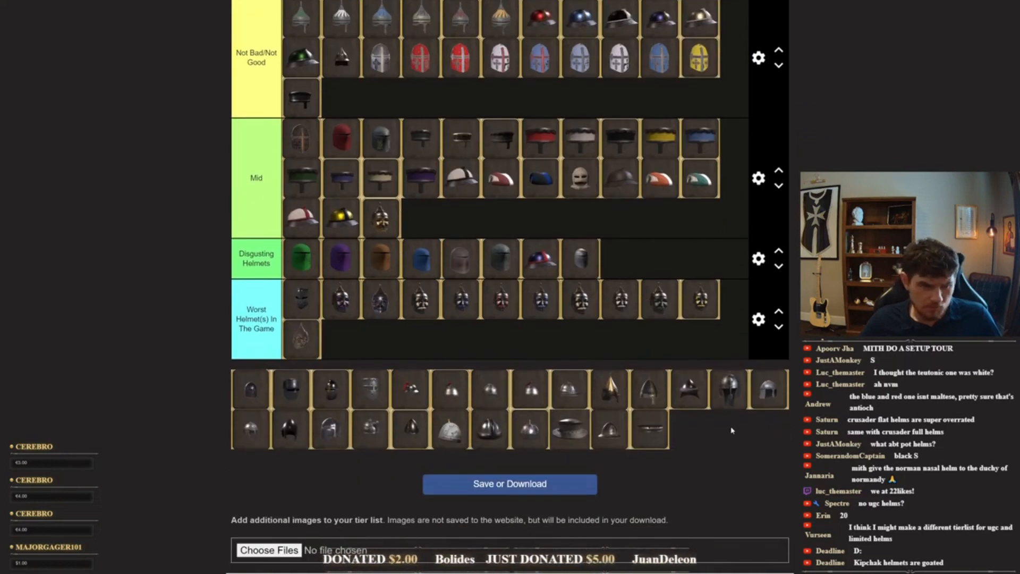
mouse_move(680, 467)
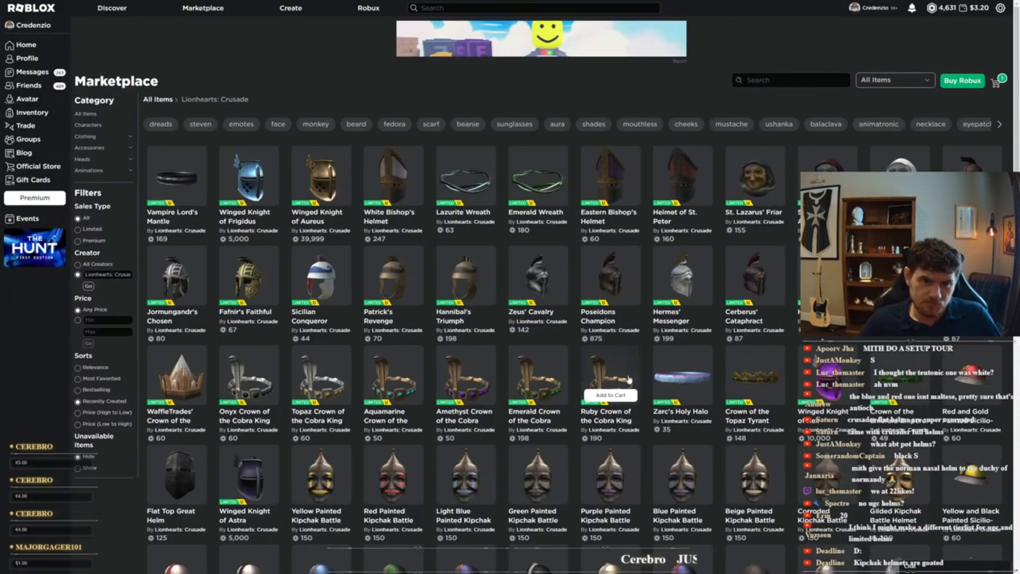
View the Anatolian Battle Helm listing and go back to the Lionhearts catalog
scroll(down, 3)
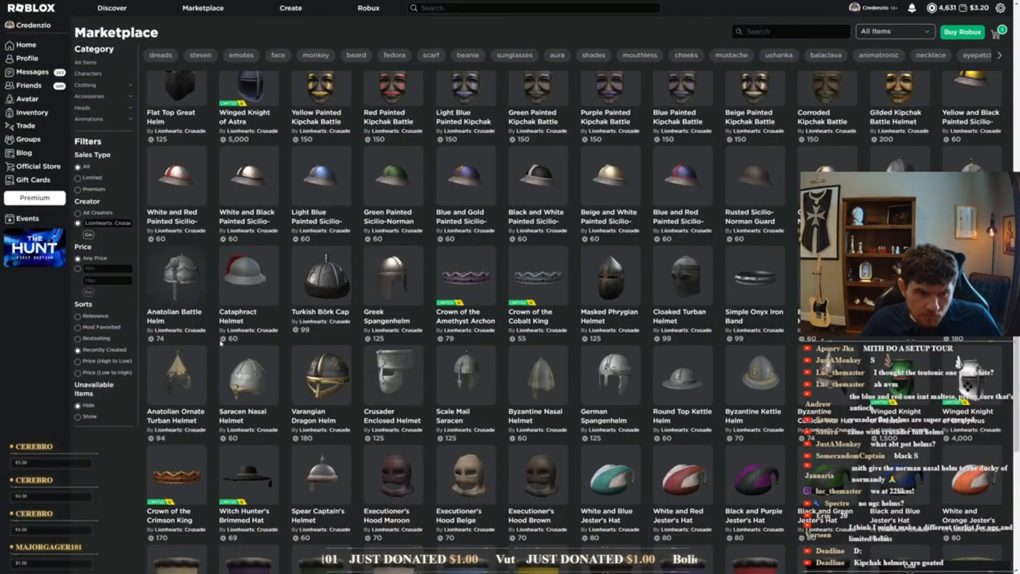
click(175, 276)
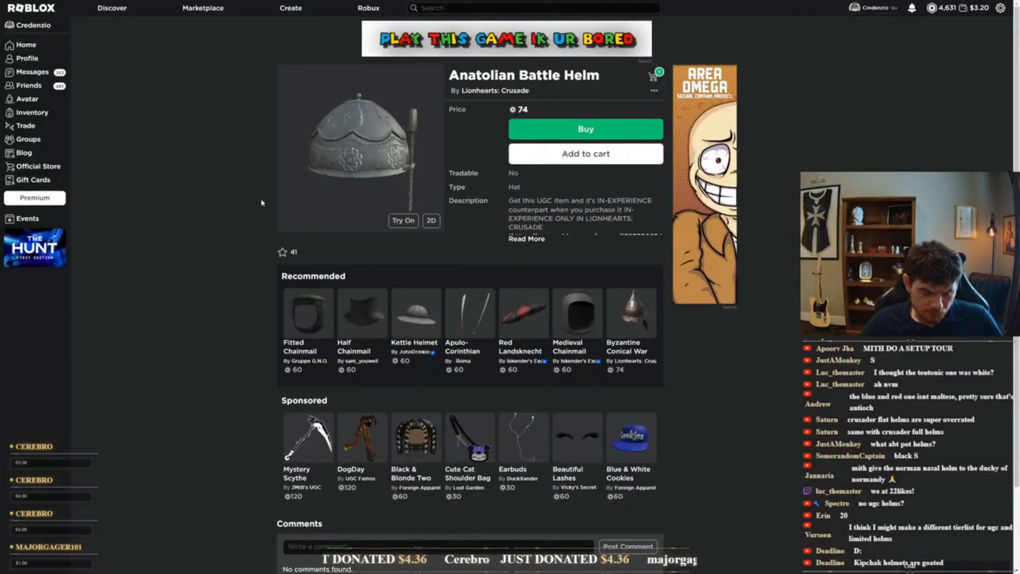
click(495, 91)
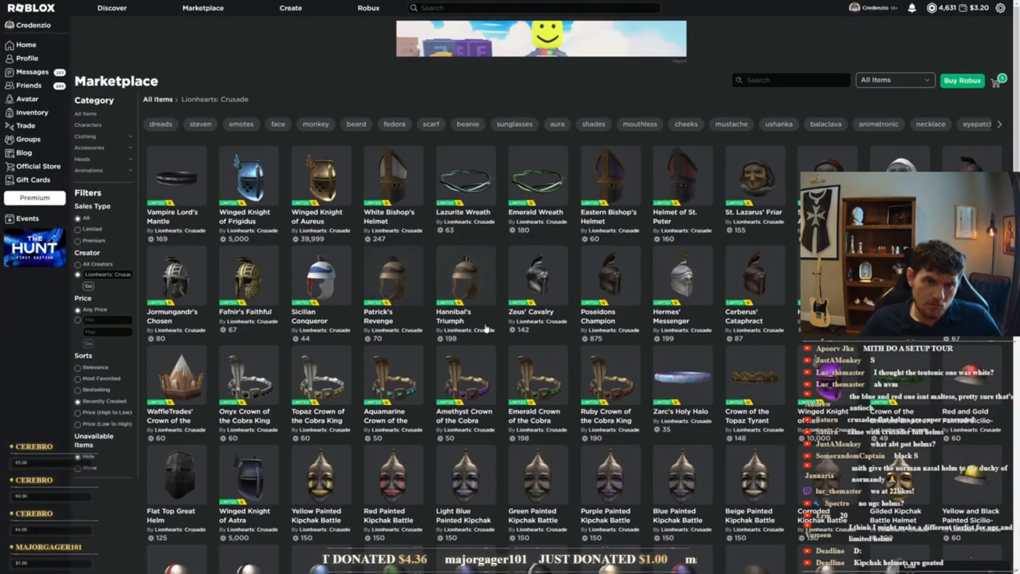
Scroll further down the catalog and return to the tier list
scroll(down, 3)
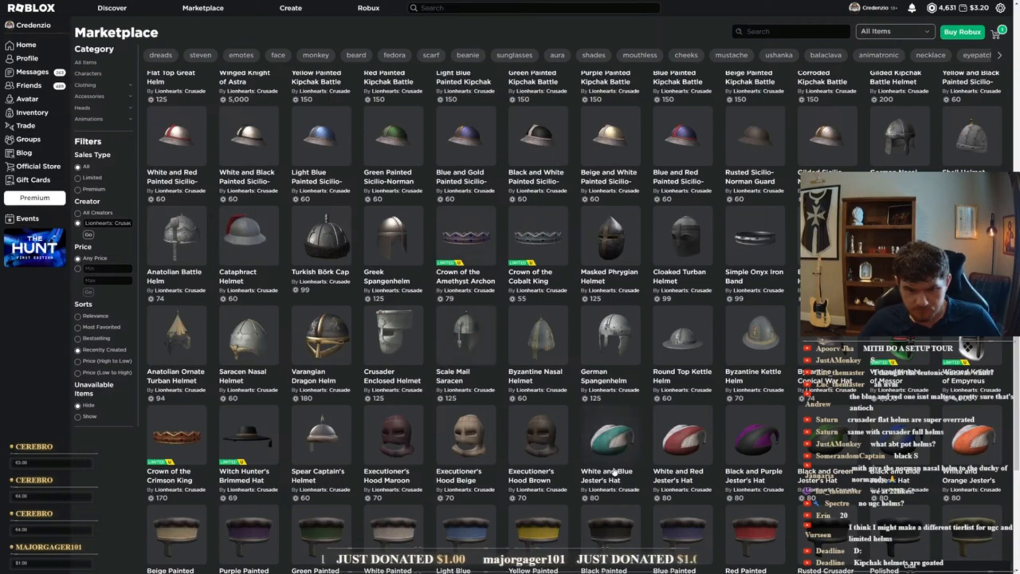
scroll(down, 3)
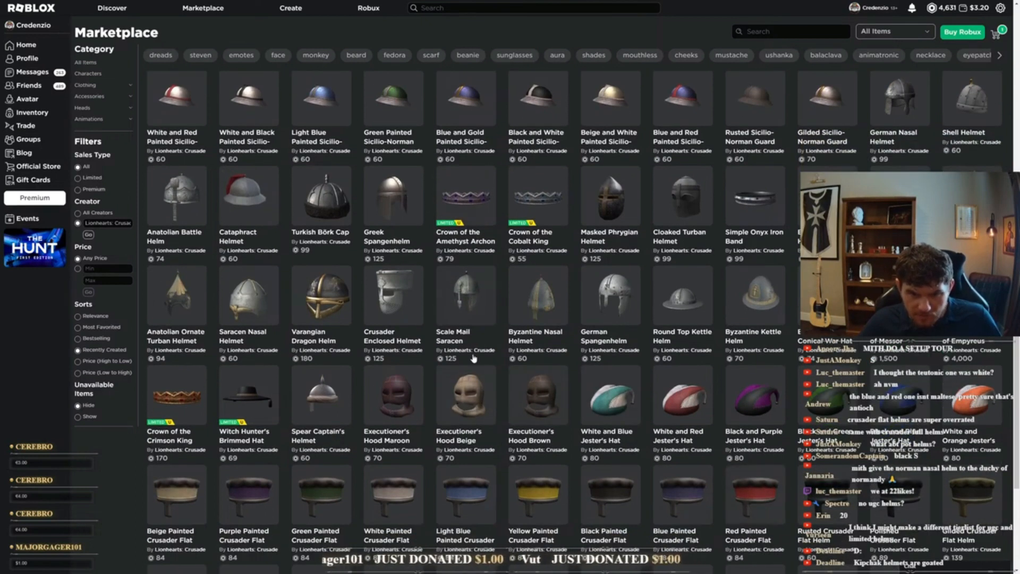
click(464, 296)
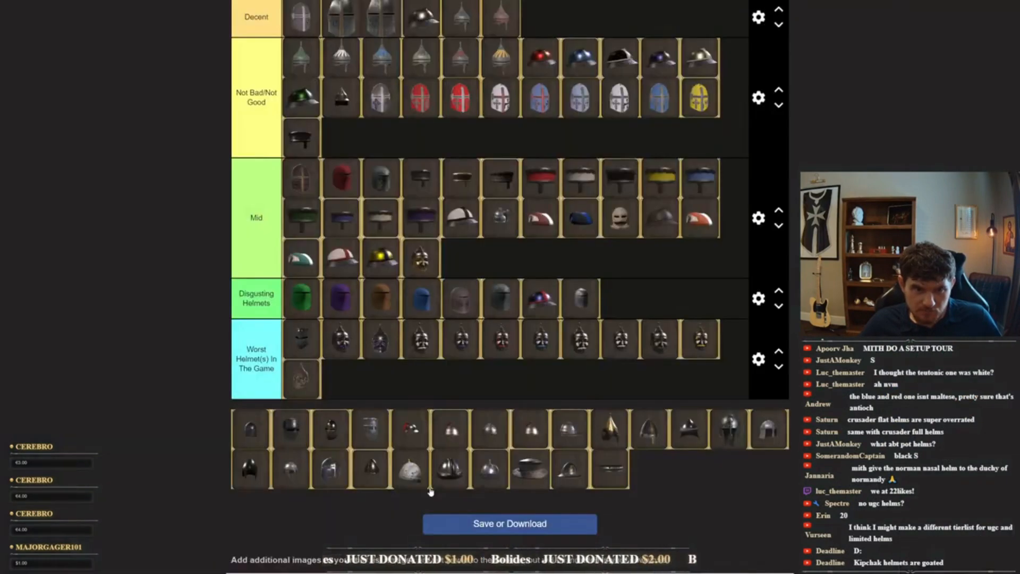
mouse_move(185, 514)
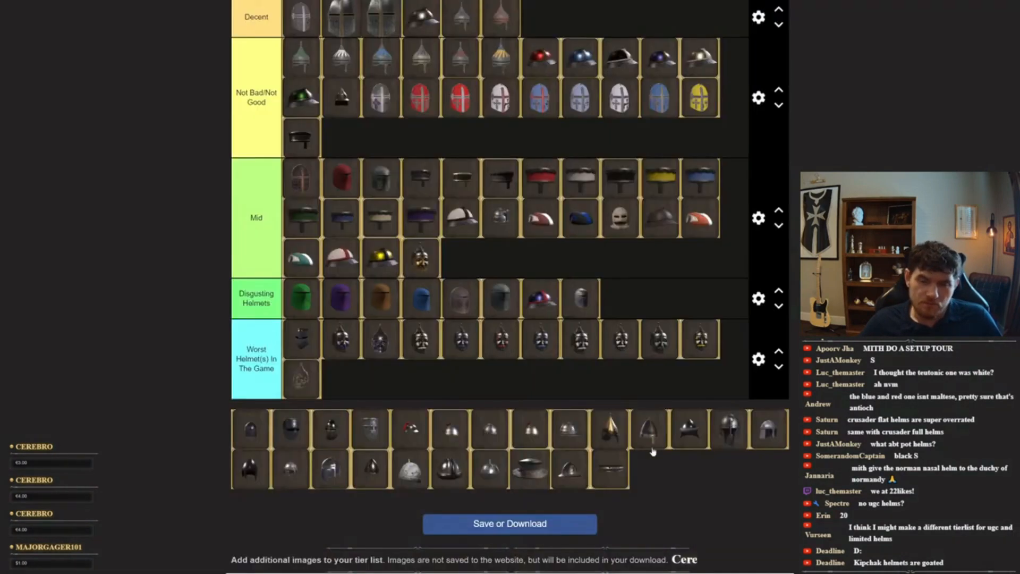
Scroll up through the unranked helmet pool on the tier list
scroll(up, 3)
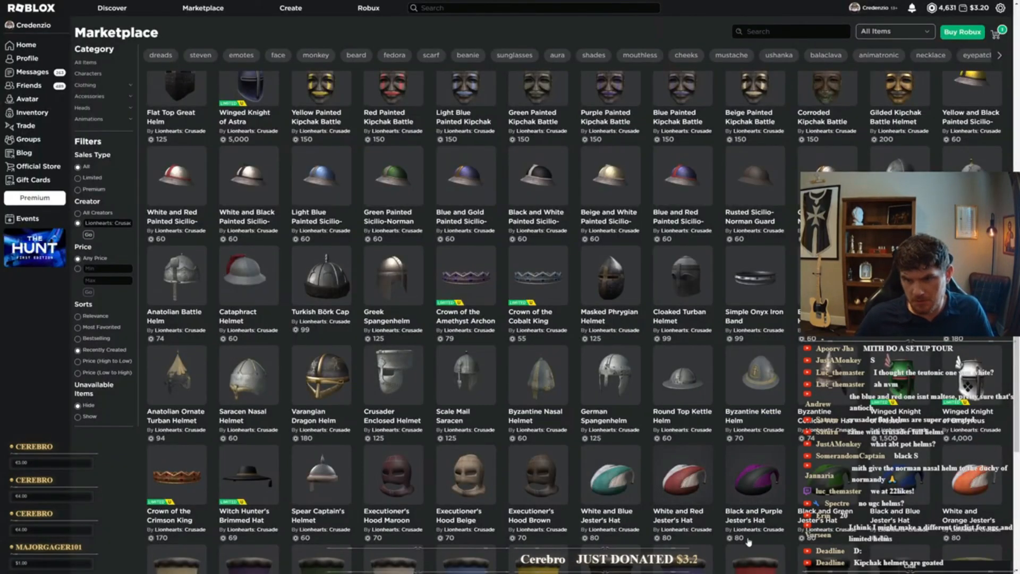
mouse_move(711, 455)
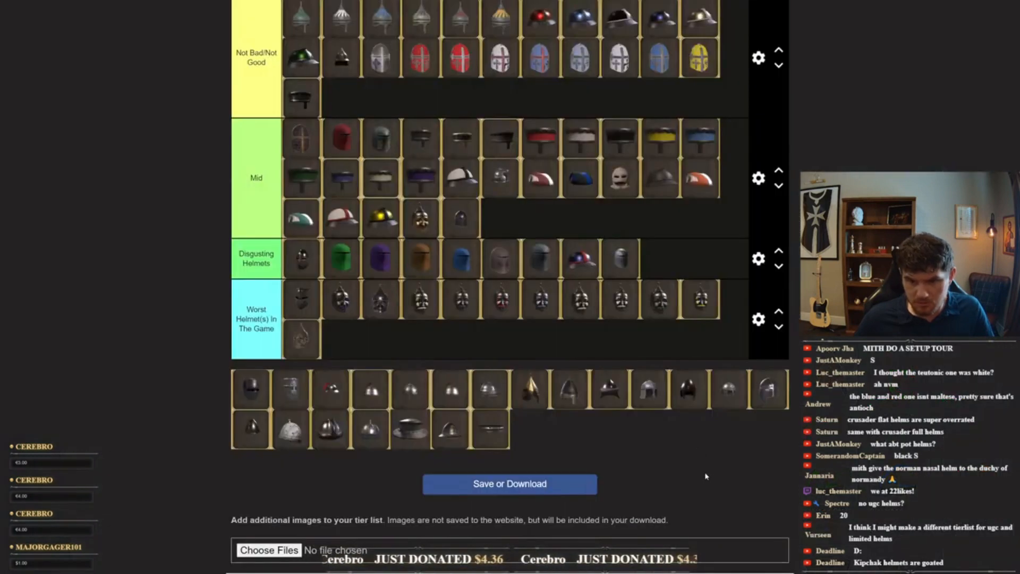
mouse_move(693, 508)
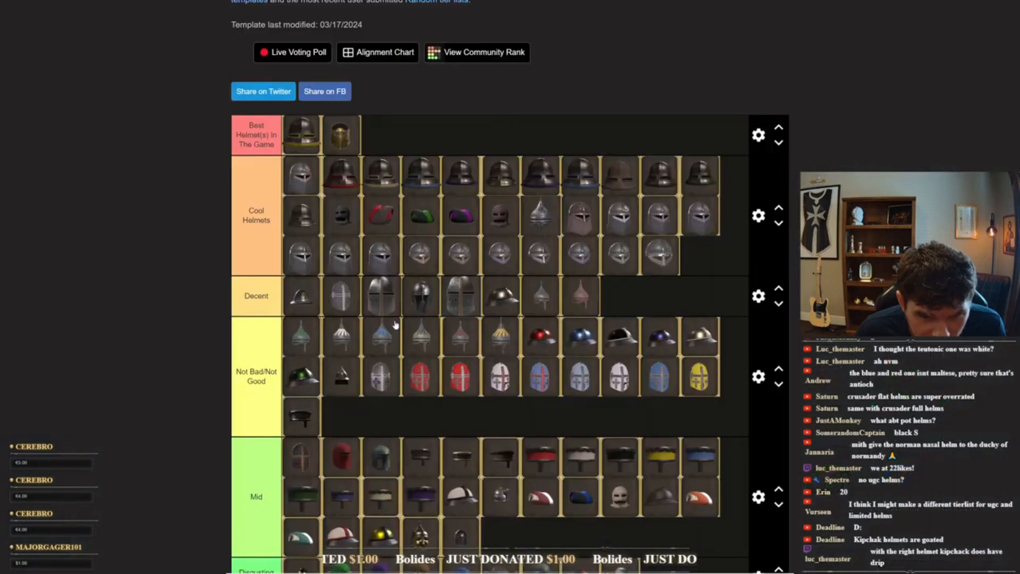
Scroll the tier list between the Not Bad/Not Good row and the unsorted pool
scroll(down, 3)
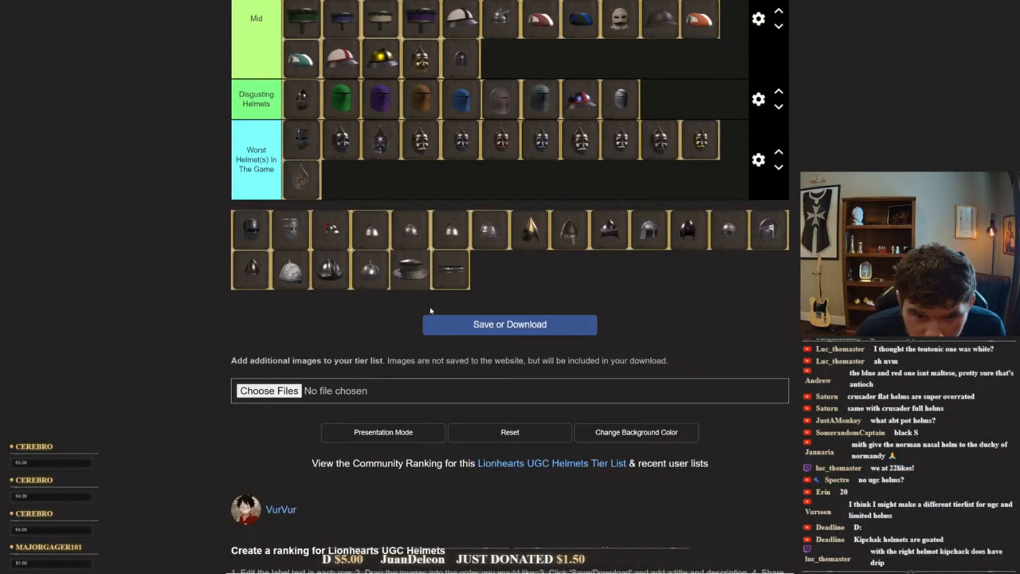
mouse_move(303, 314)
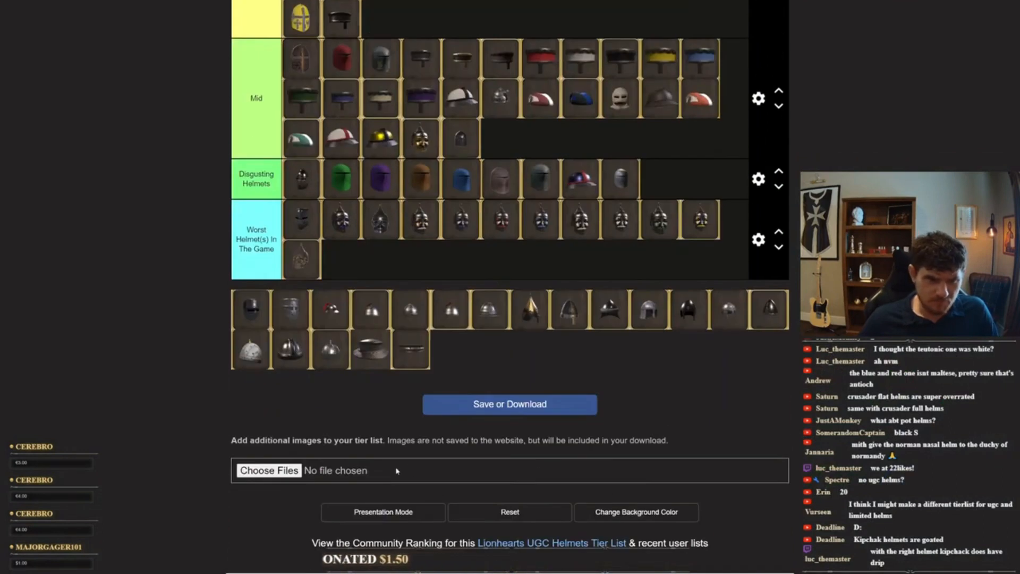
scroll(down, 3)
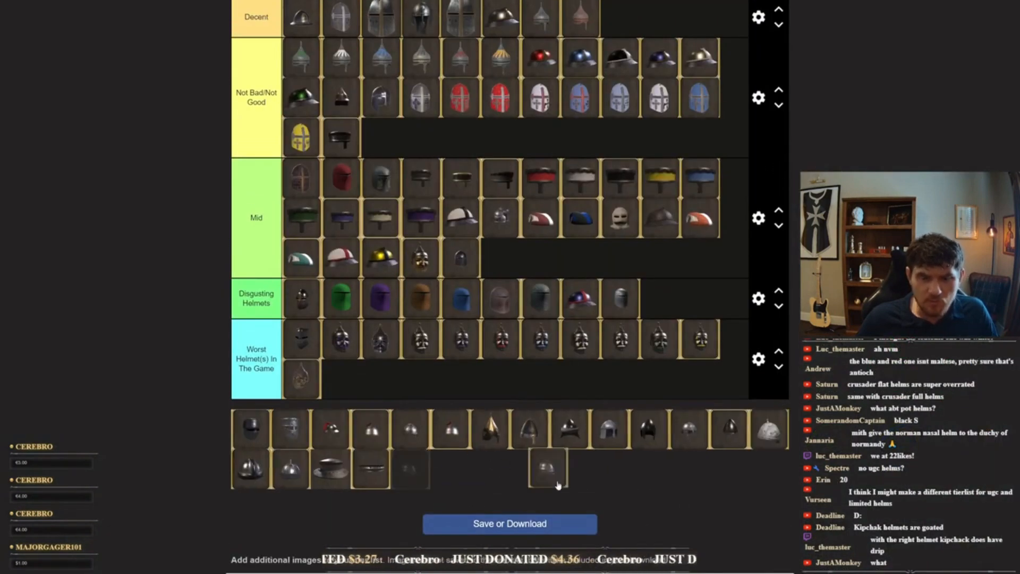
scroll(up, 3)
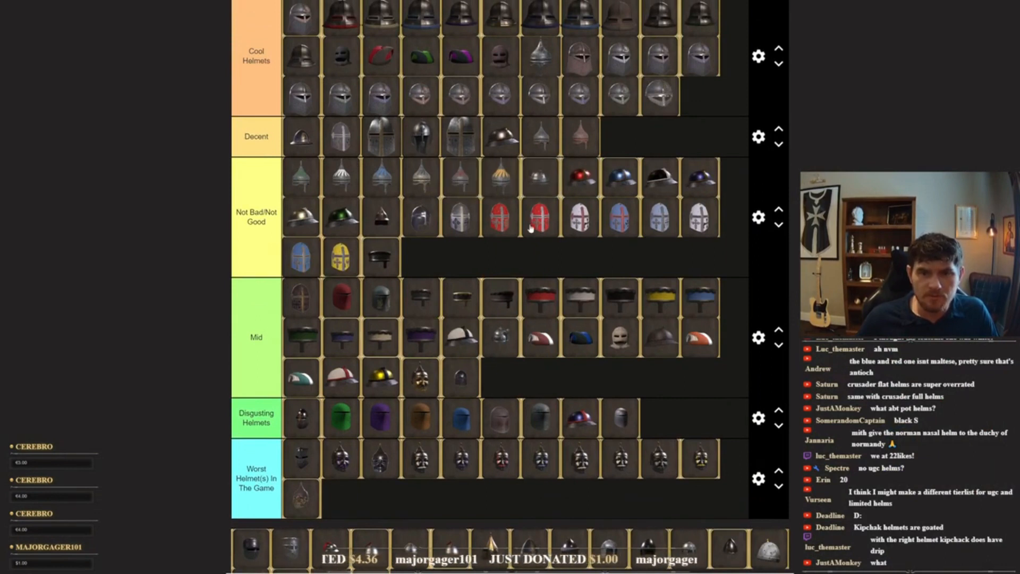
Scroll down past the Mid tier to the remaining unsorted helmets
scroll(down, 3)
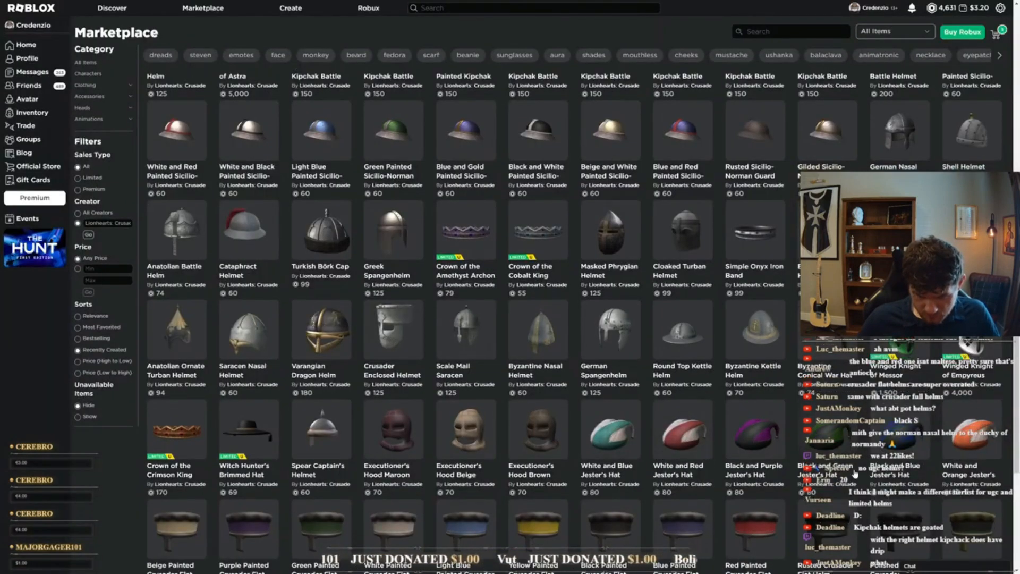
scroll(down, 3)
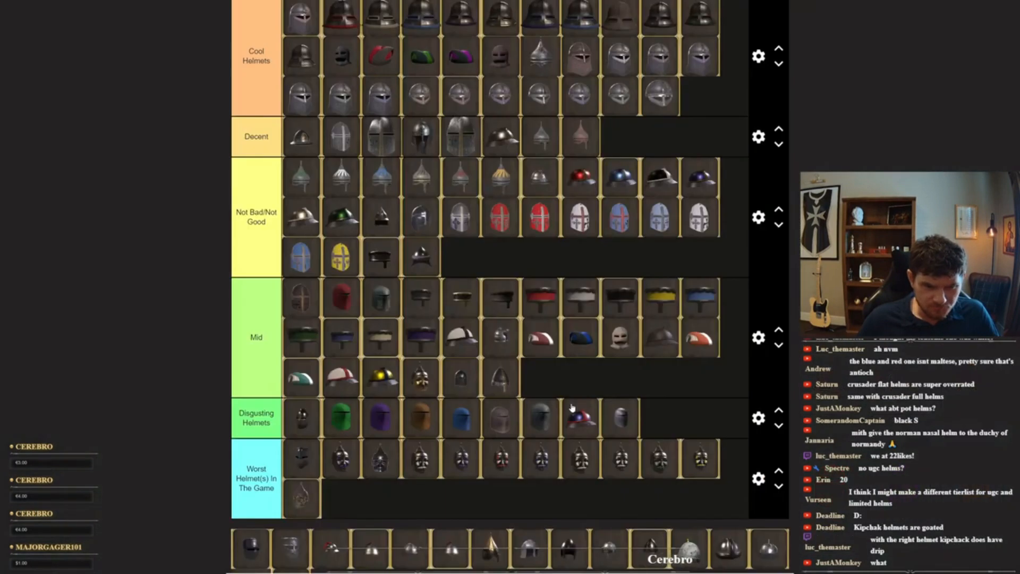
scroll(down, 3)
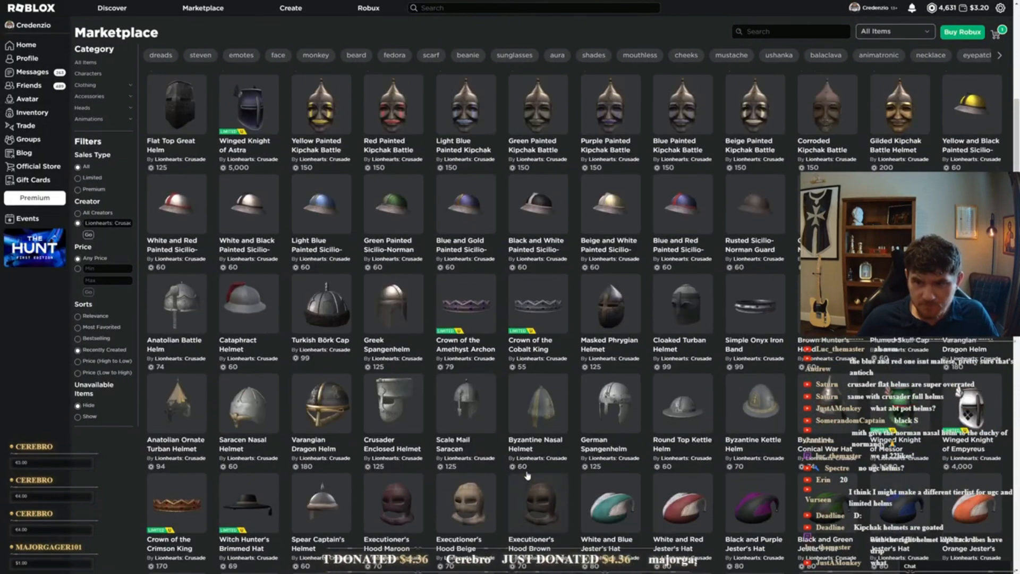
scroll(up, 3)
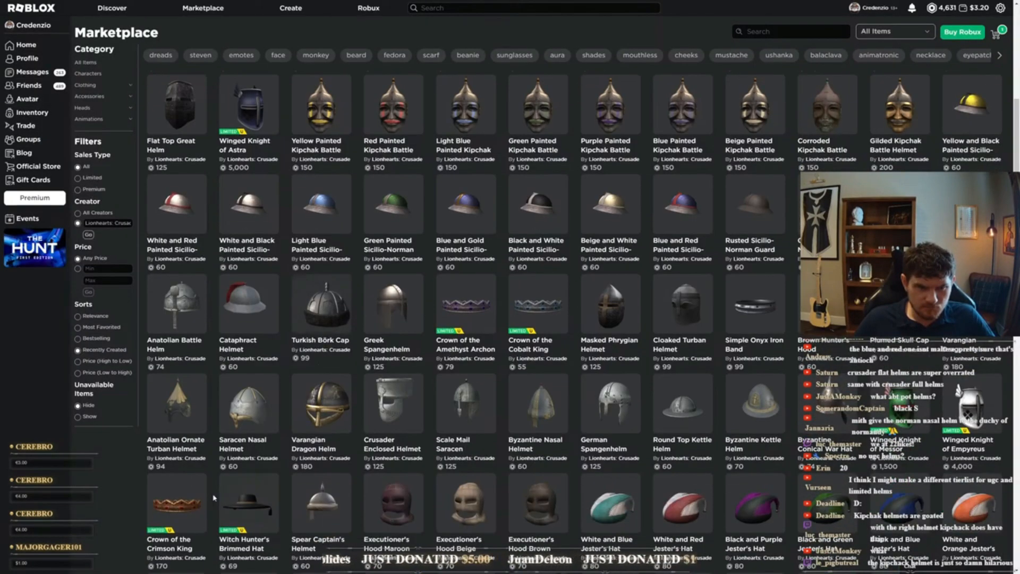
mouse_move(320, 501)
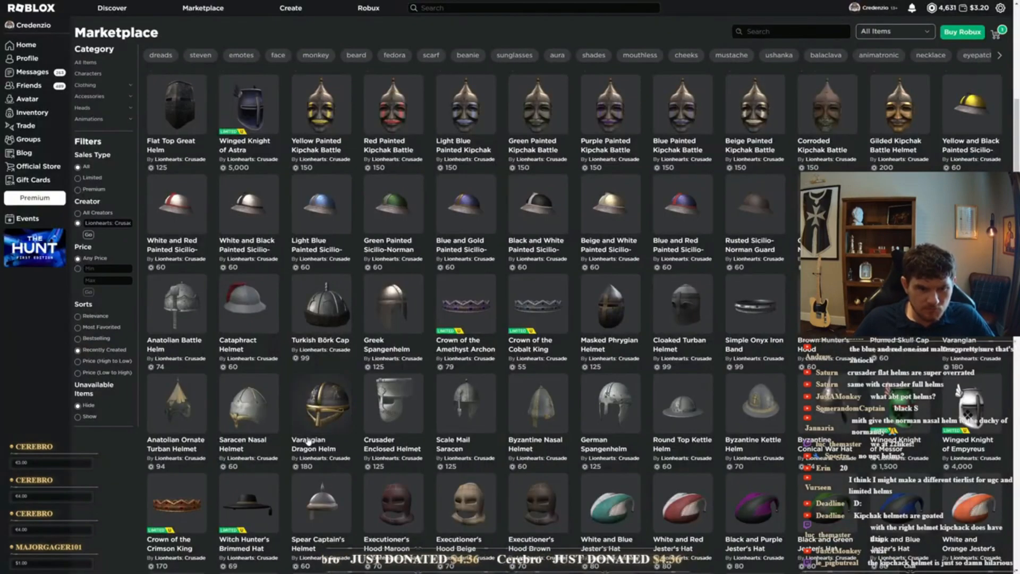
scroll(down, 3)
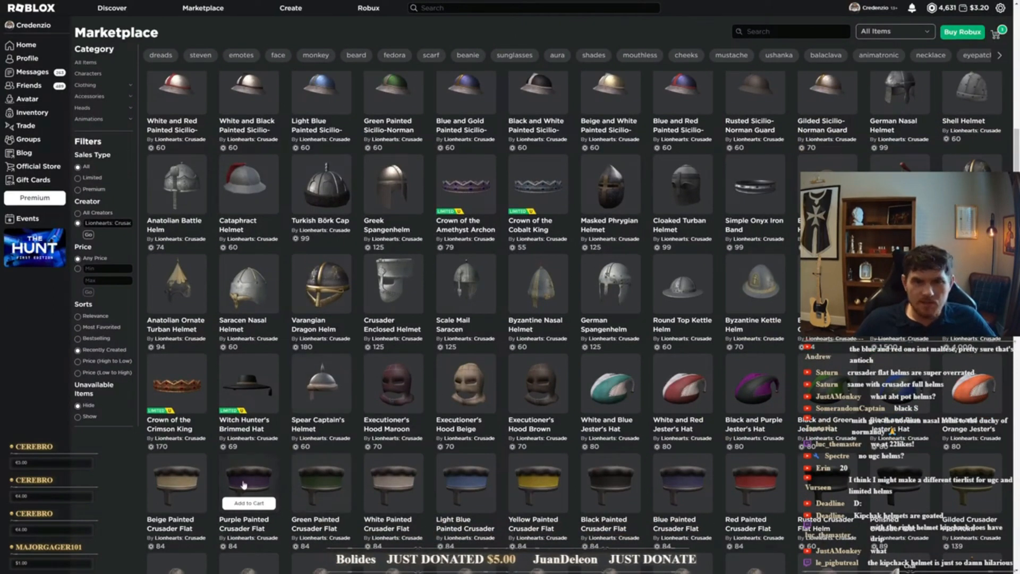
scroll(up, 3)
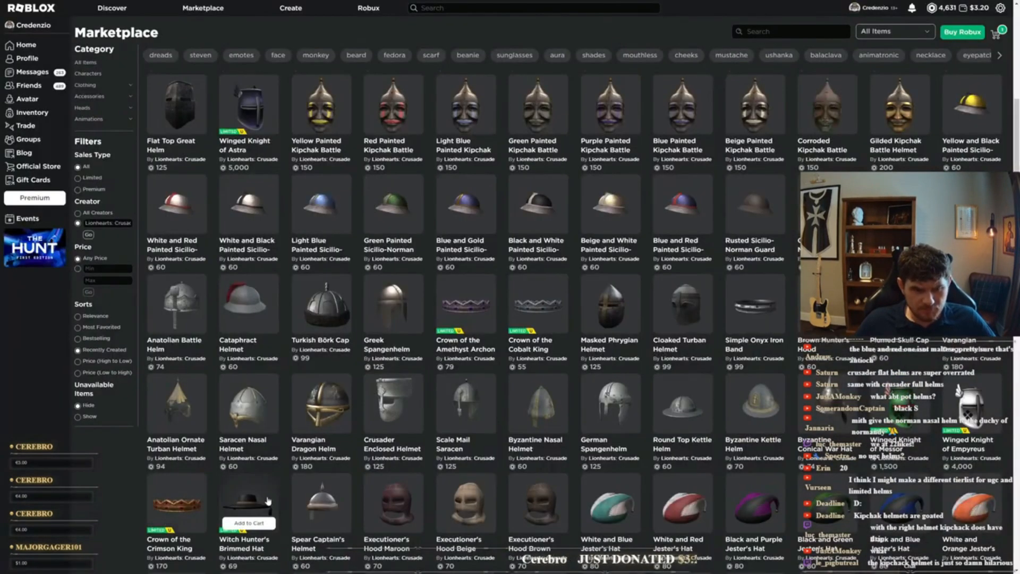
scroll(down, 3)
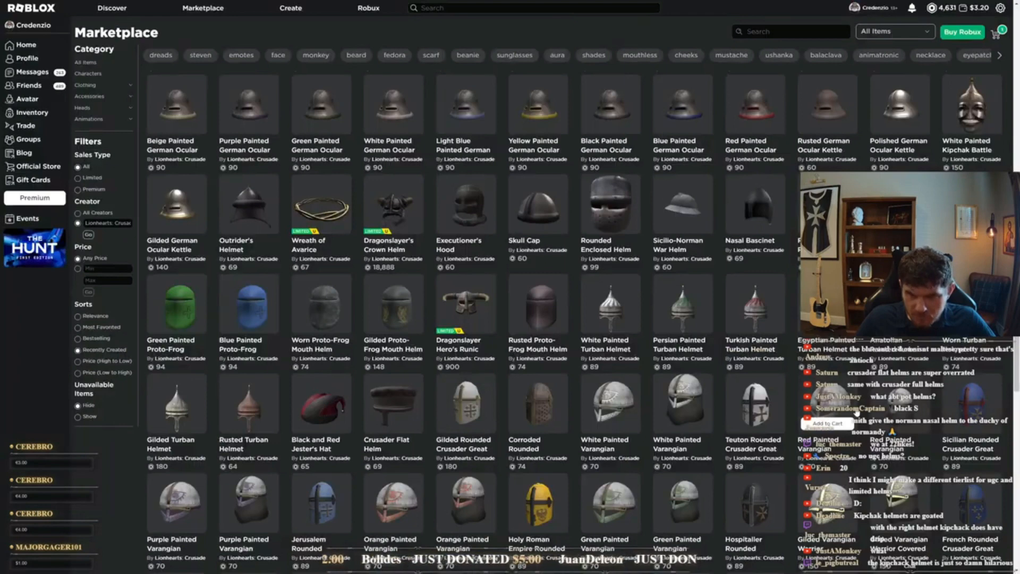
scroll(down, 3)
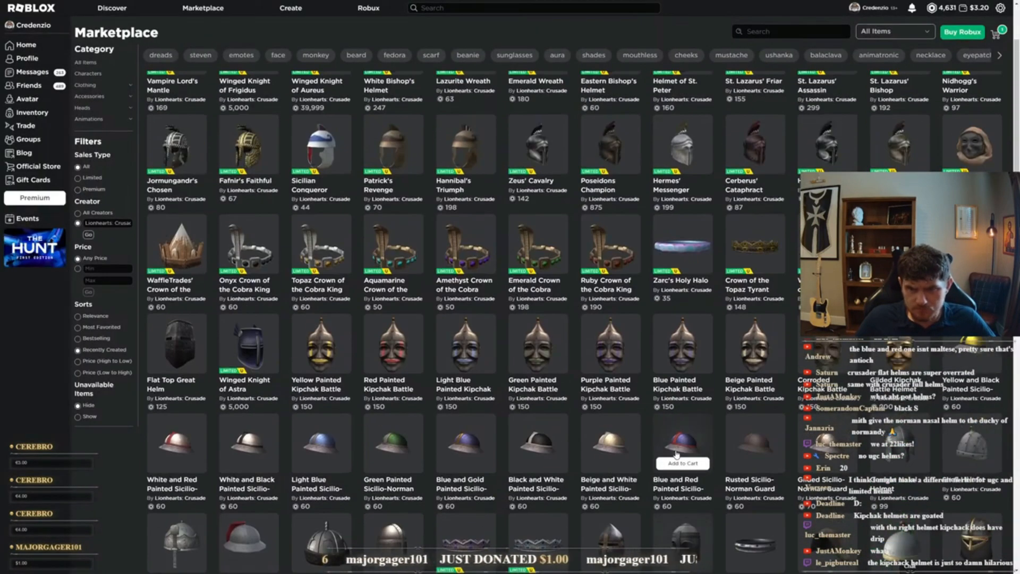
Scroll the catalog past the Varangian helms down to the Kingdom of France outfits
scroll(down, 3)
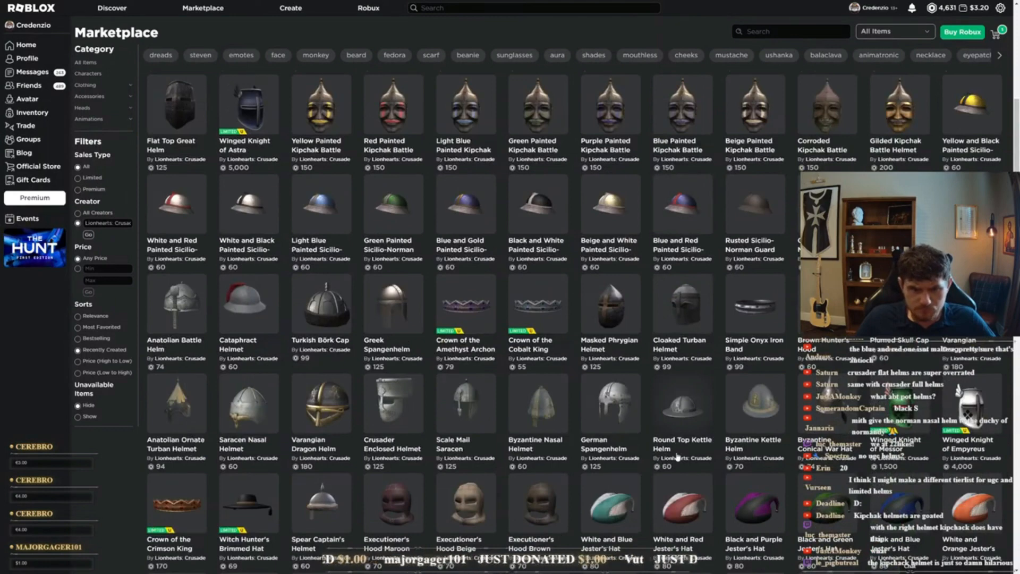
scroll(down, 3)
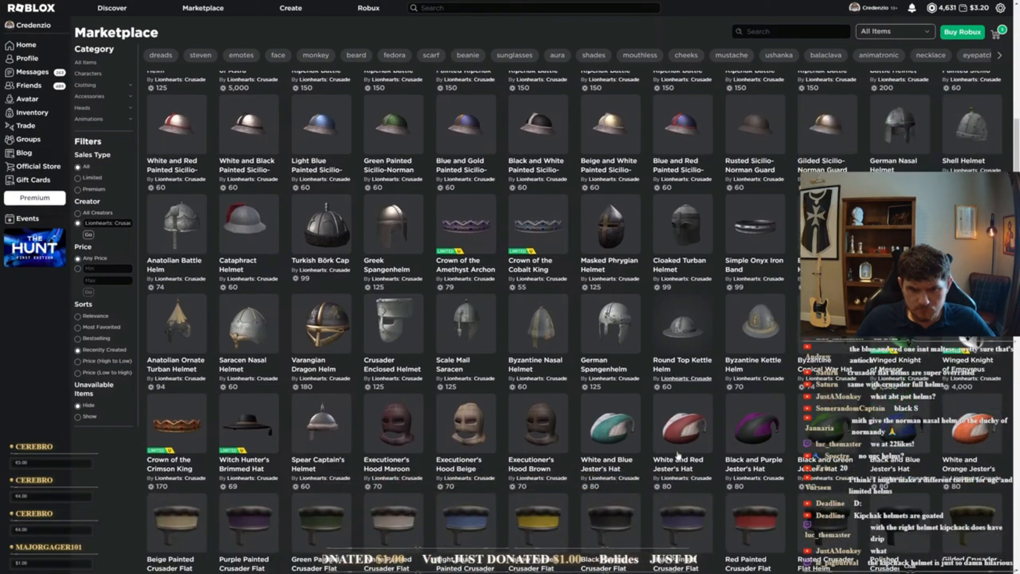
scroll(down, 3)
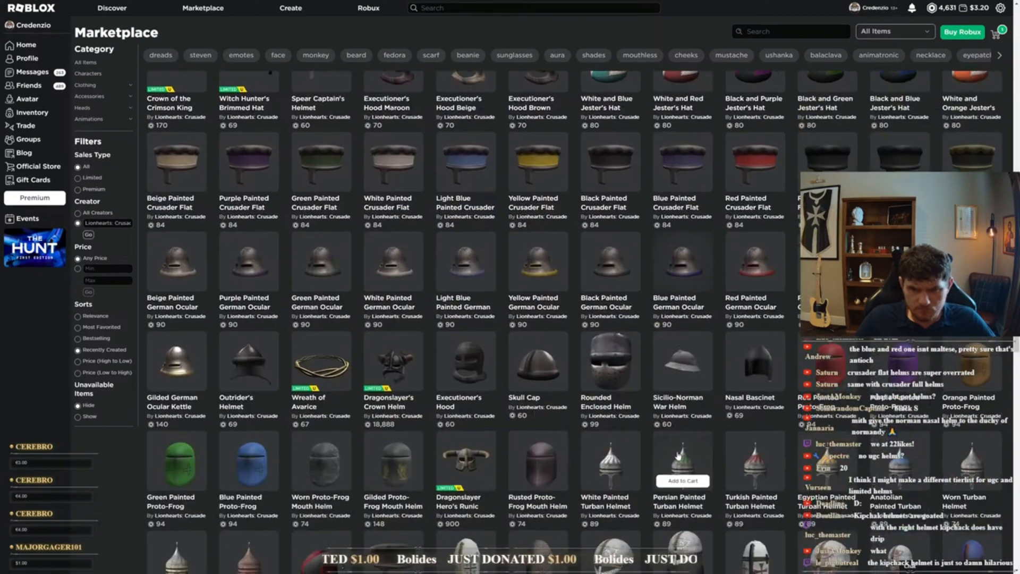
scroll(down, 3)
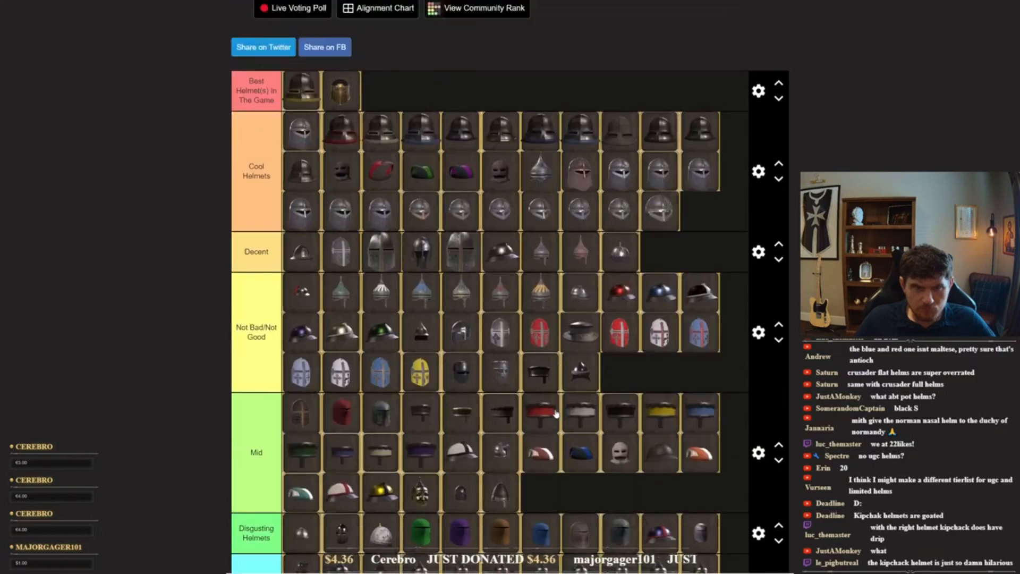
scroll(down, 3)
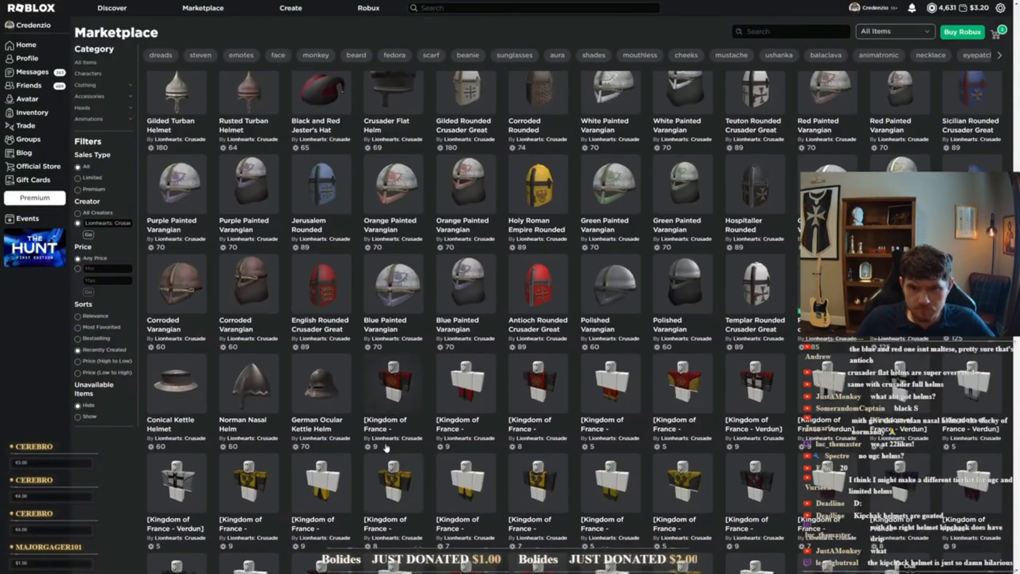
Scroll through the tier rows while placing helmets into Decent and Disgusting Helmets
scroll(down, 3)
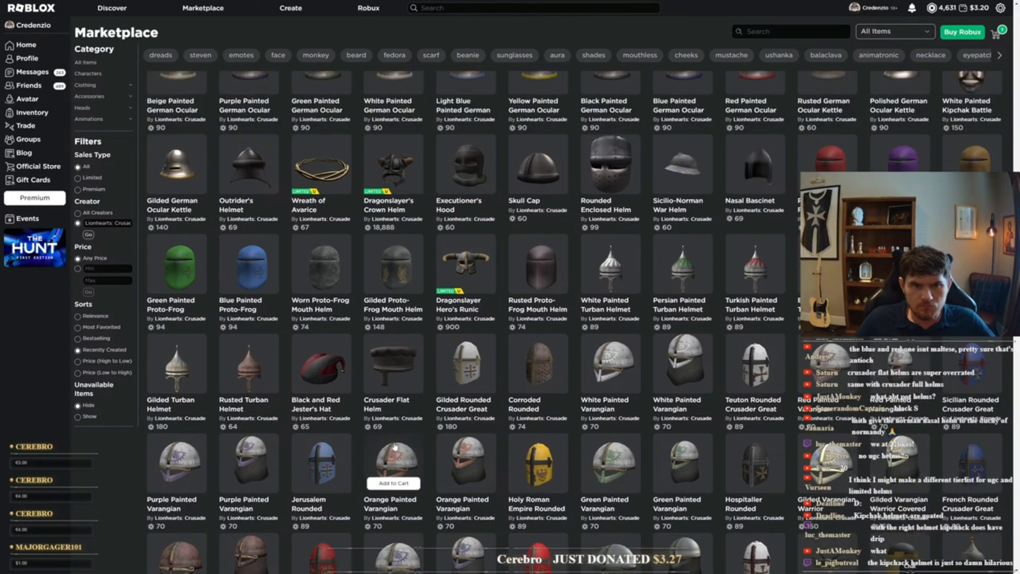
scroll(down, 3)
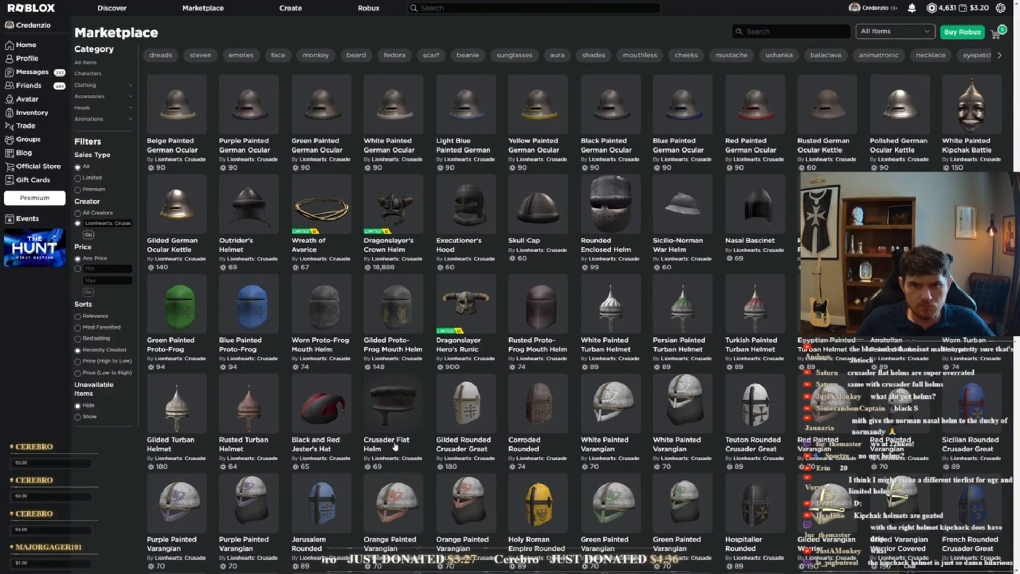
scroll(down, 3)
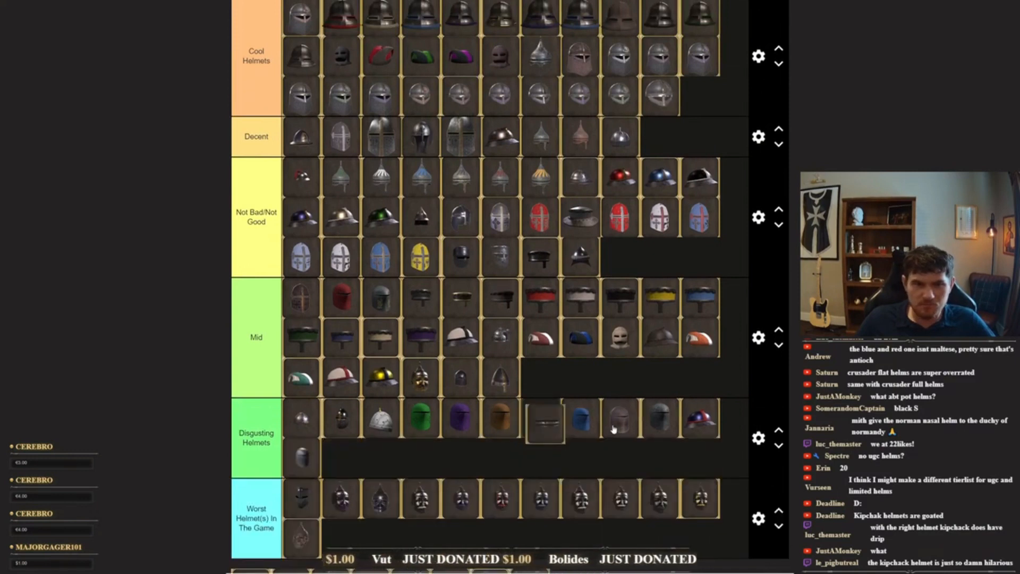
scroll(up, 3)
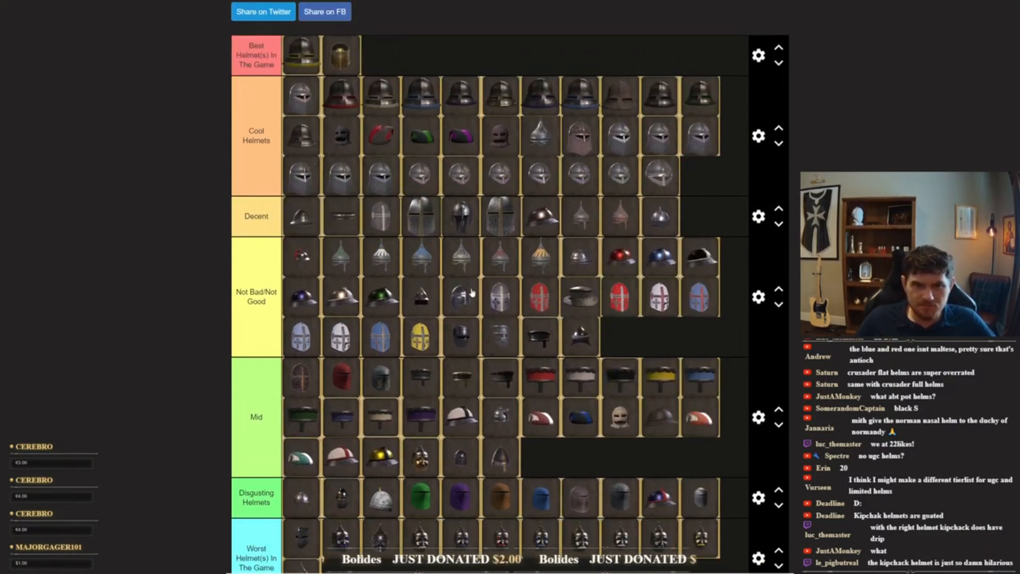
scroll(down, 3)
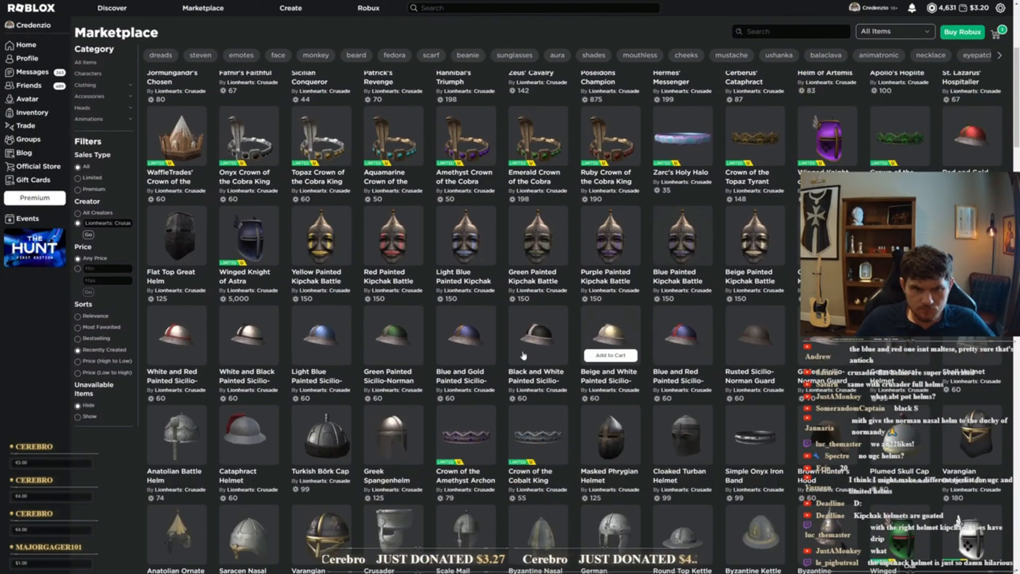
Scroll the Lionhearts catalogue through the Proto-Frog and Varangian helm listings
scroll(down, 3)
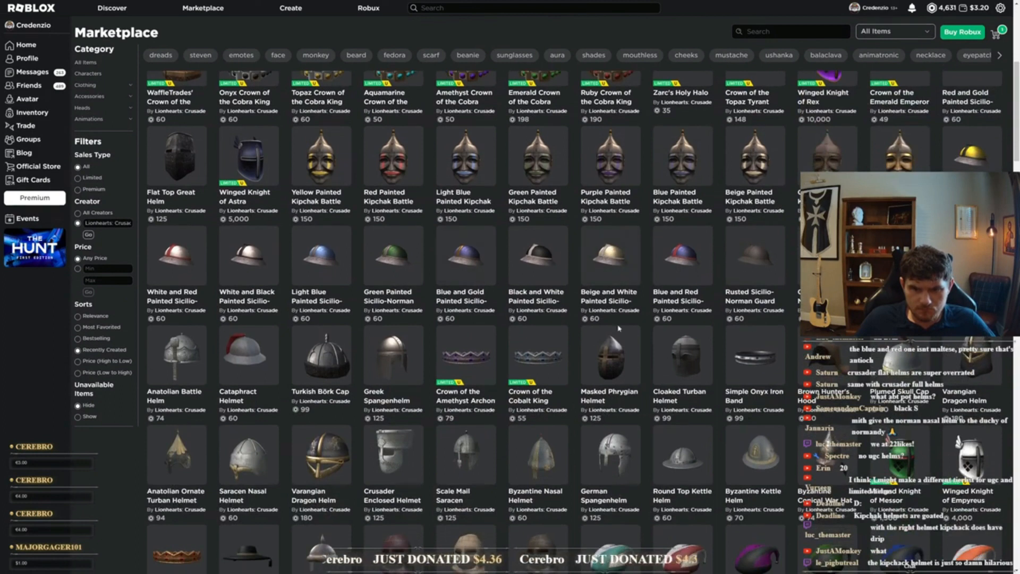
scroll(down, 3)
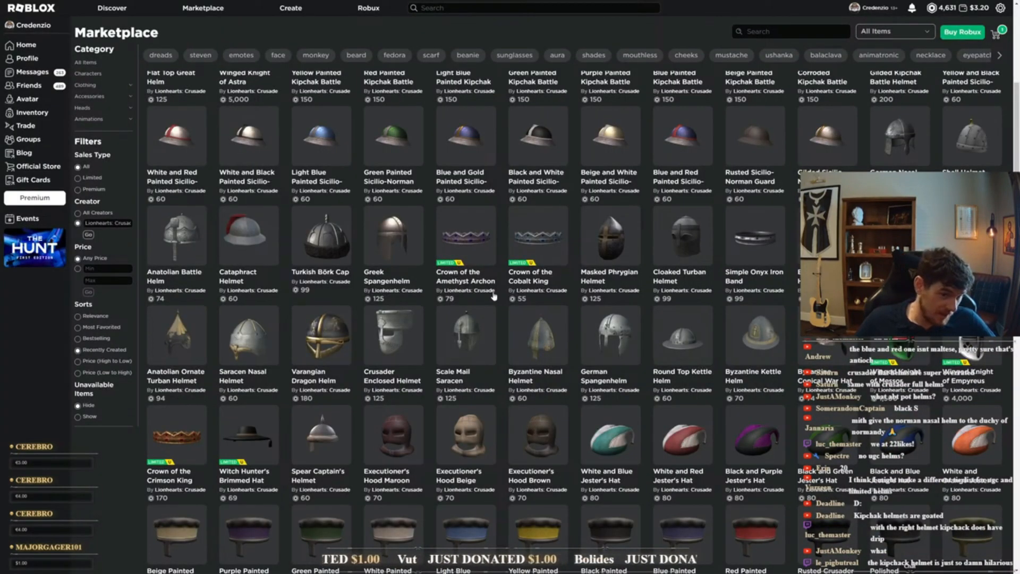
mouse_move(320, 334)
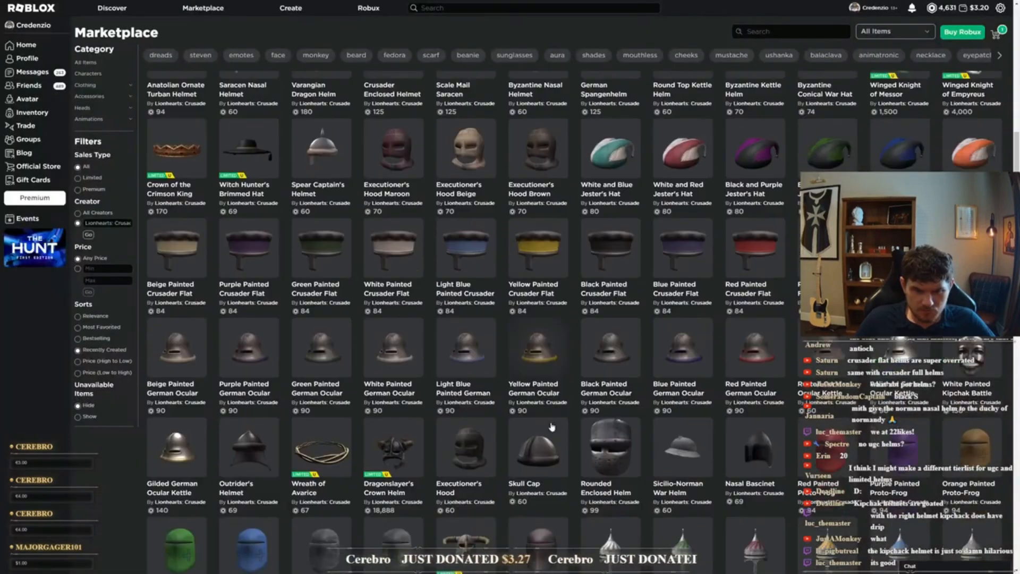
scroll(down, 3)
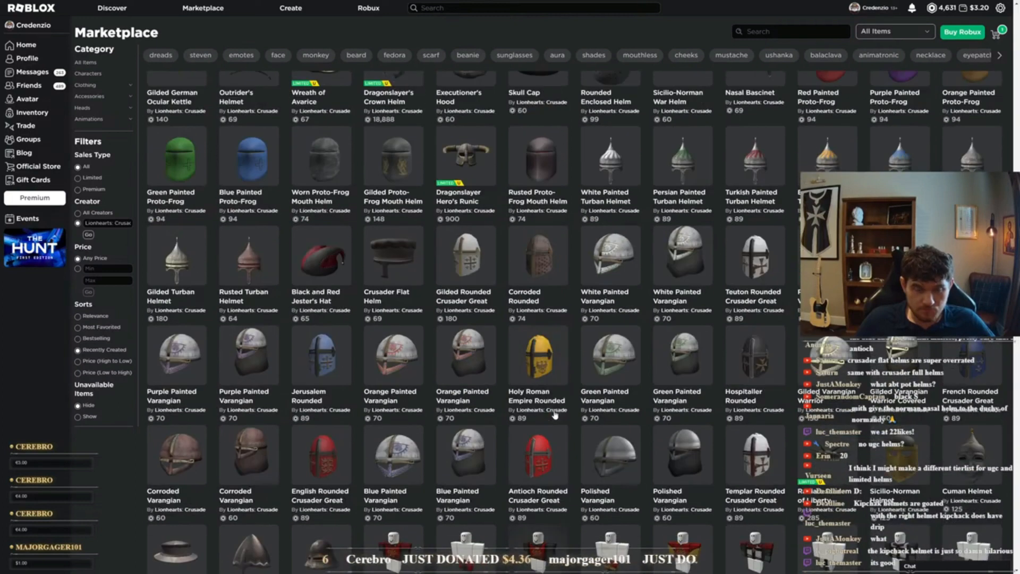
scroll(up, 3)
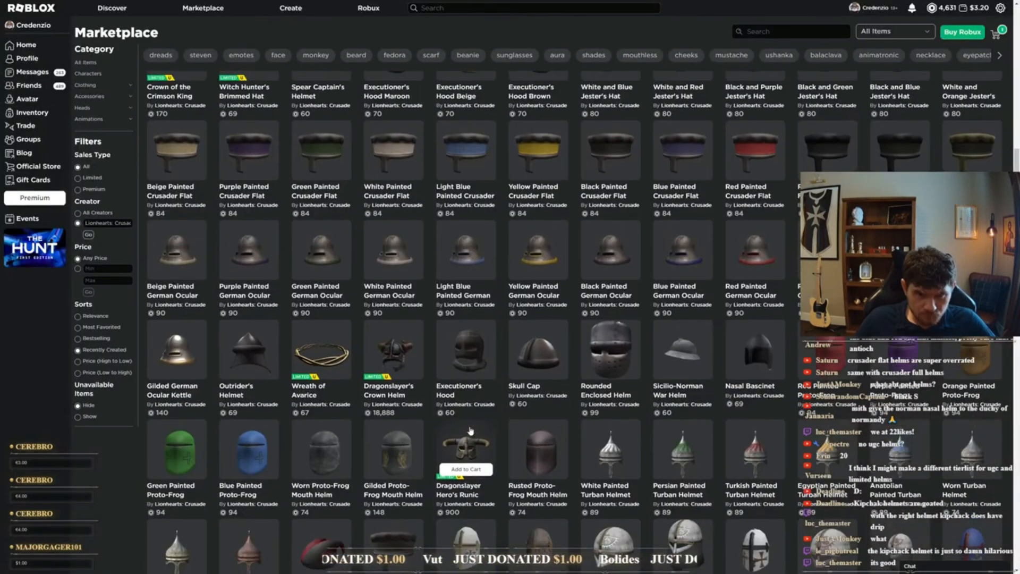
scroll(down, 3)
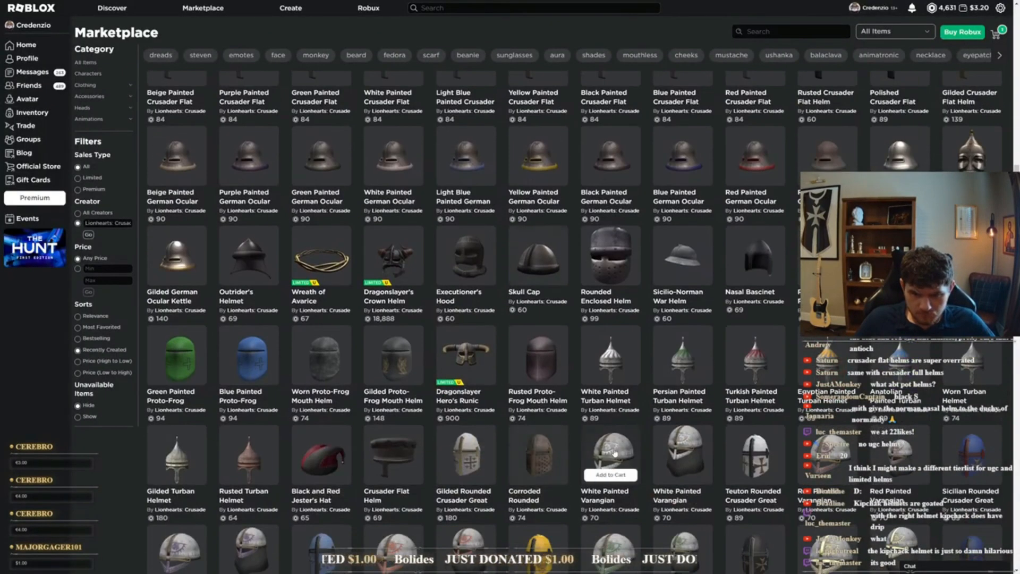
scroll(down, 3)
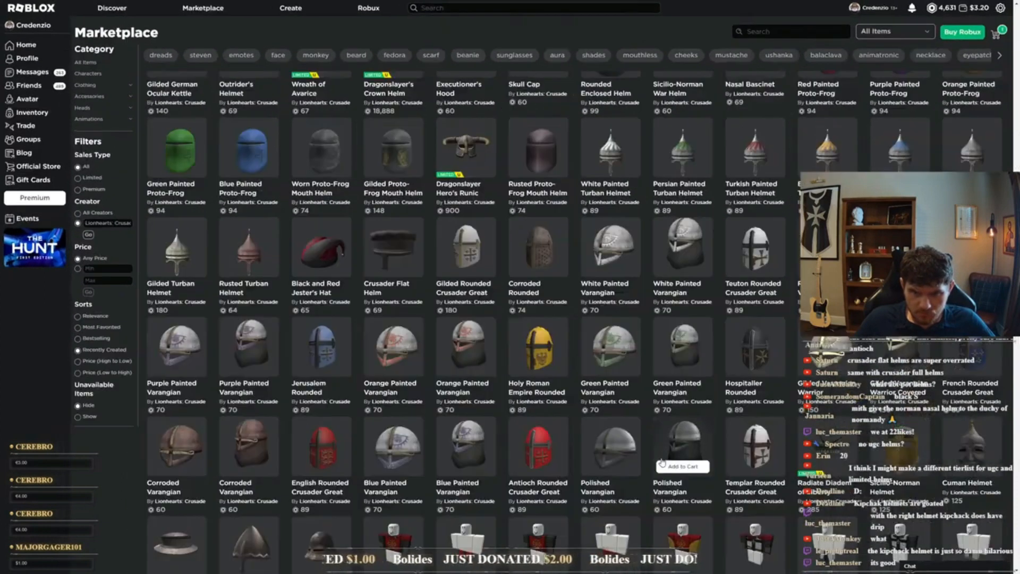
scroll(down, 3)
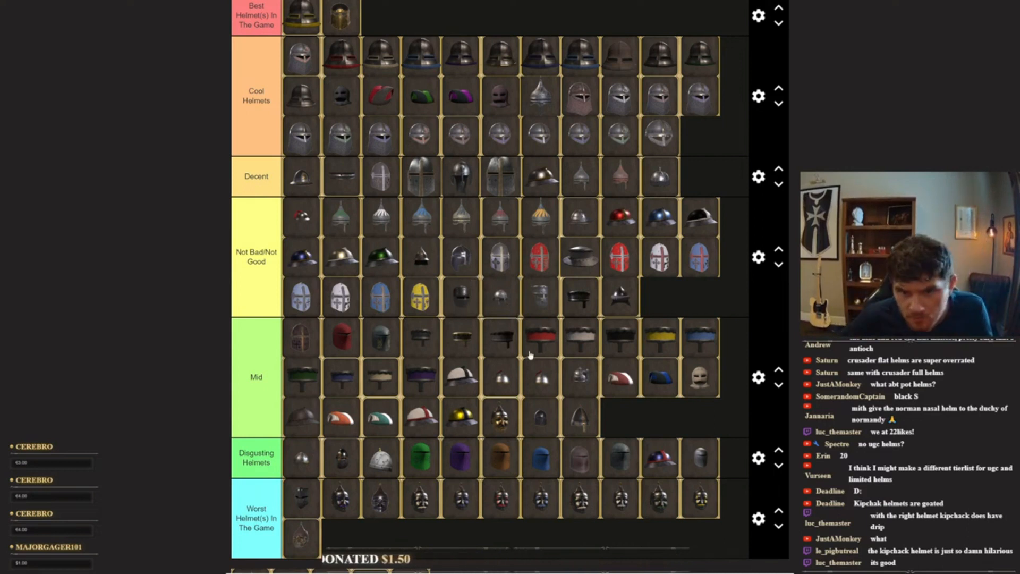
Scroll down the tier list to review helmets from Best to Worst
scroll(down, 3)
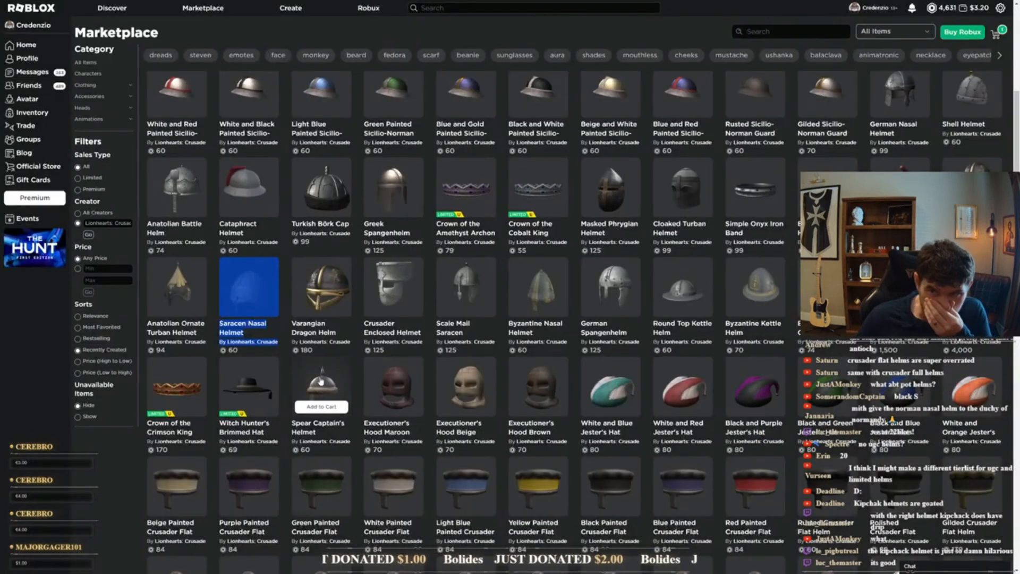
Scroll the Lionhearts catalogue past the helmets down to the Eastern Roman and Zengid outfits
scroll(up, 3)
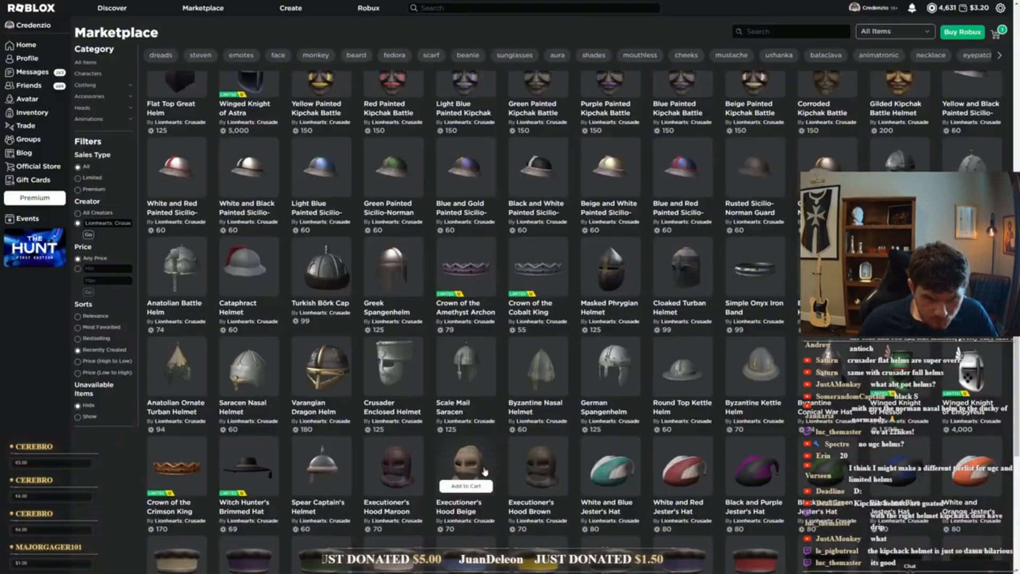
scroll(down, 3)
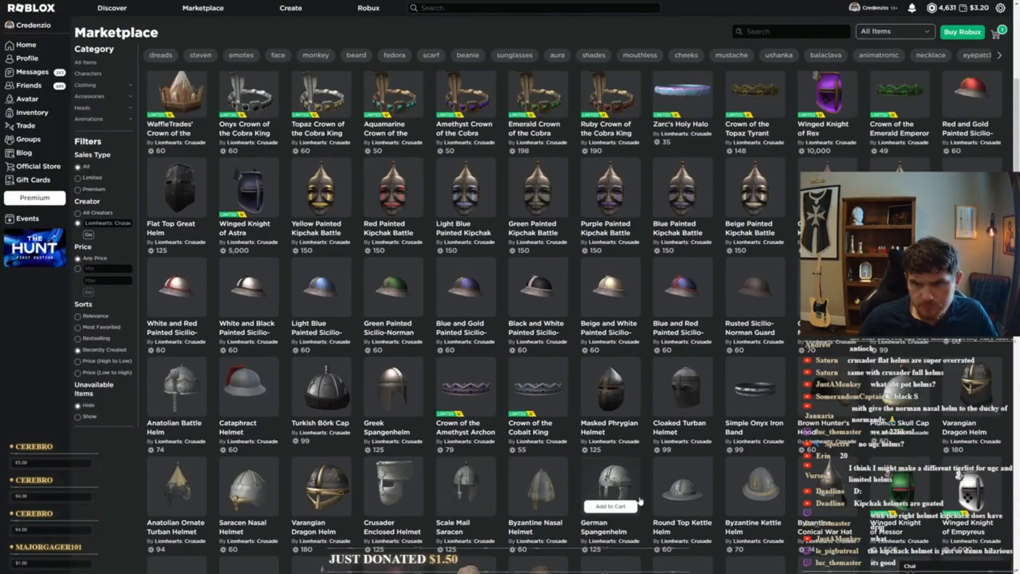
scroll(down, 3)
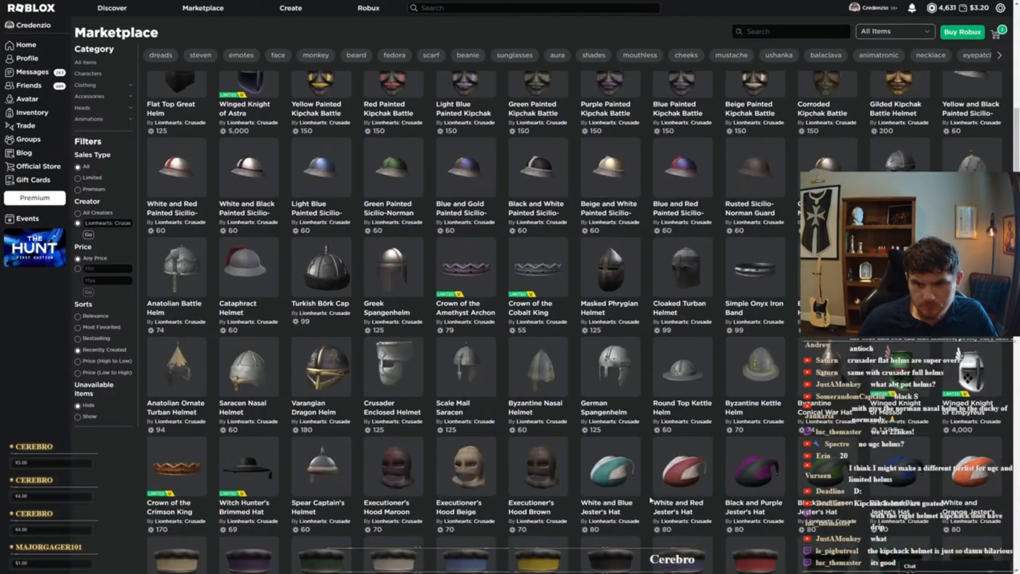
scroll(down, 3)
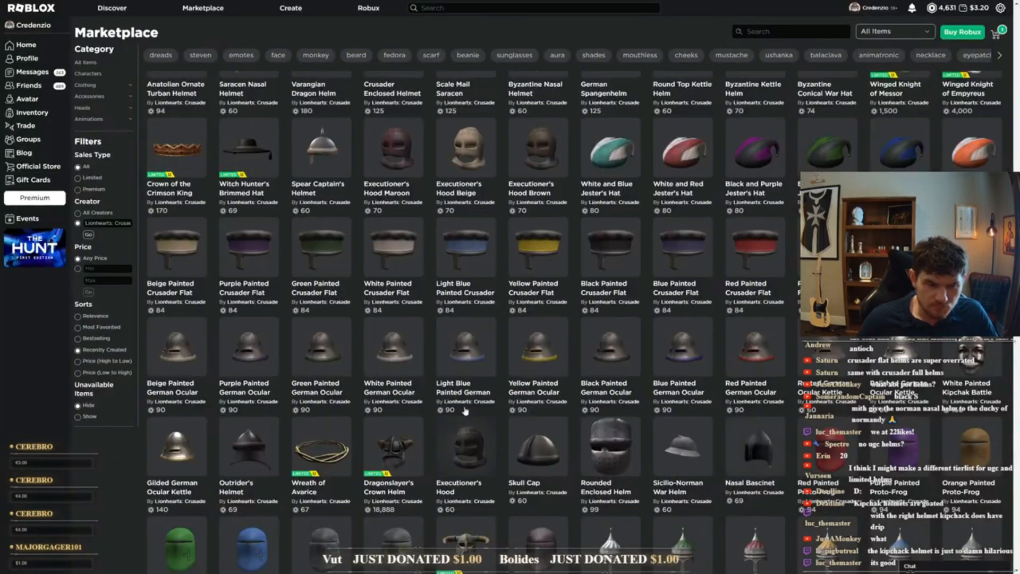
scroll(down, 3)
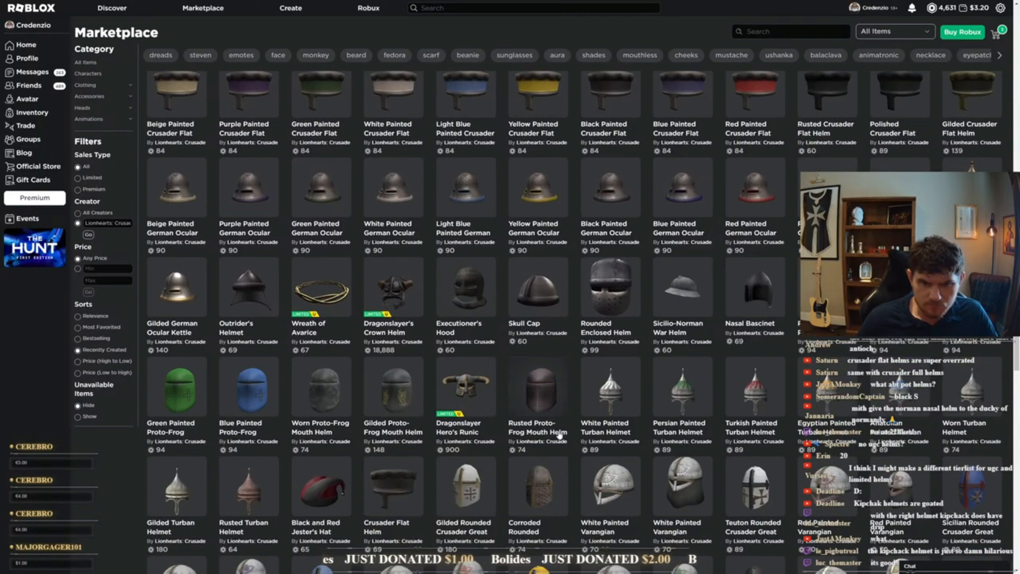
scroll(down, 3)
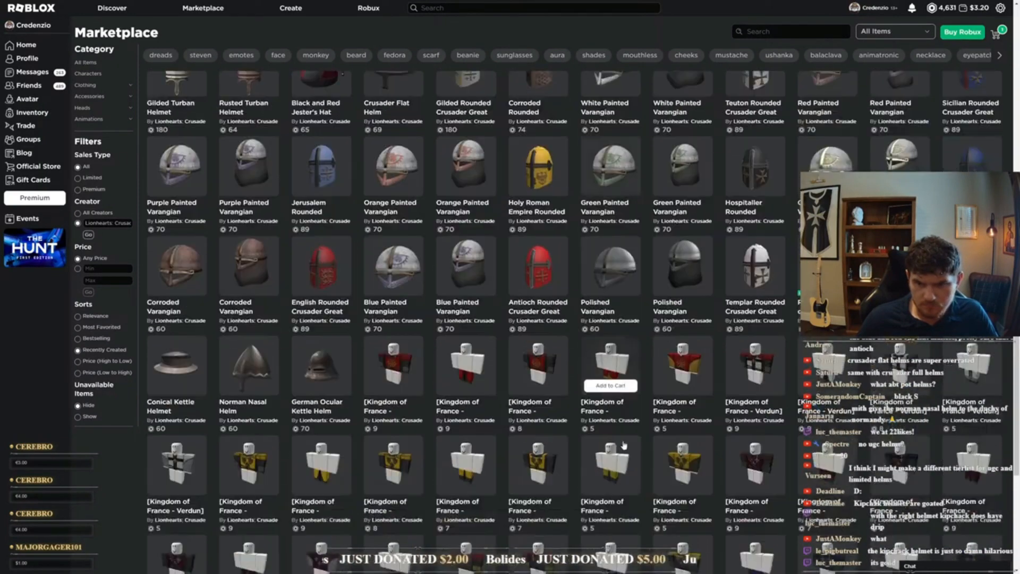
scroll(down, 3)
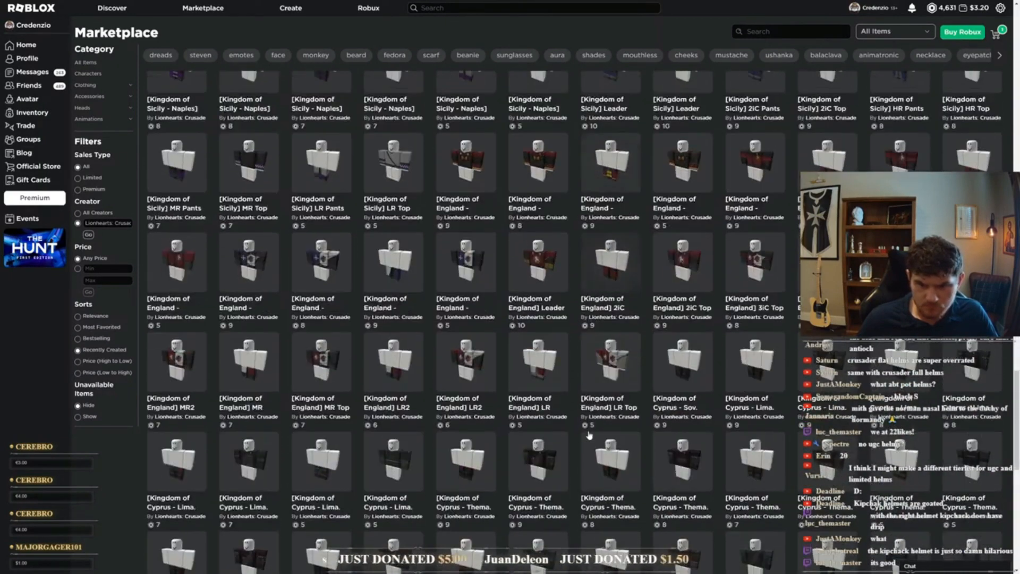
scroll(down, 3)
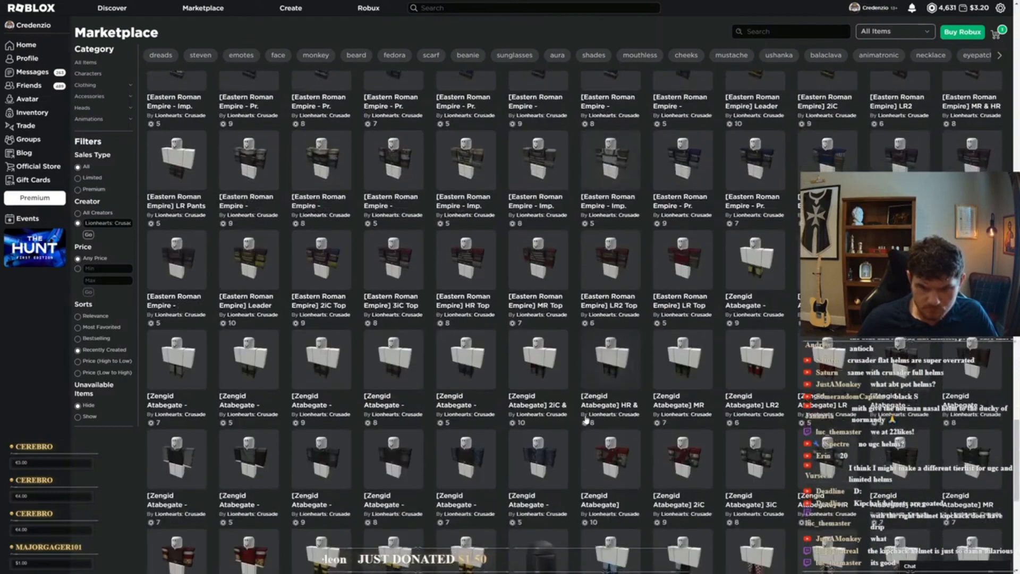
scroll(down, 3)
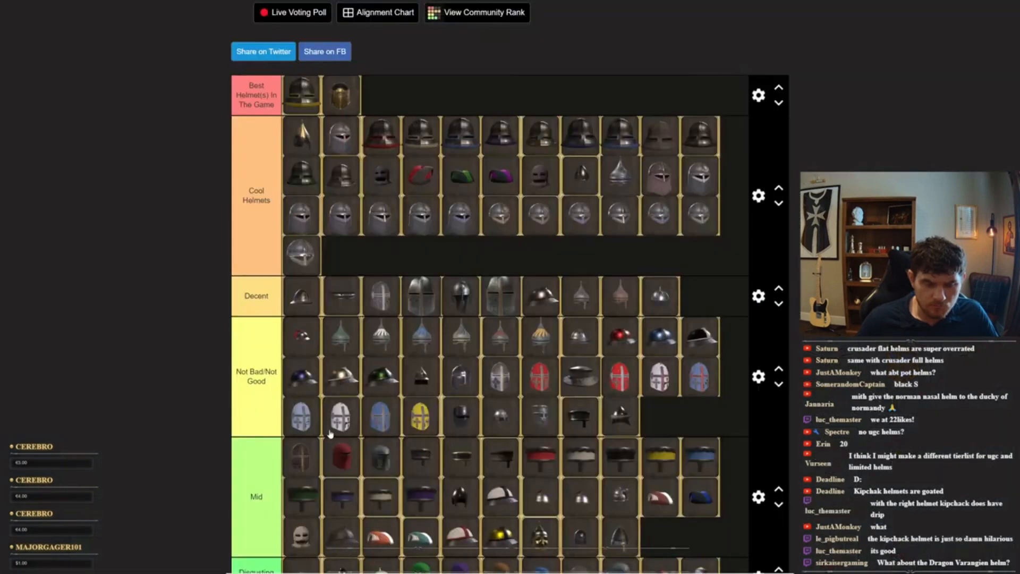
Scroll down the tier list to check the pointed helmet leading Cool Helmets
scroll(down, 3)
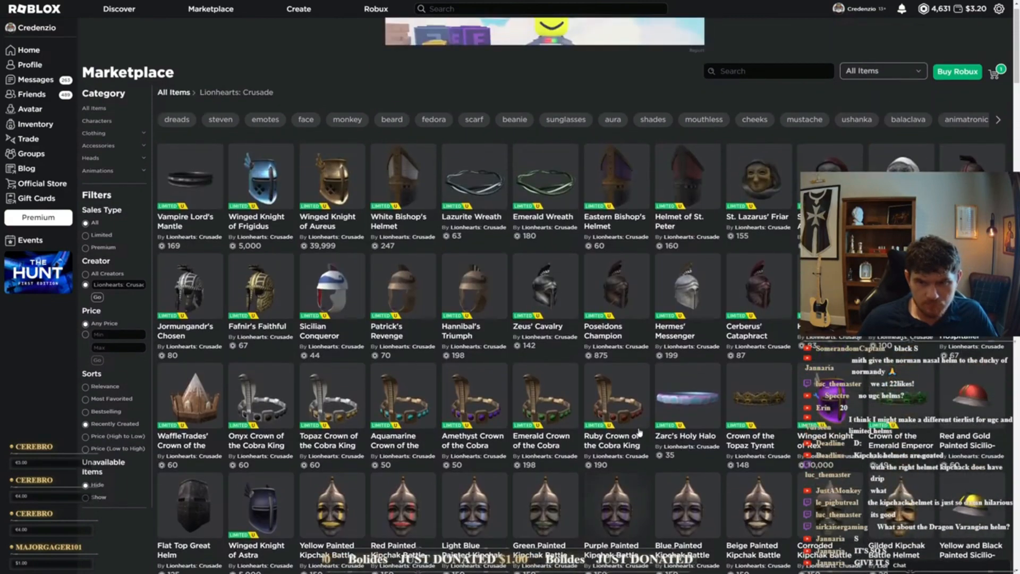
Scroll the catalogue from the limited crowns down to the Crusader Flat helms
scroll(down, 3)
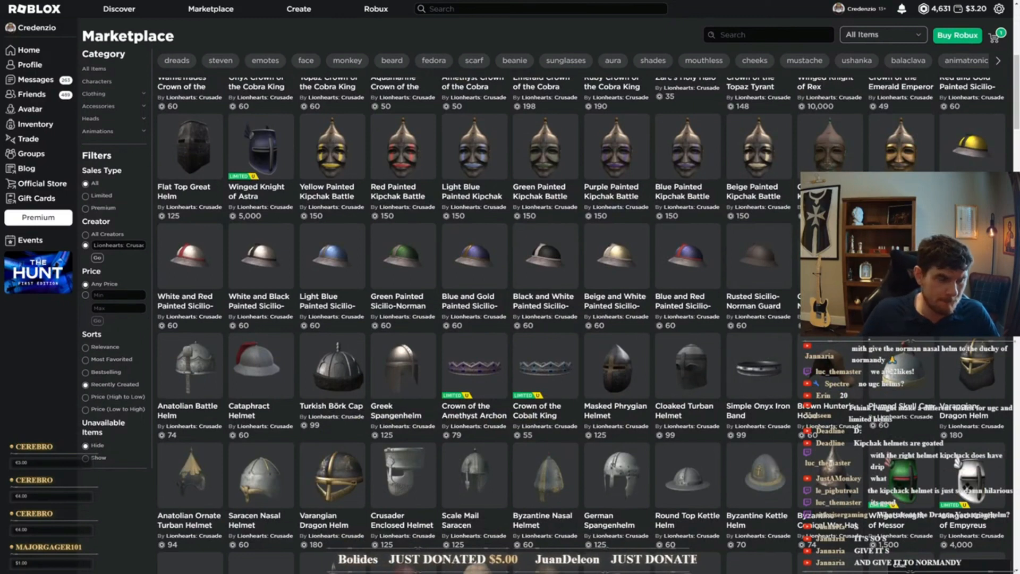
scroll(down, 3)
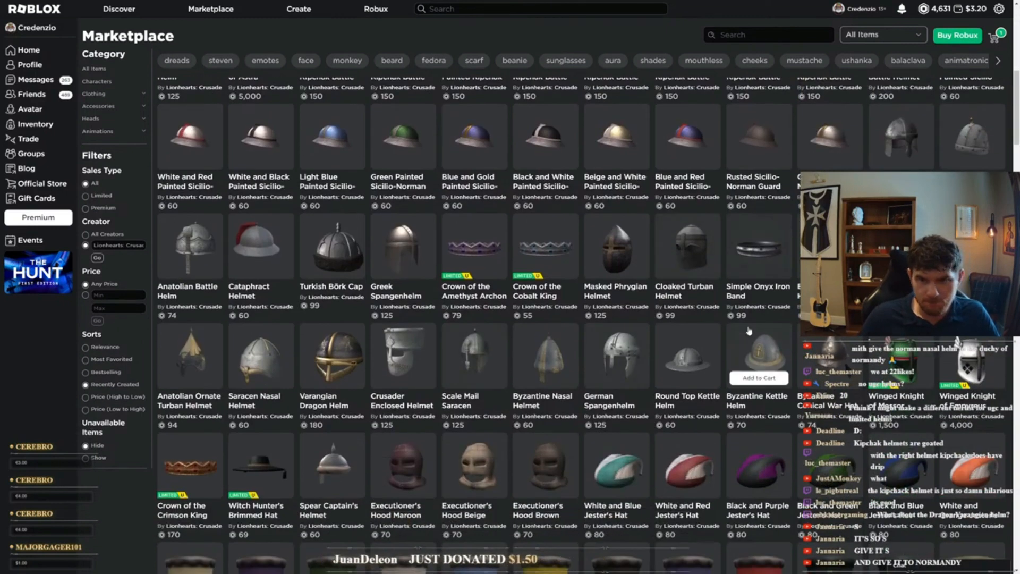
scroll(down, 3)
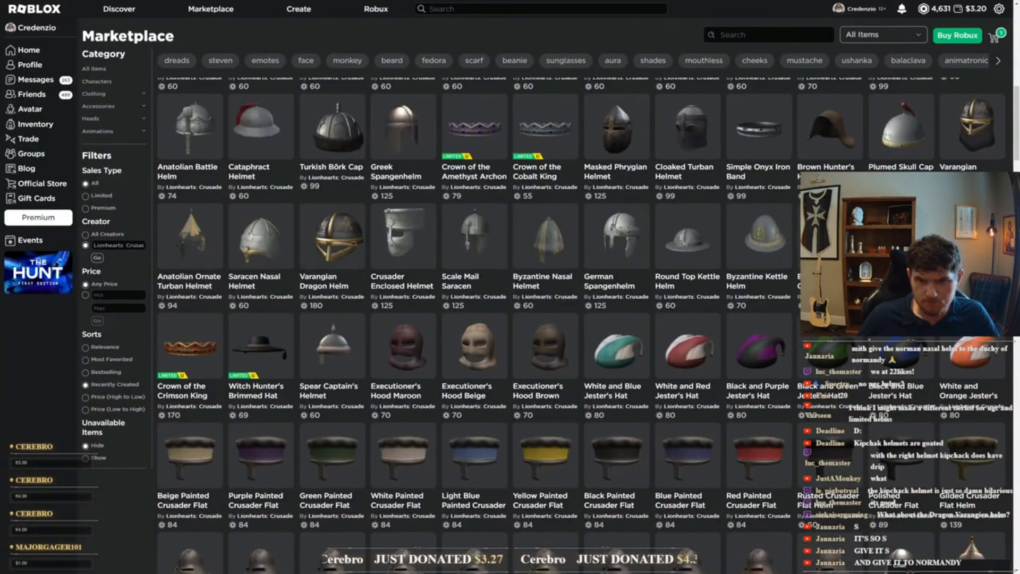
scroll(down, 3)
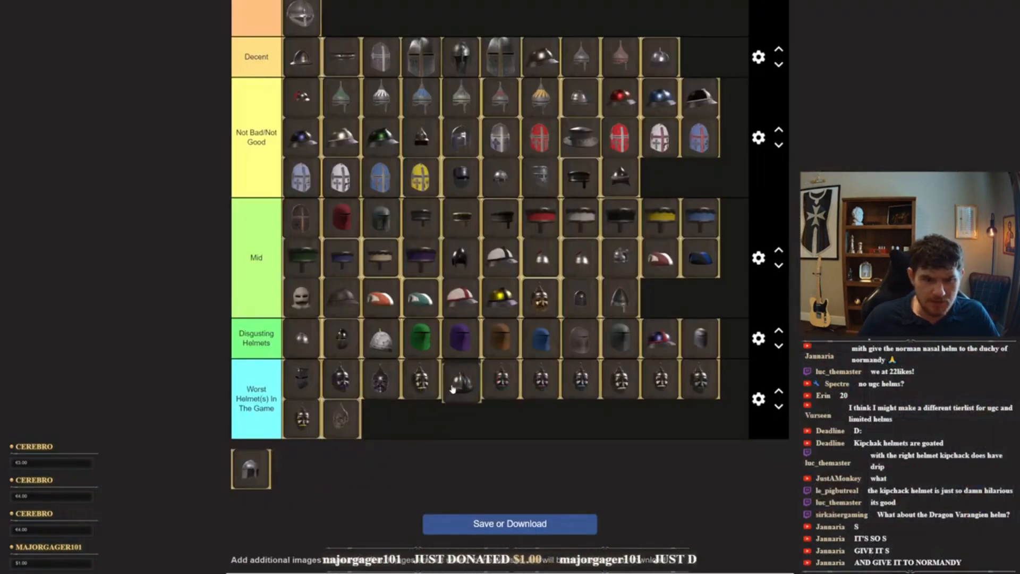
Scroll to the bottom tiers where one helmet remains unranked
scroll(down, 3)
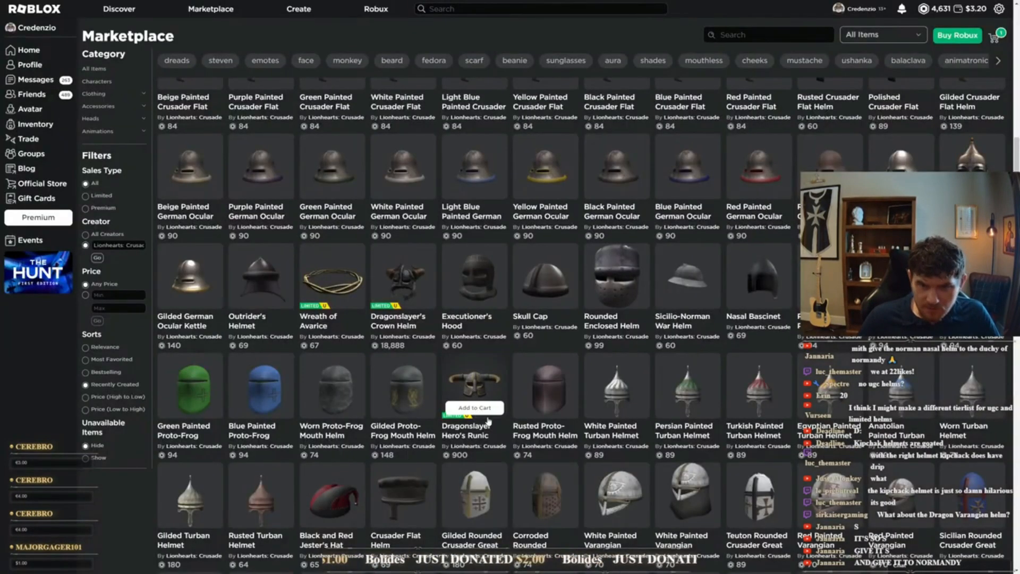
Scroll the catalogue past German Ocular and Proto-Frog helms, back to Anatolian helms and jester hats
scroll(down, 3)
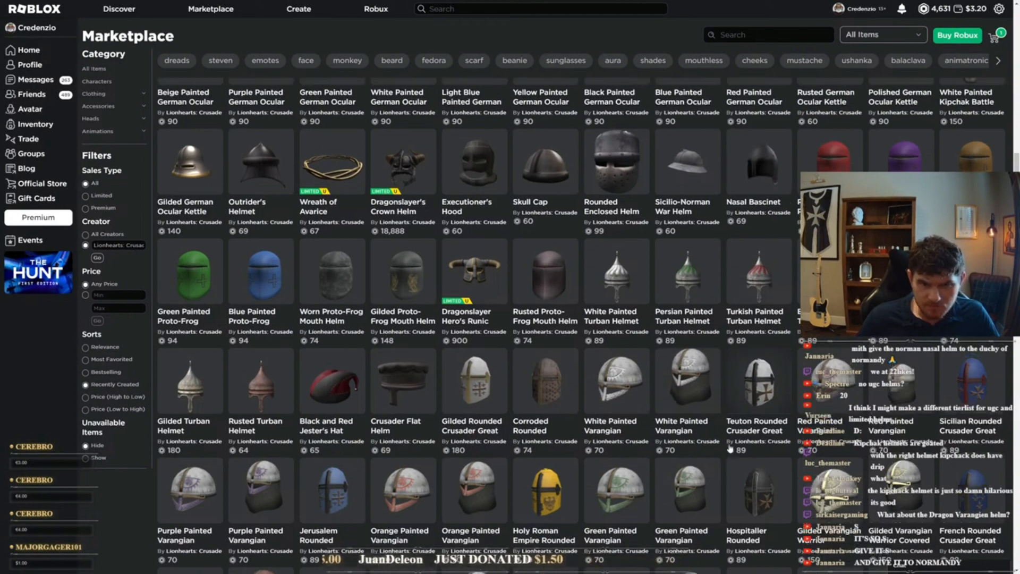
scroll(down, 3)
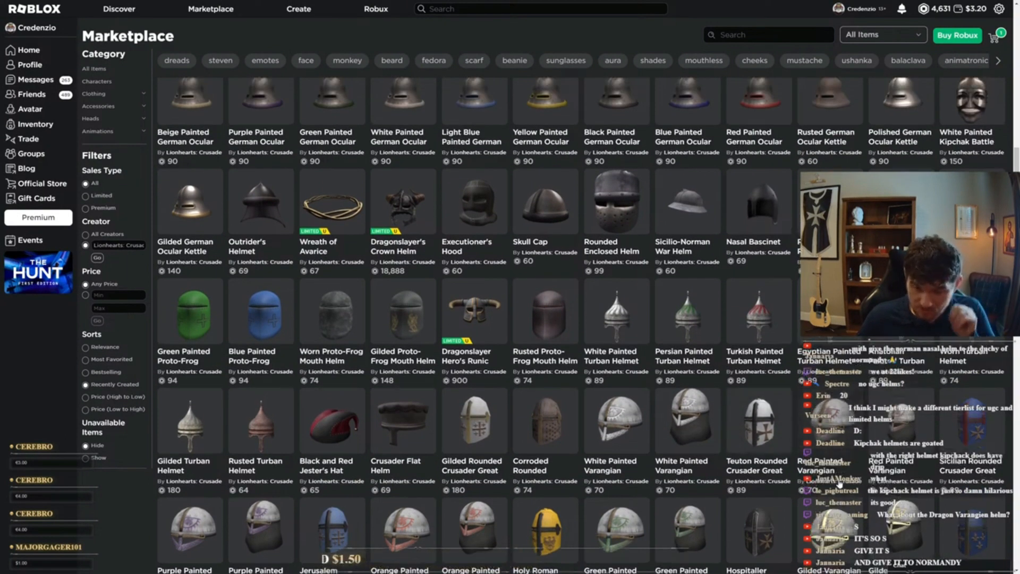
scroll(down, 3)
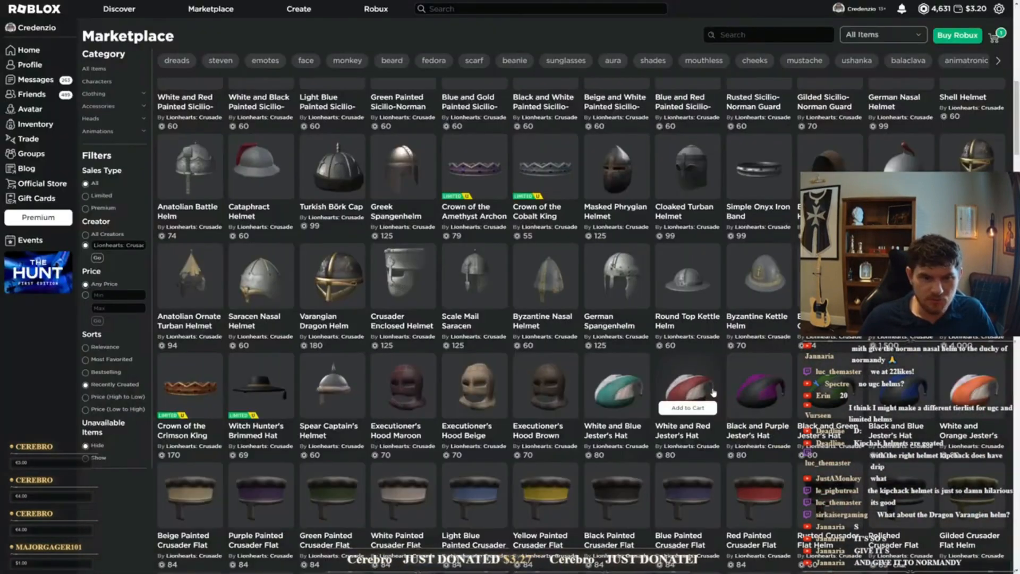
scroll(down, 3)
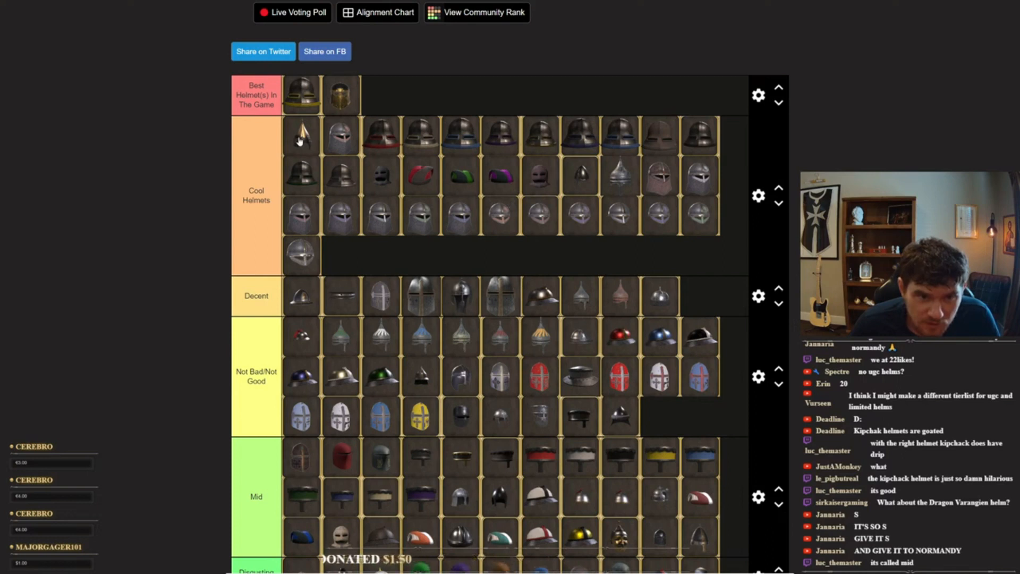
scroll(down, 3)
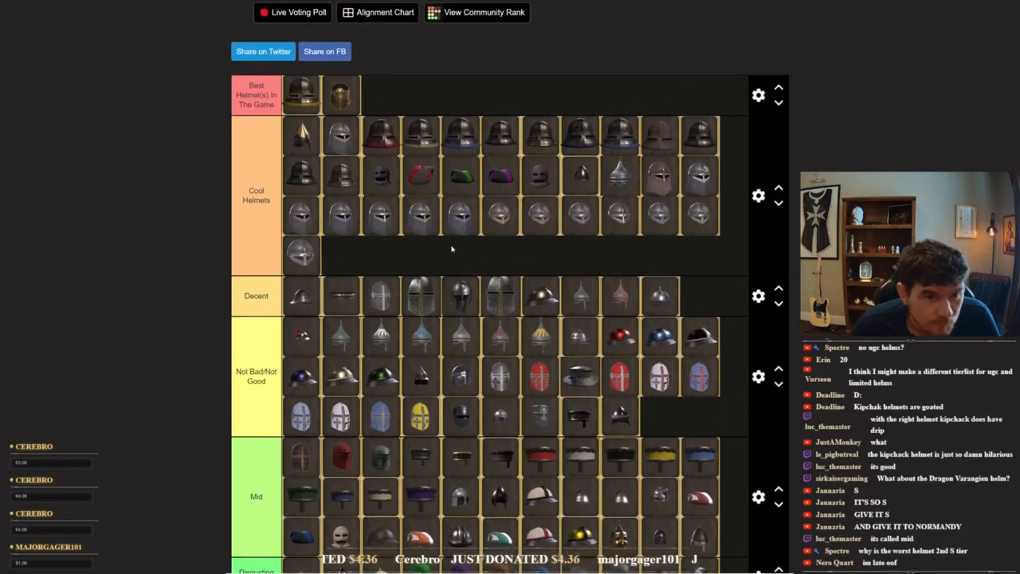
scroll(down, 3)
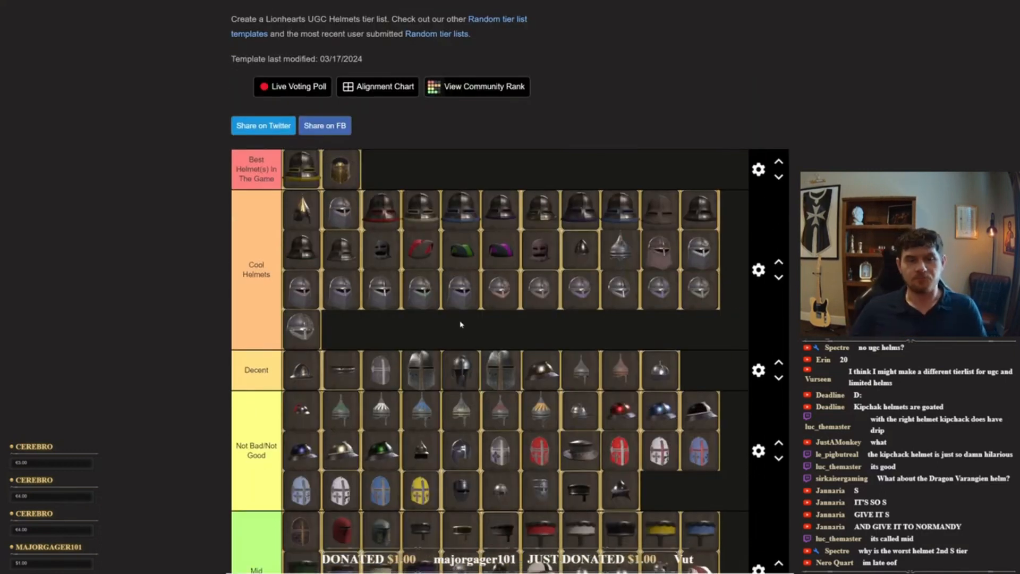
scroll(down, 3)
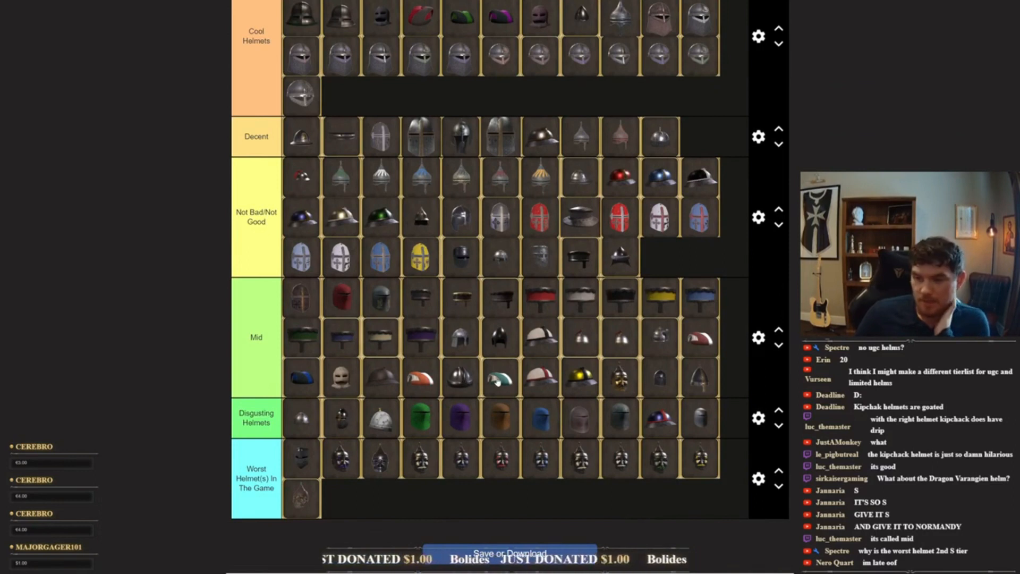
scroll(down, 3)
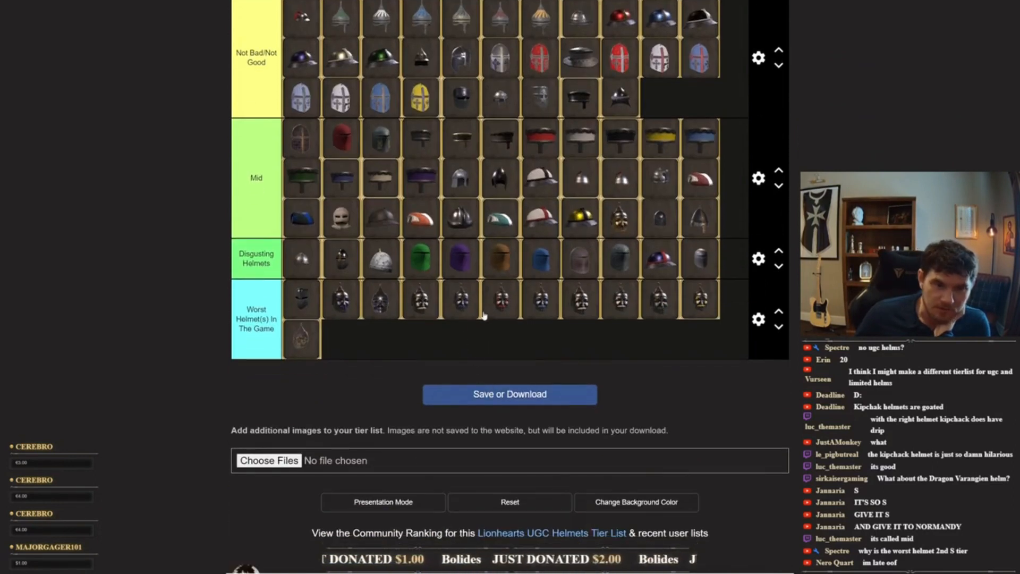